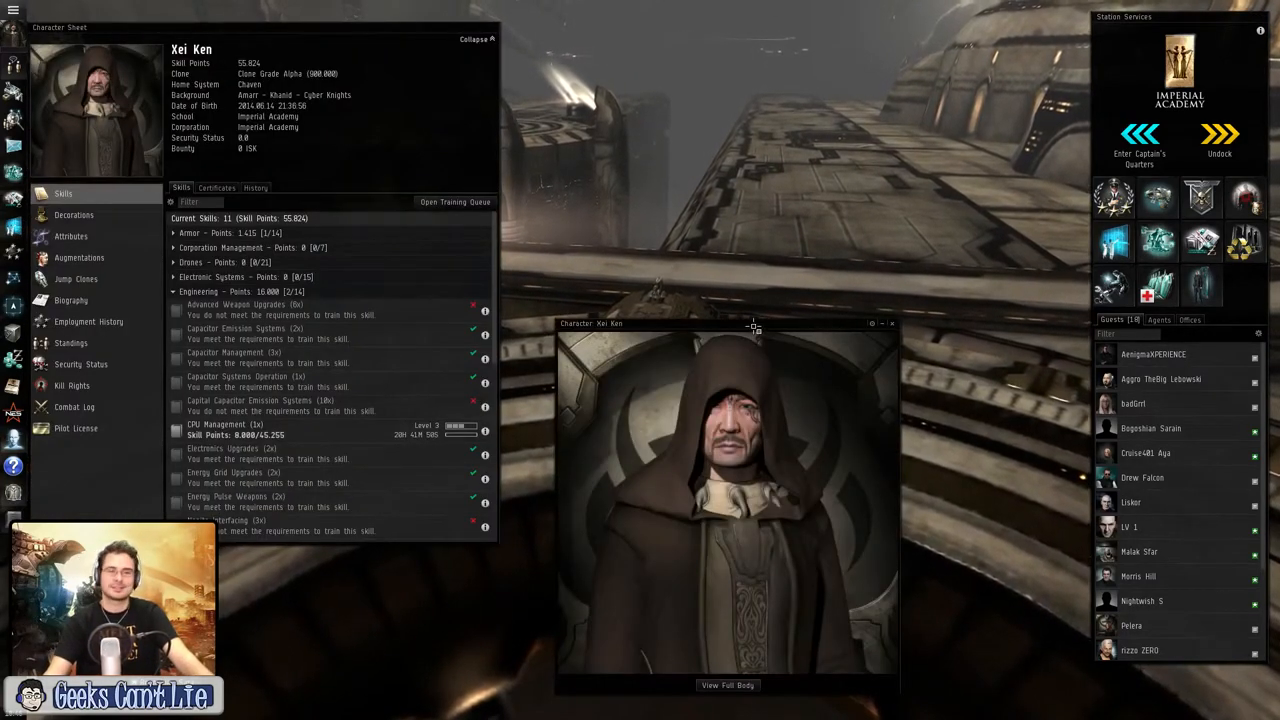
# Step: Move the portrait window aside and switch it to Xei Ken's full-body view
pyautogui.moveTo(728, 324); pyautogui.dragTo(740, 156)
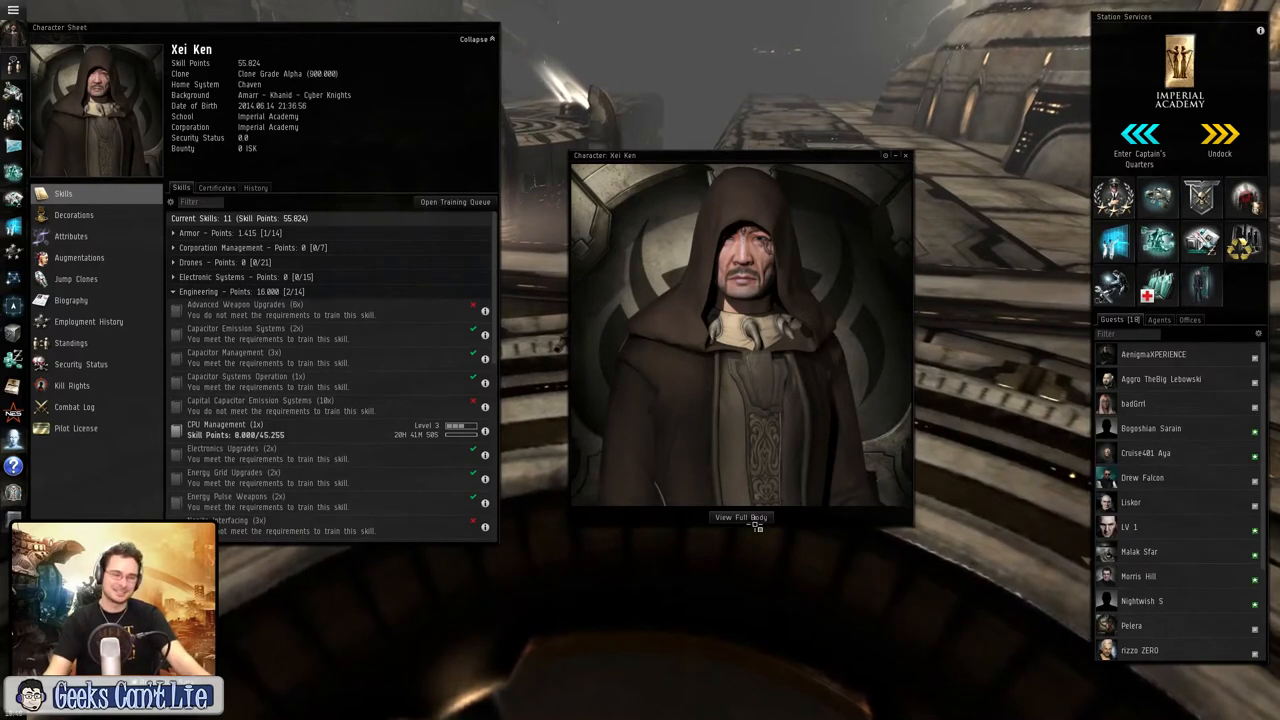
pyautogui.click(740, 516)
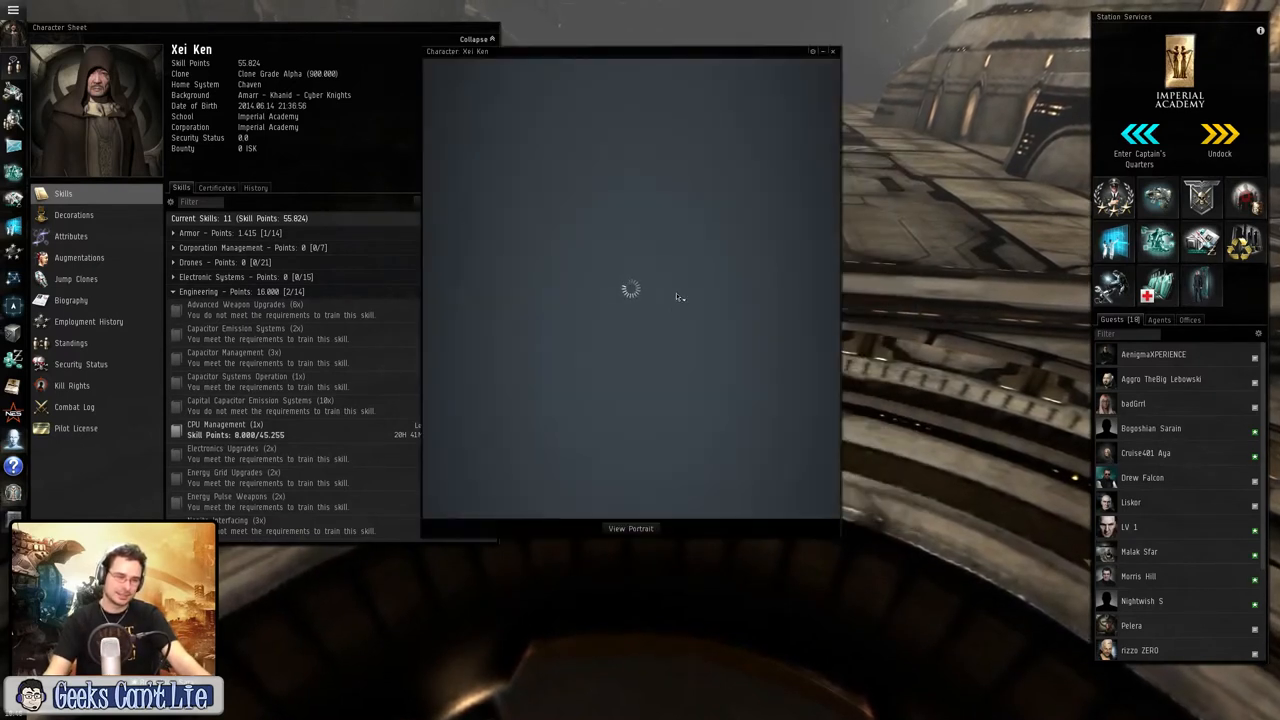
pyautogui.moveTo(664, 380)
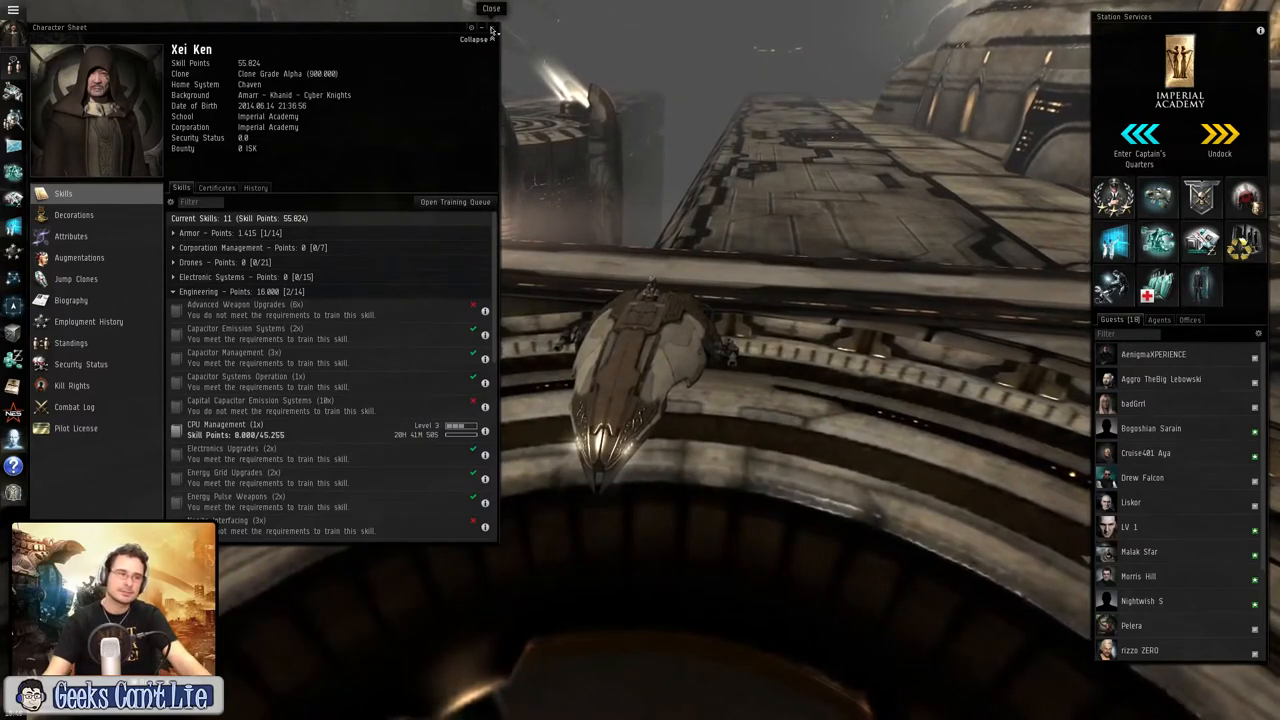
# Step: Close the character sheet and enter the Captain's Quarters from Station Services
pyautogui.click(492, 8)
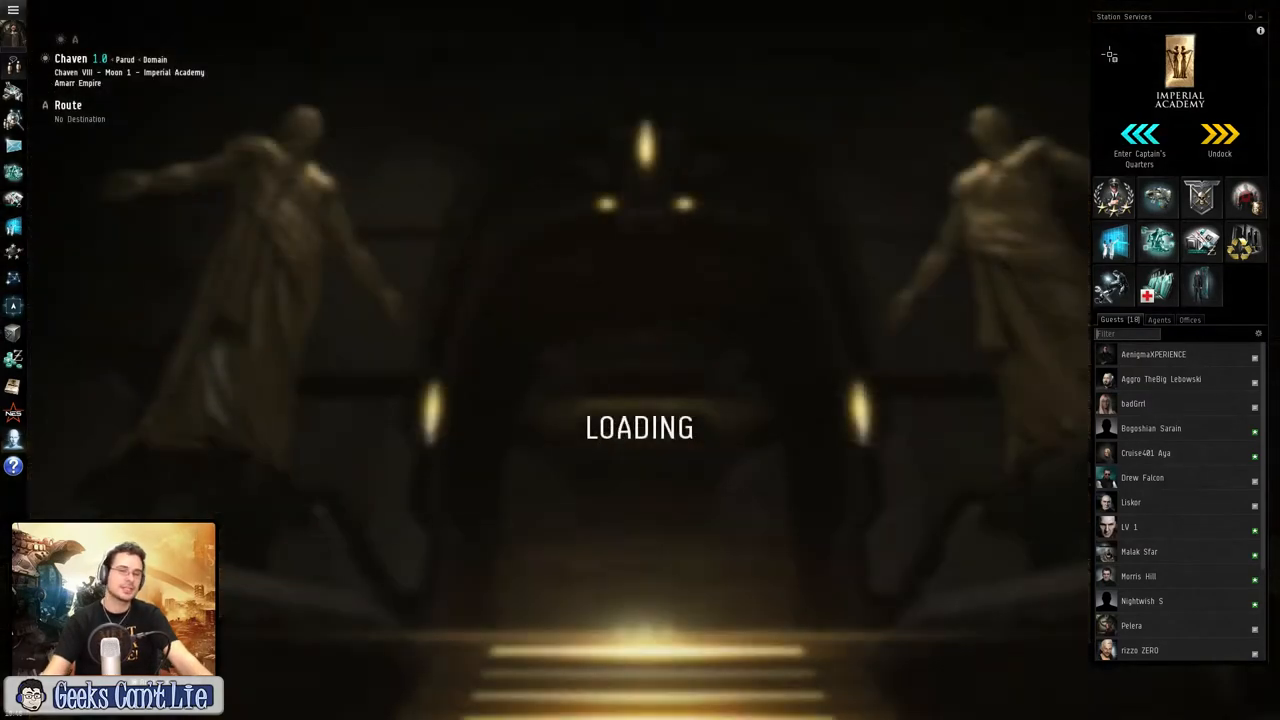
pyautogui.click(1140, 140)
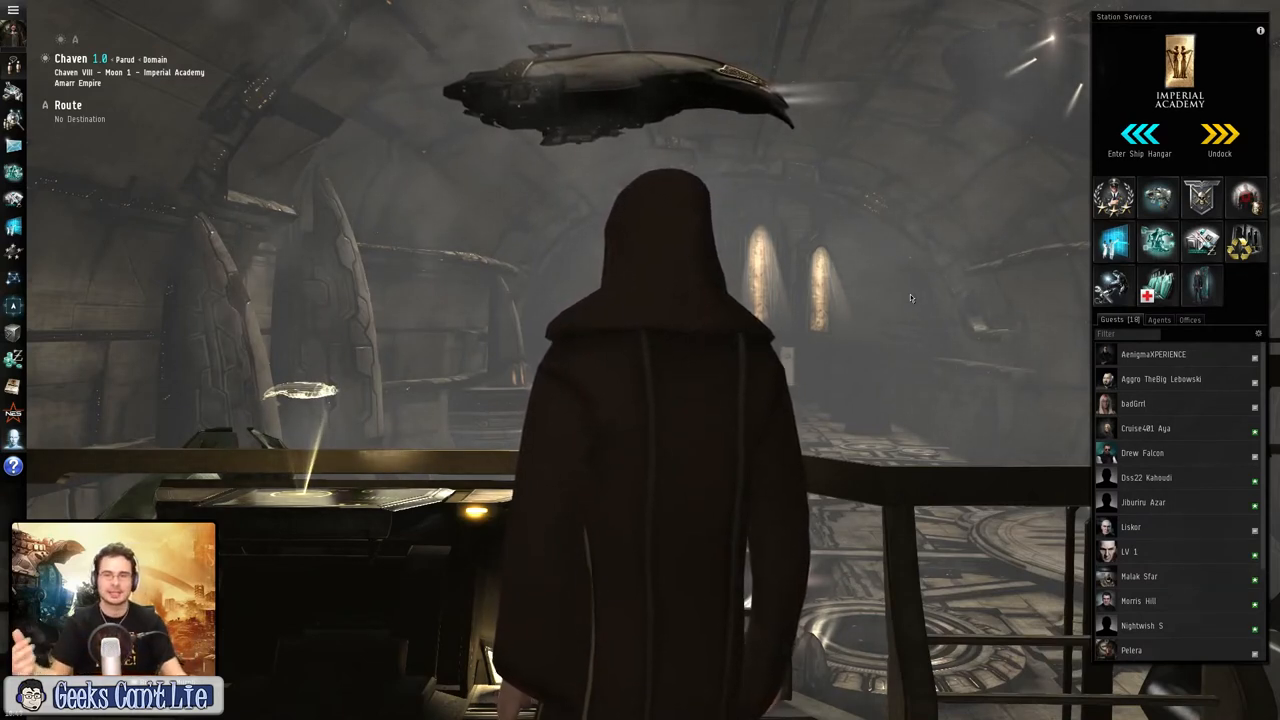
pyautogui.moveTo(944, 180)
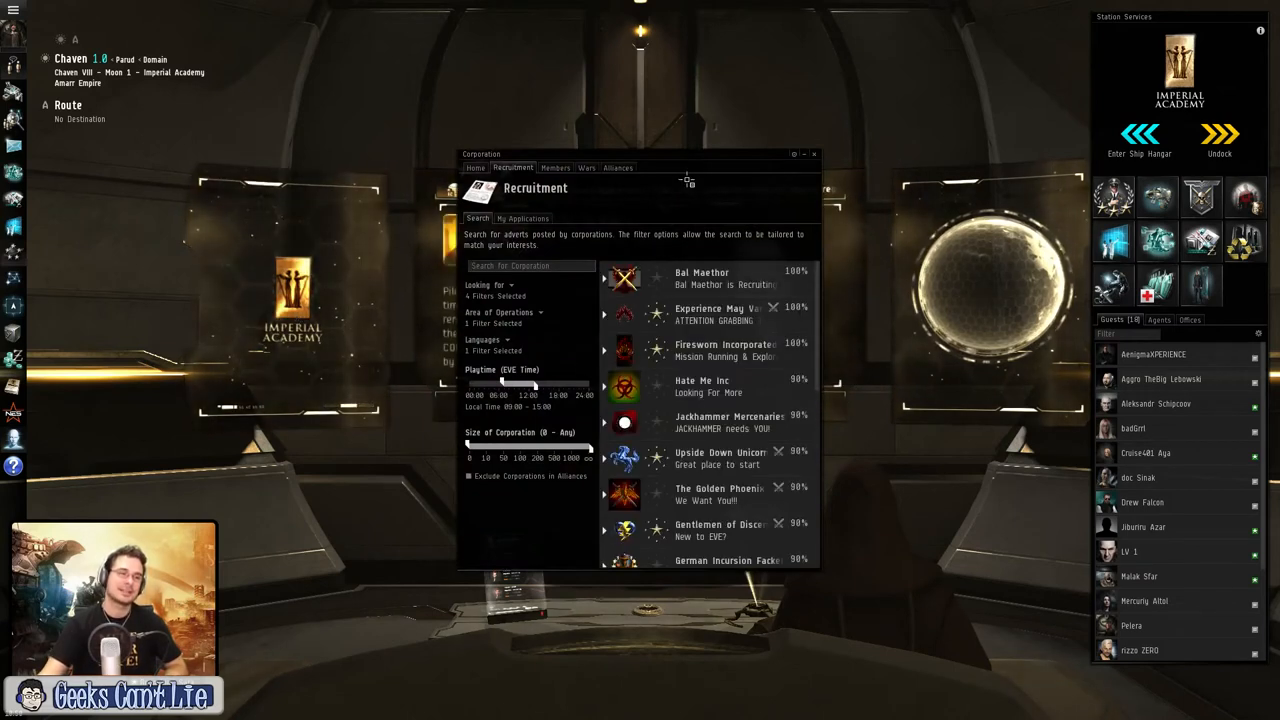
# Step: View the Imperial Academy home page, then close the Corporation window
pyautogui.click(476, 168)
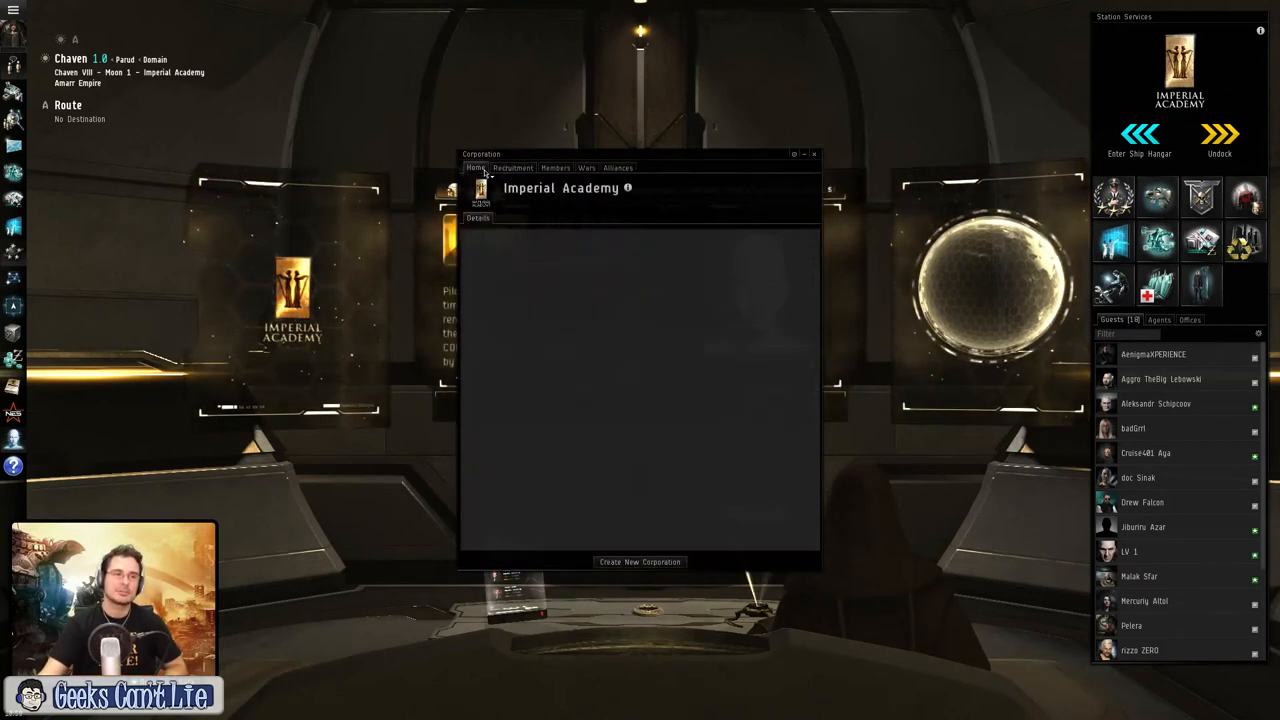
pyautogui.click(478, 218)
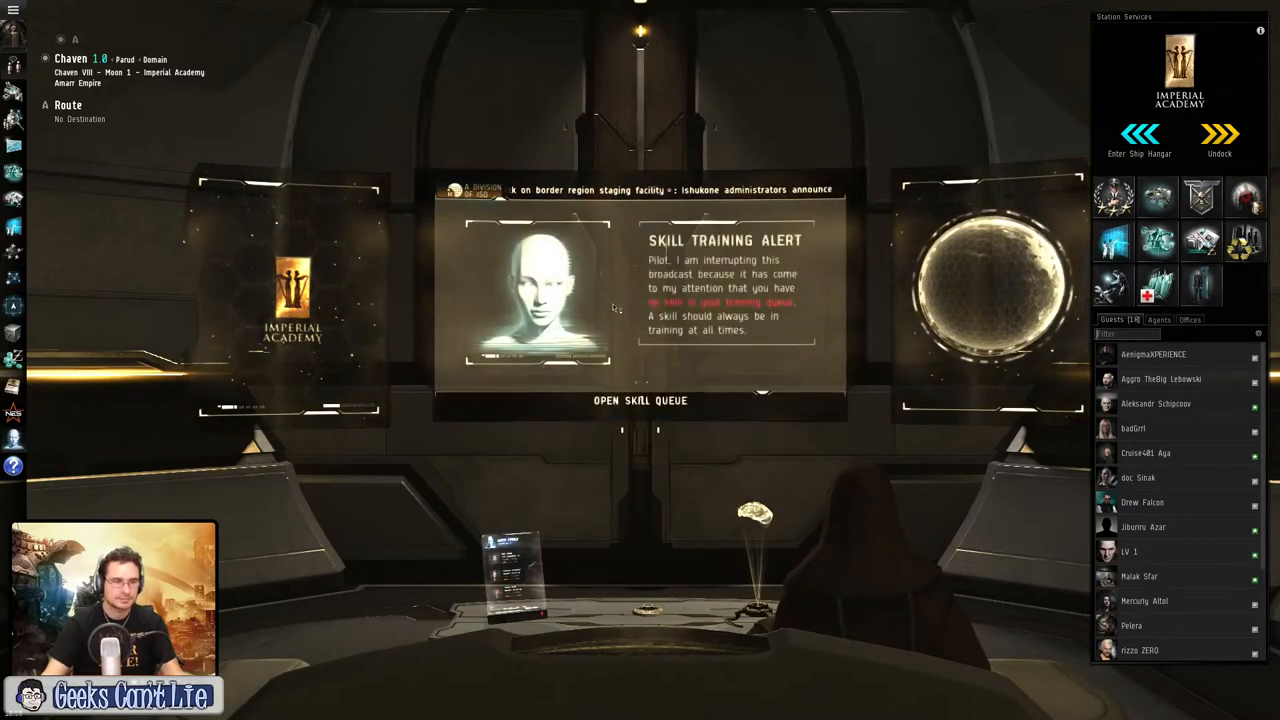
pyautogui.click(640, 400)
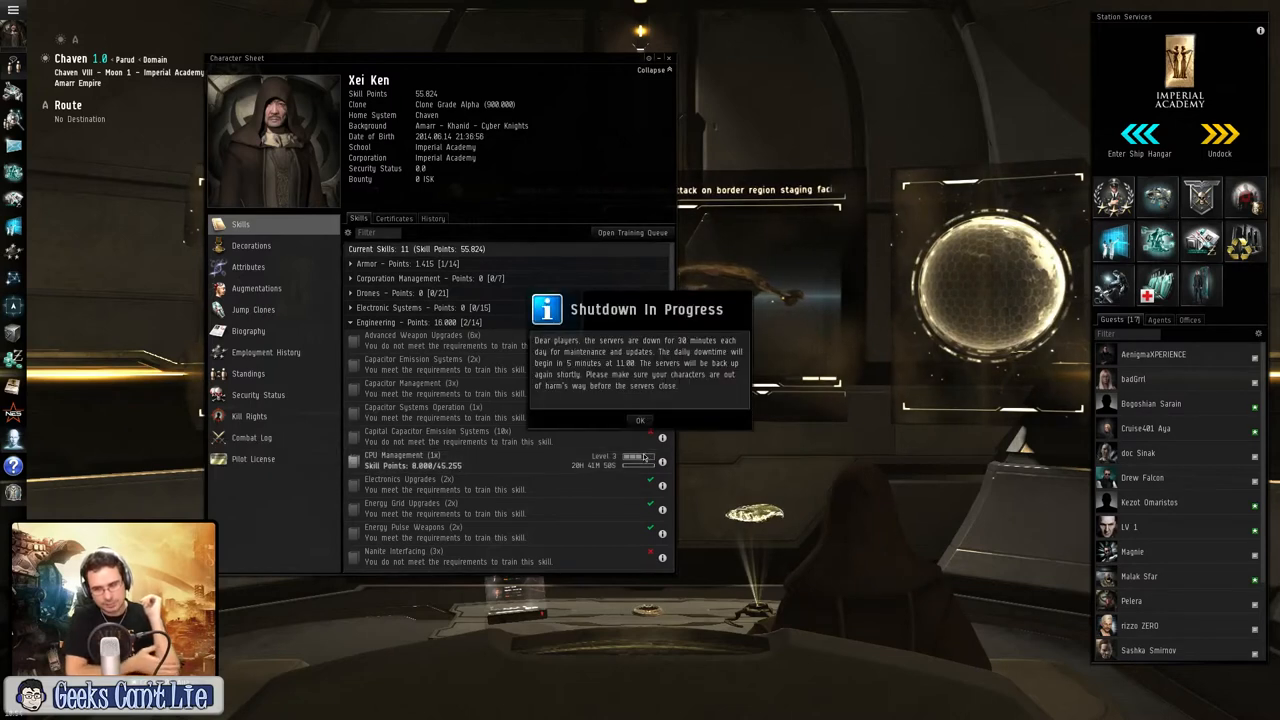
# Step: Dismiss the 'Shutdown in Progress' notice with OK, leaving the Skills list visible
pyautogui.click(640, 420)
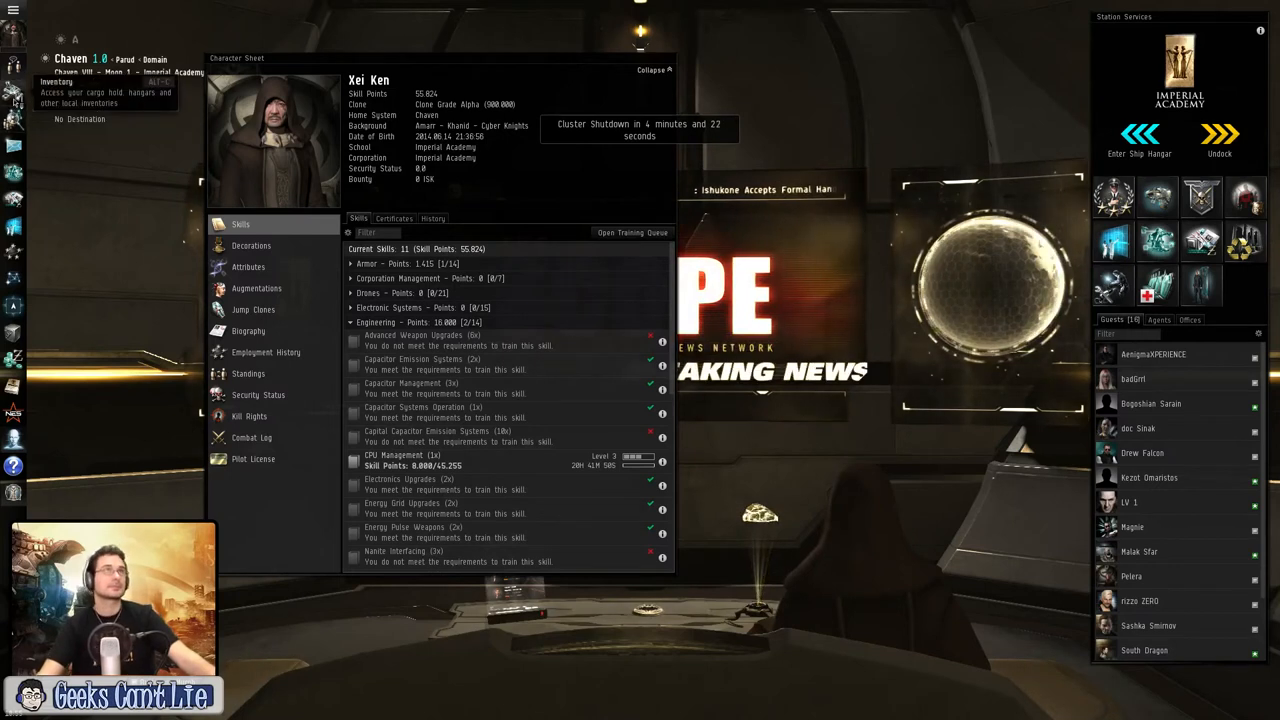
# Step: View the empty Decorations page, then the Attributes page with its five attribute points
pyautogui.click(252, 244)
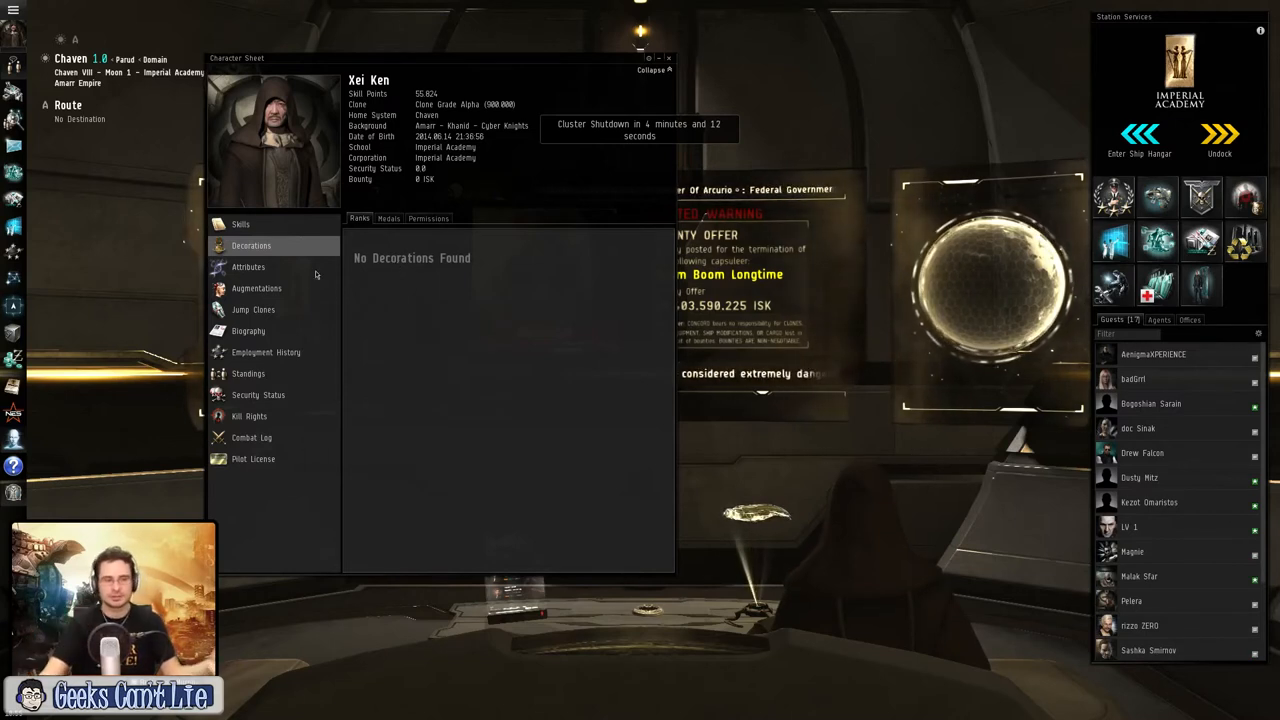
pyautogui.click(248, 268)
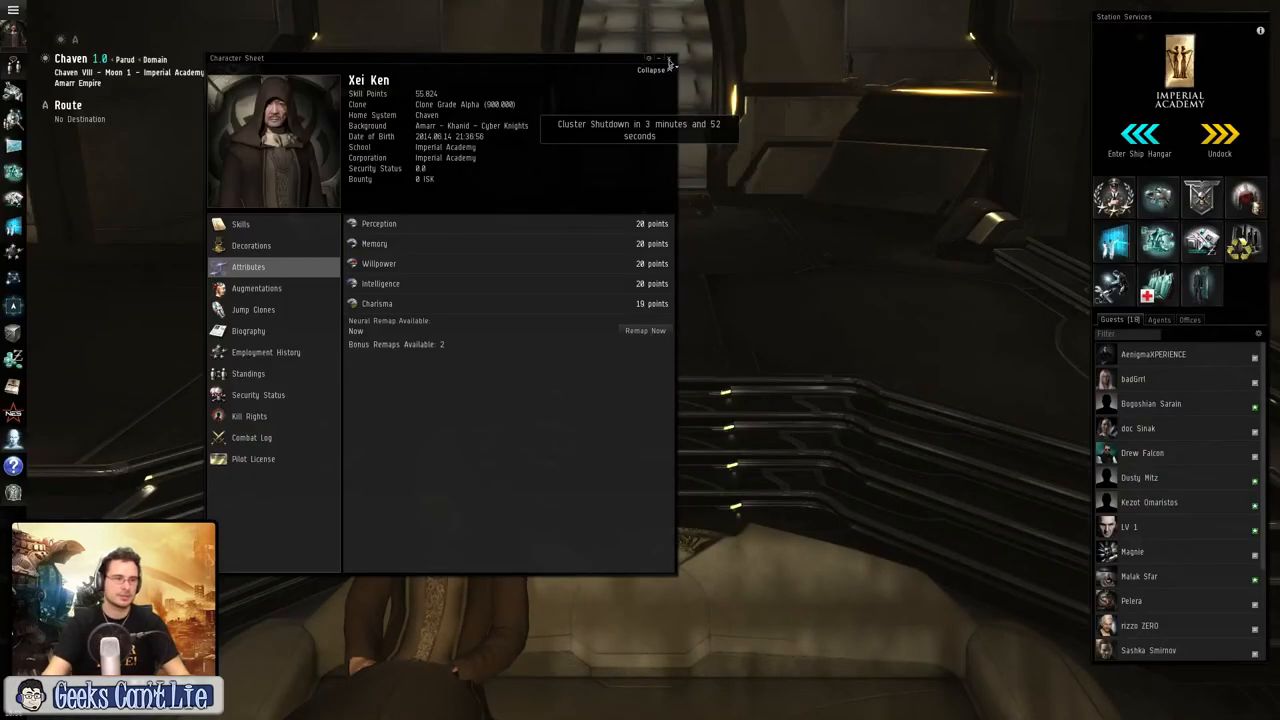
# Step: Close the character sheet and enter the ship hangar from Station Services
pyautogui.click(670, 58)
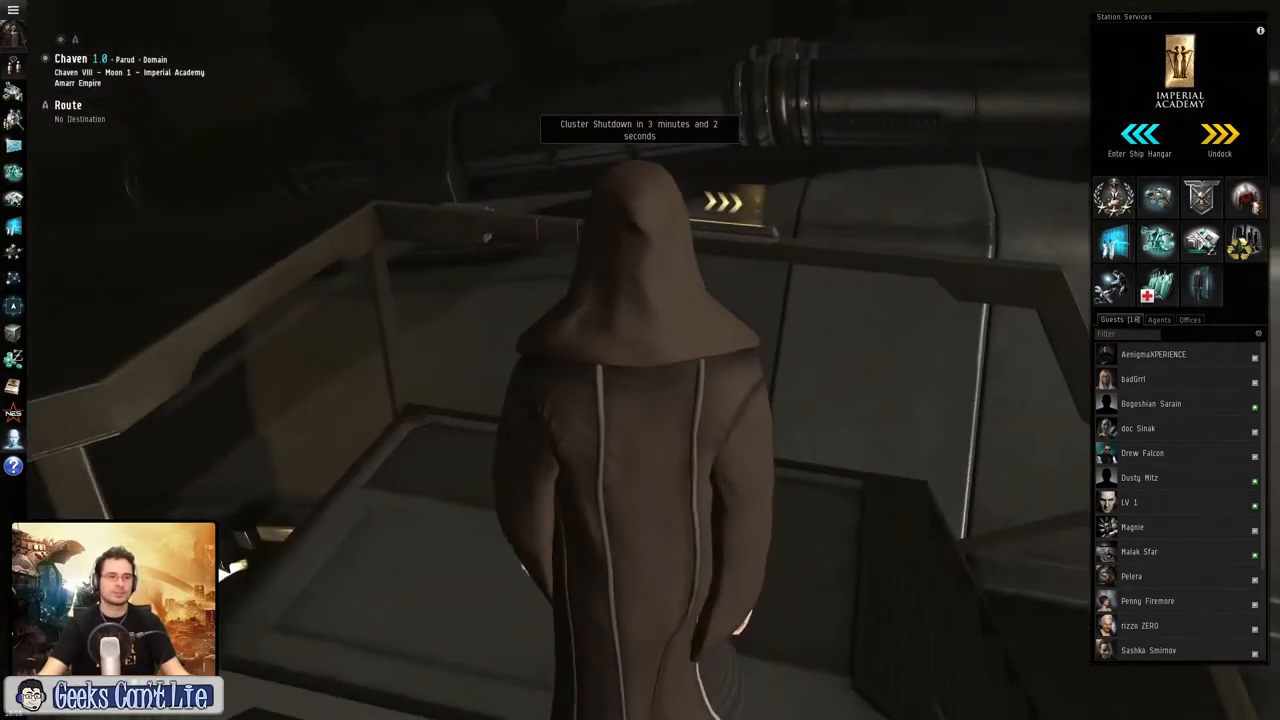
pyautogui.click(1220, 136)
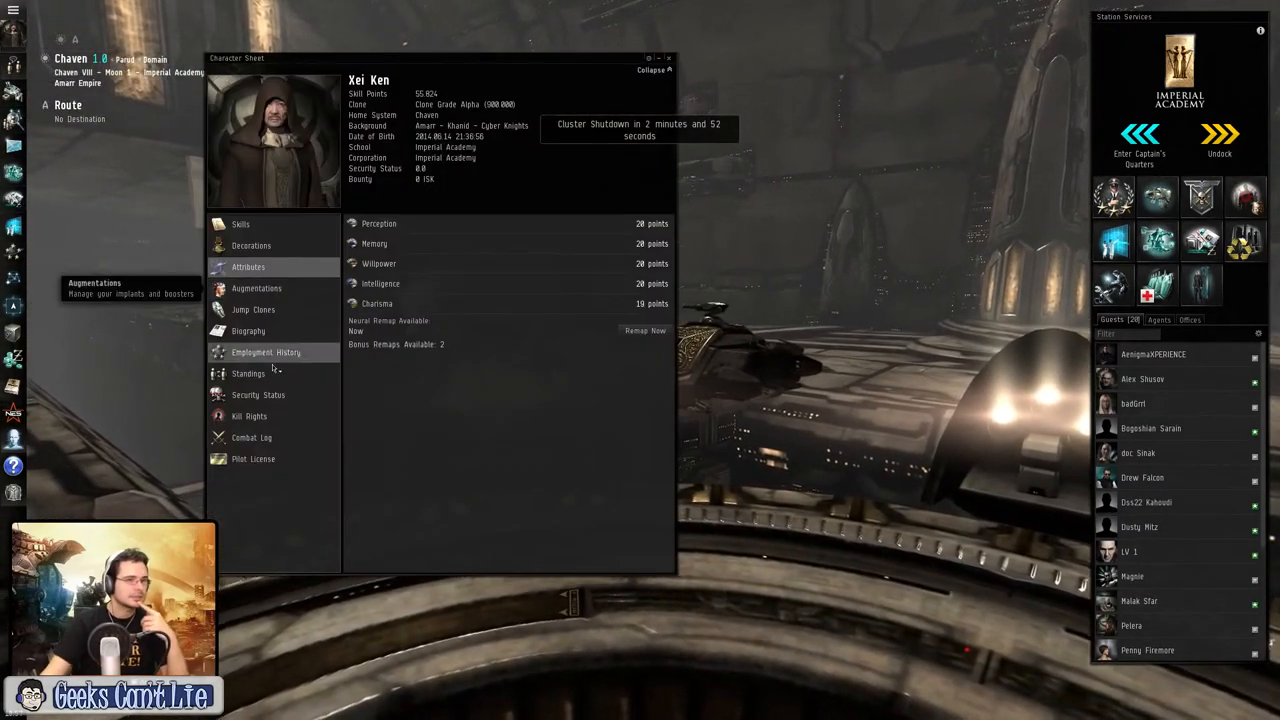
# Step: View Augmentations and Jump Clones, both empty, then the blank Biography page
pyautogui.click(256, 288)
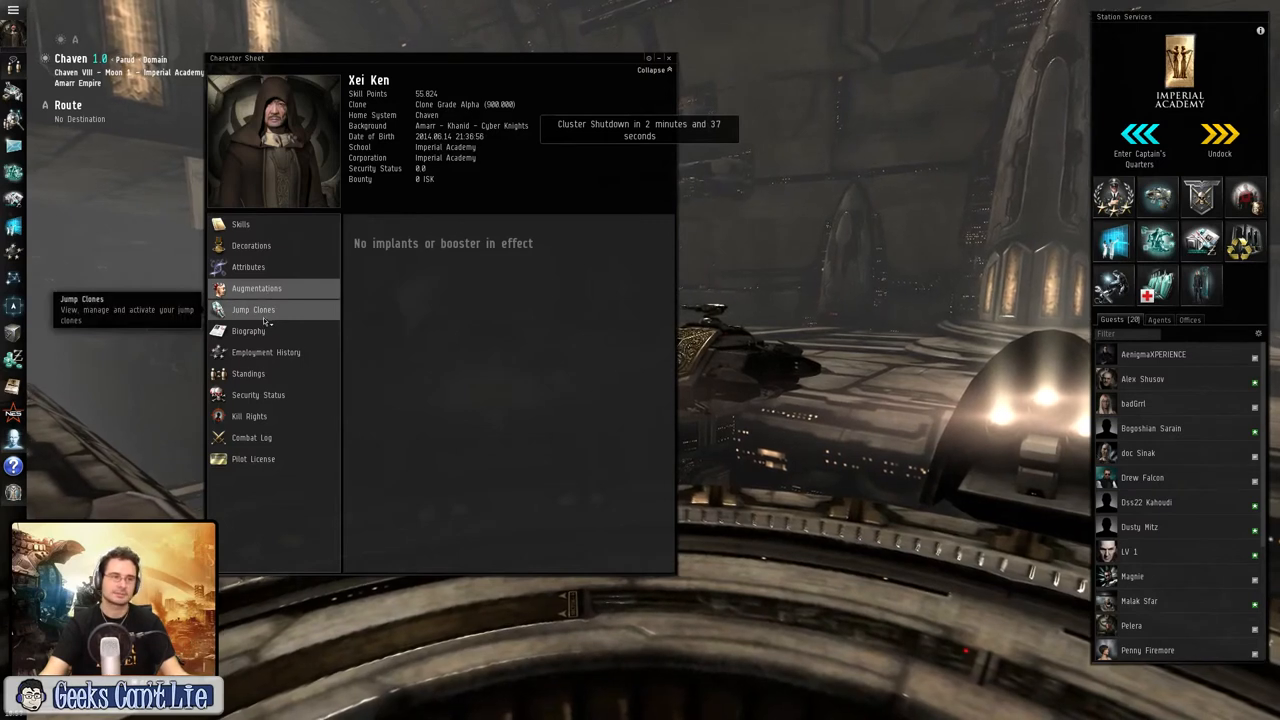
pyautogui.click(252, 308)
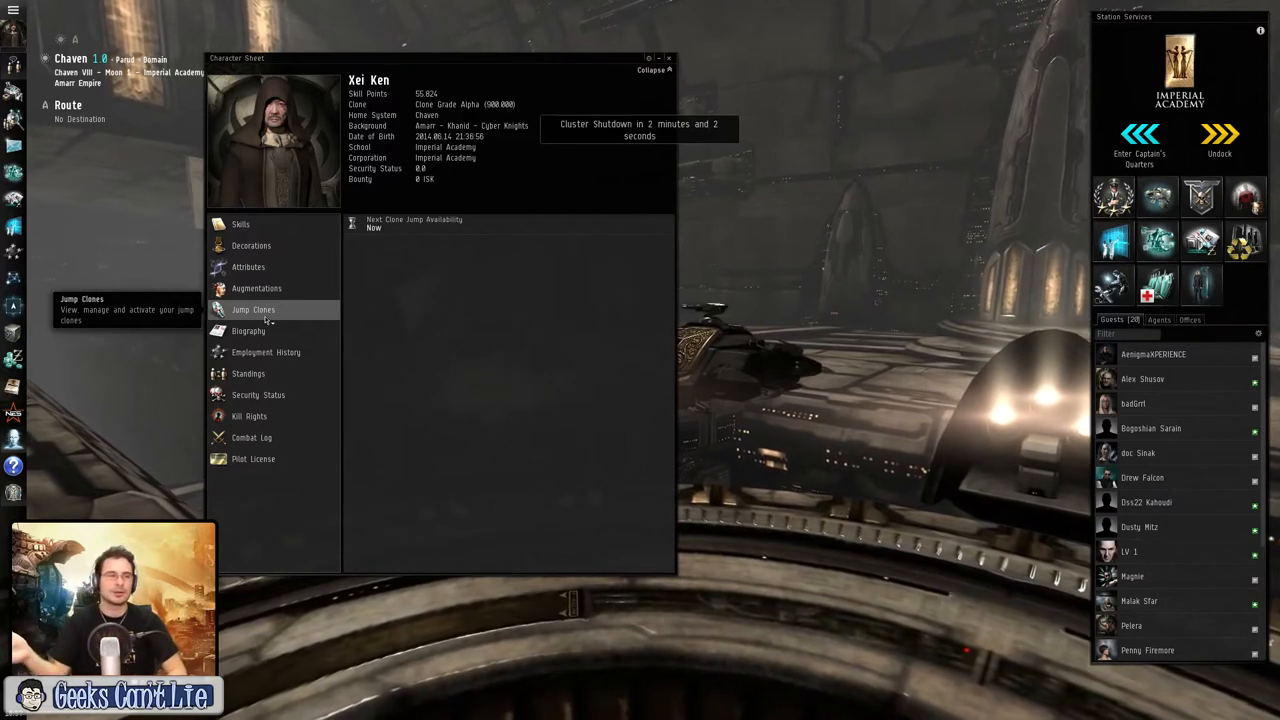
pyautogui.click(248, 332)
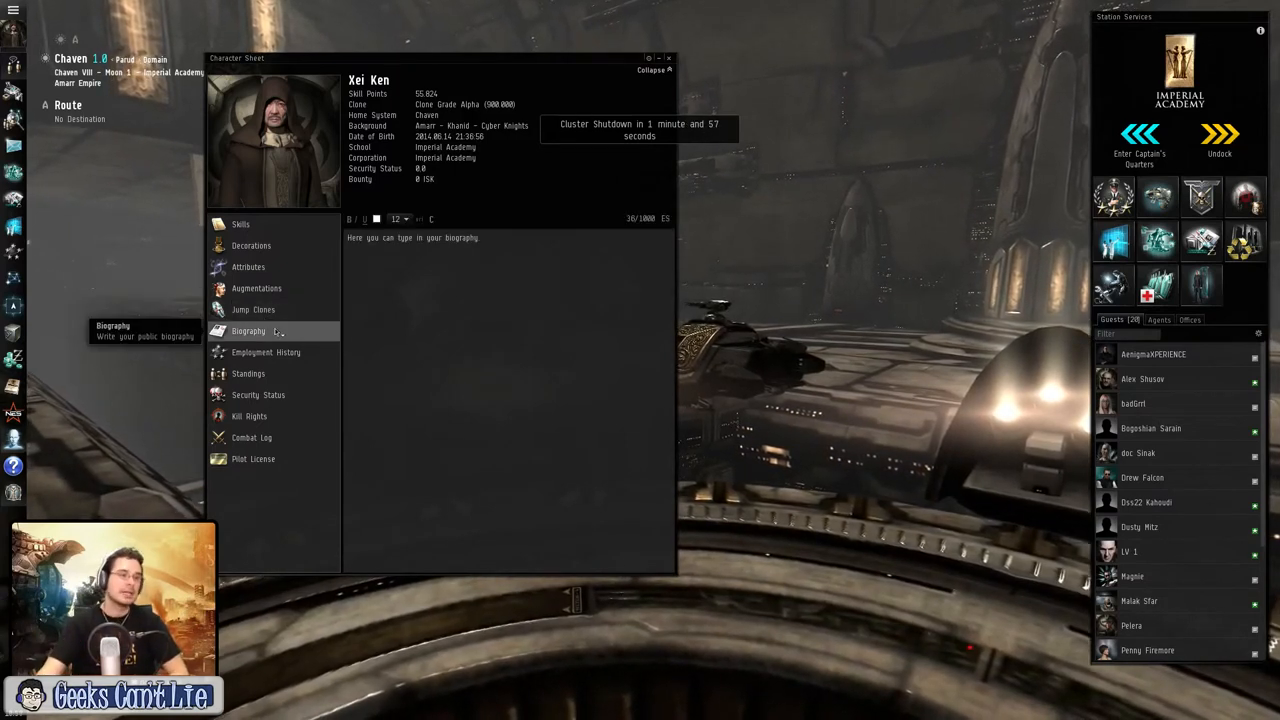
# Step: View Employment History listing Imperial Academy, then the Standings page
pyautogui.click(266, 352)
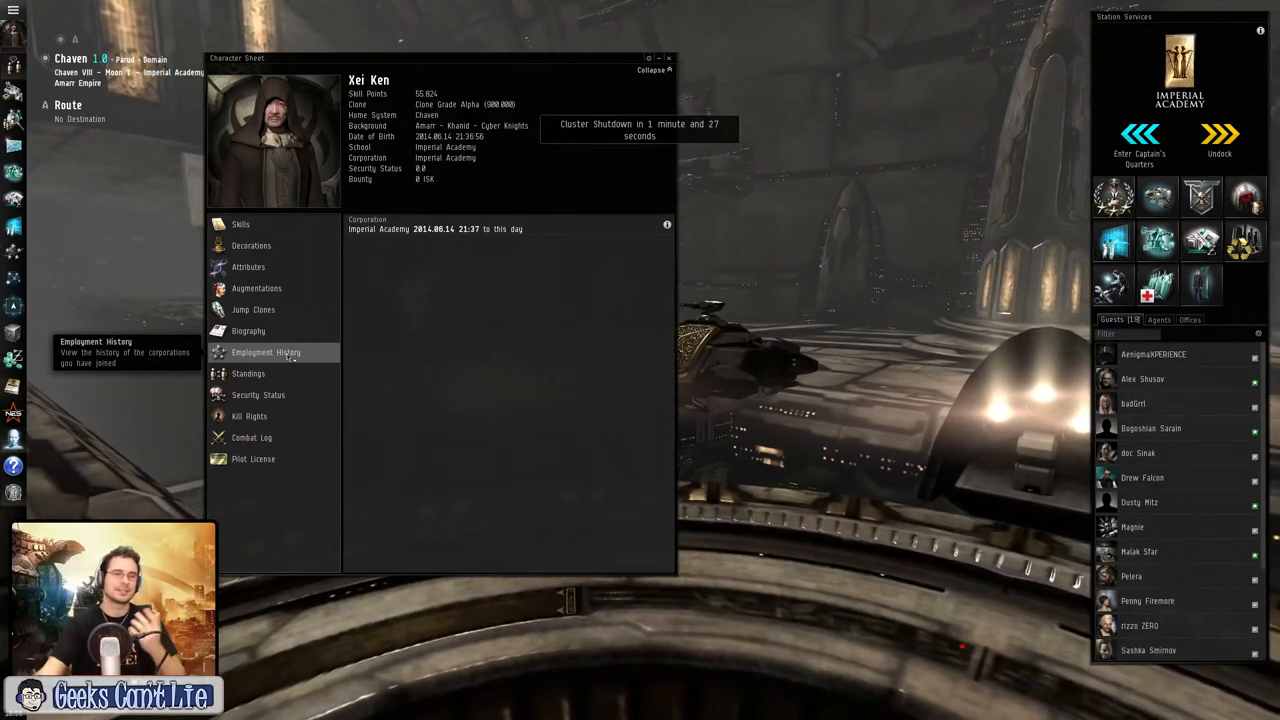
pyautogui.click(248, 374)
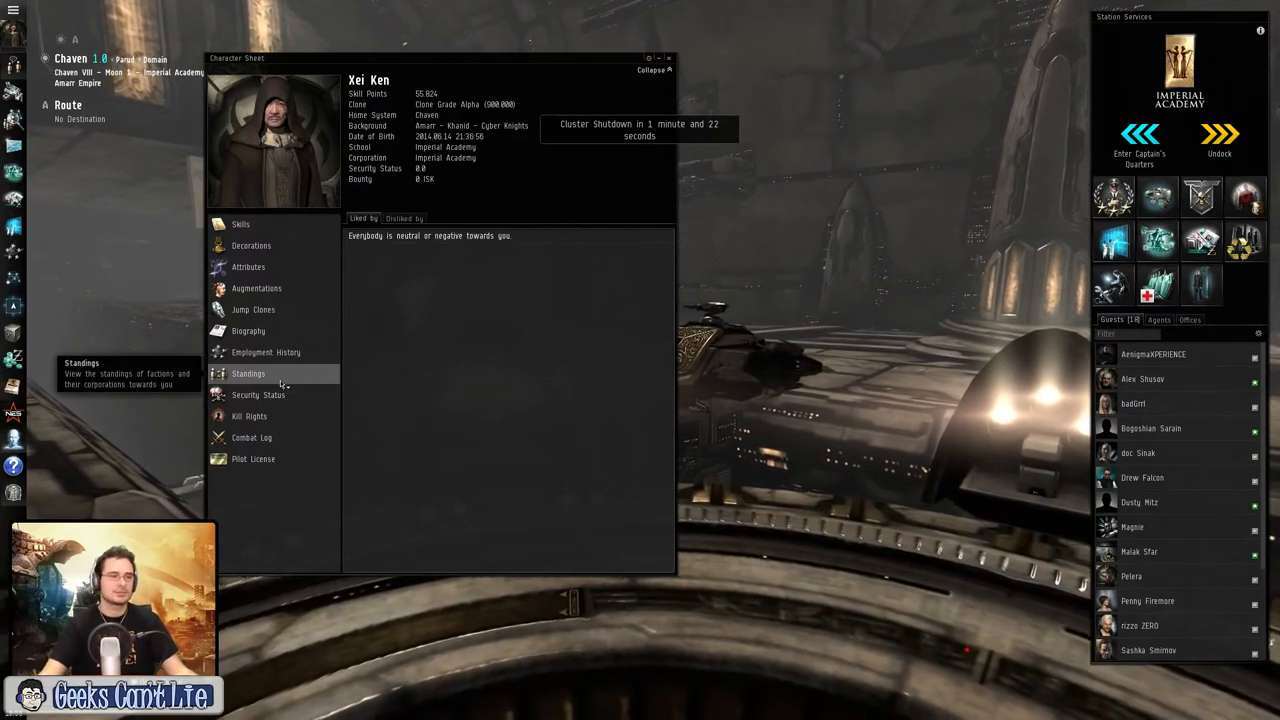
pyautogui.moveTo(266, 352)
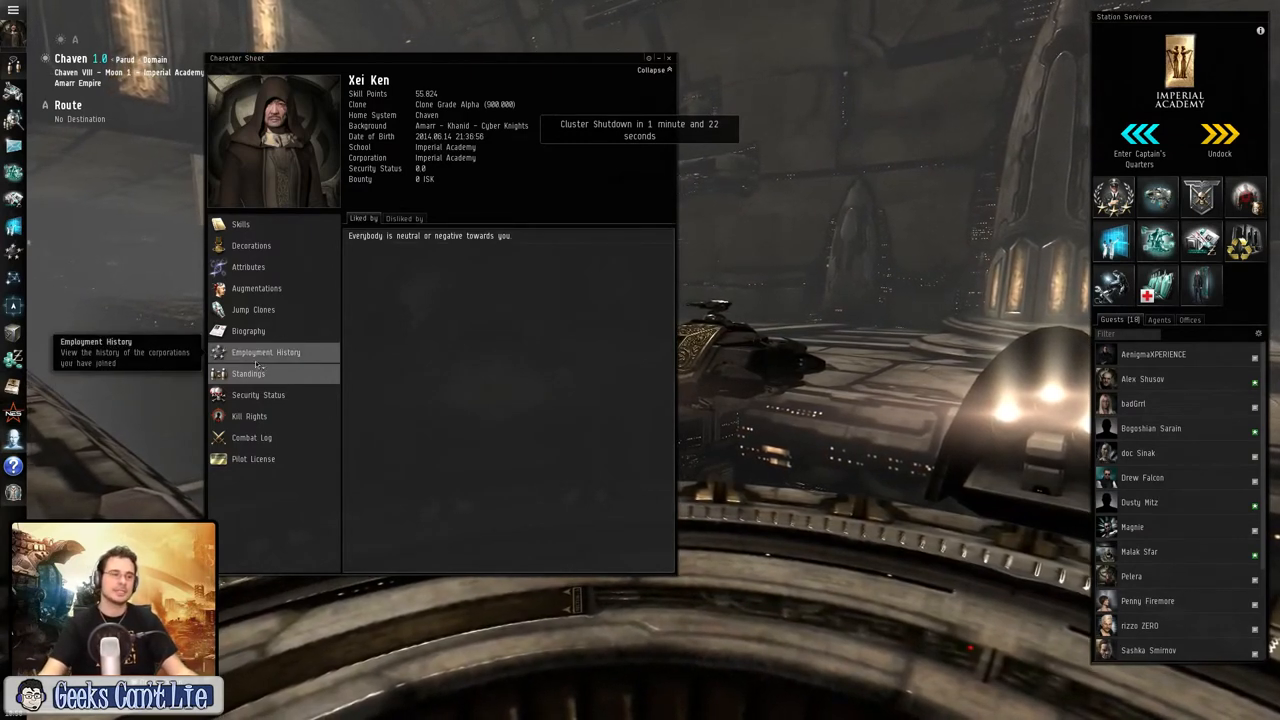
pyautogui.moveTo(258, 394)
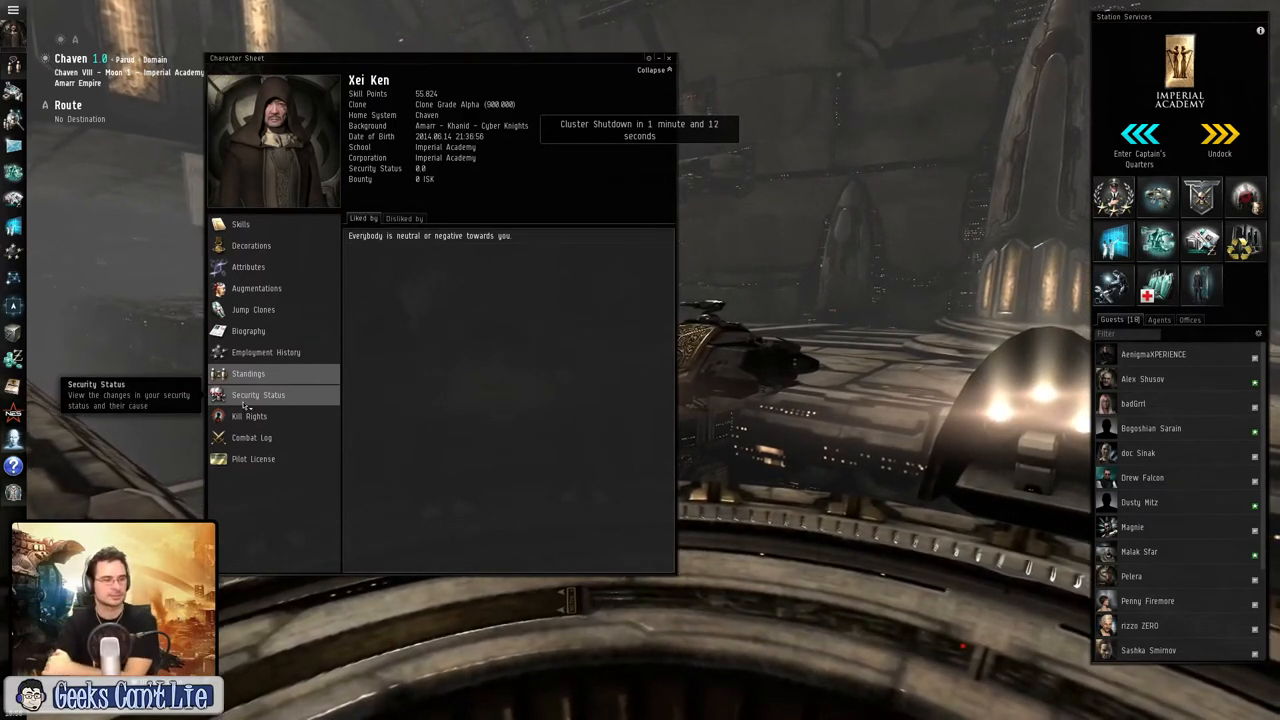
# Step: View the empty Security Status history, then the Kill Rights page listing none
pyautogui.click(256, 394)
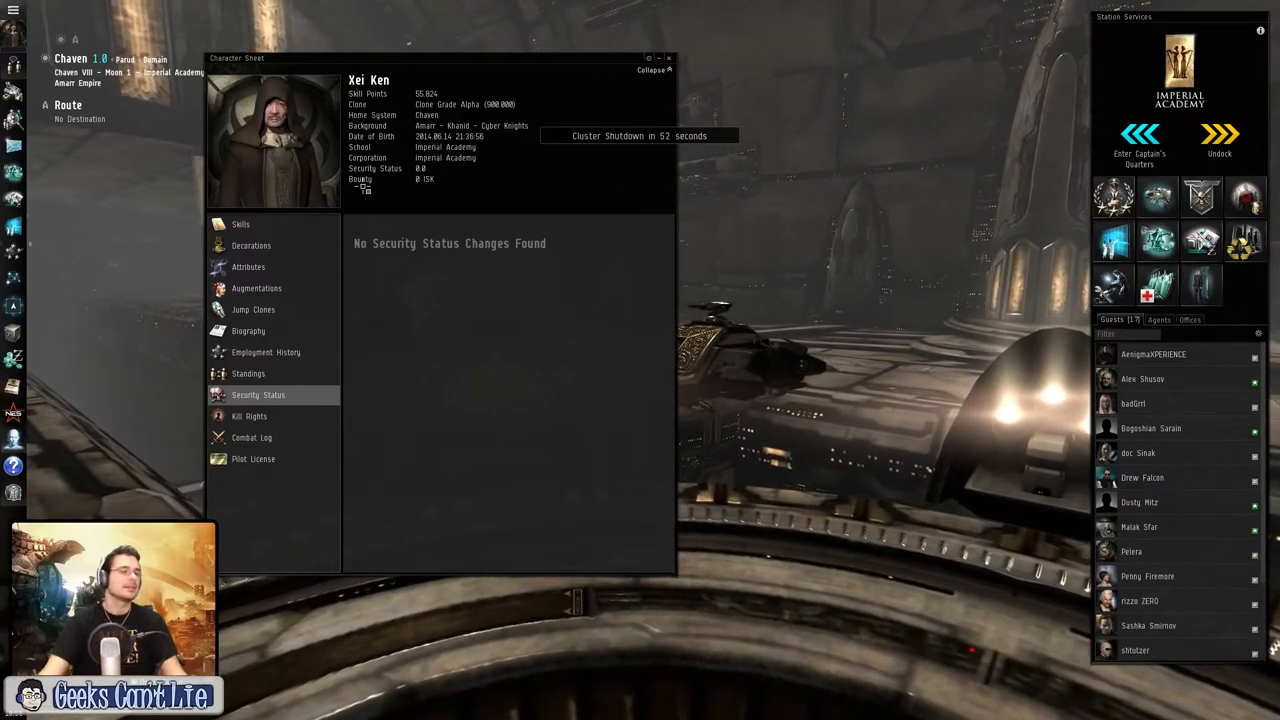
pyautogui.click(248, 416)
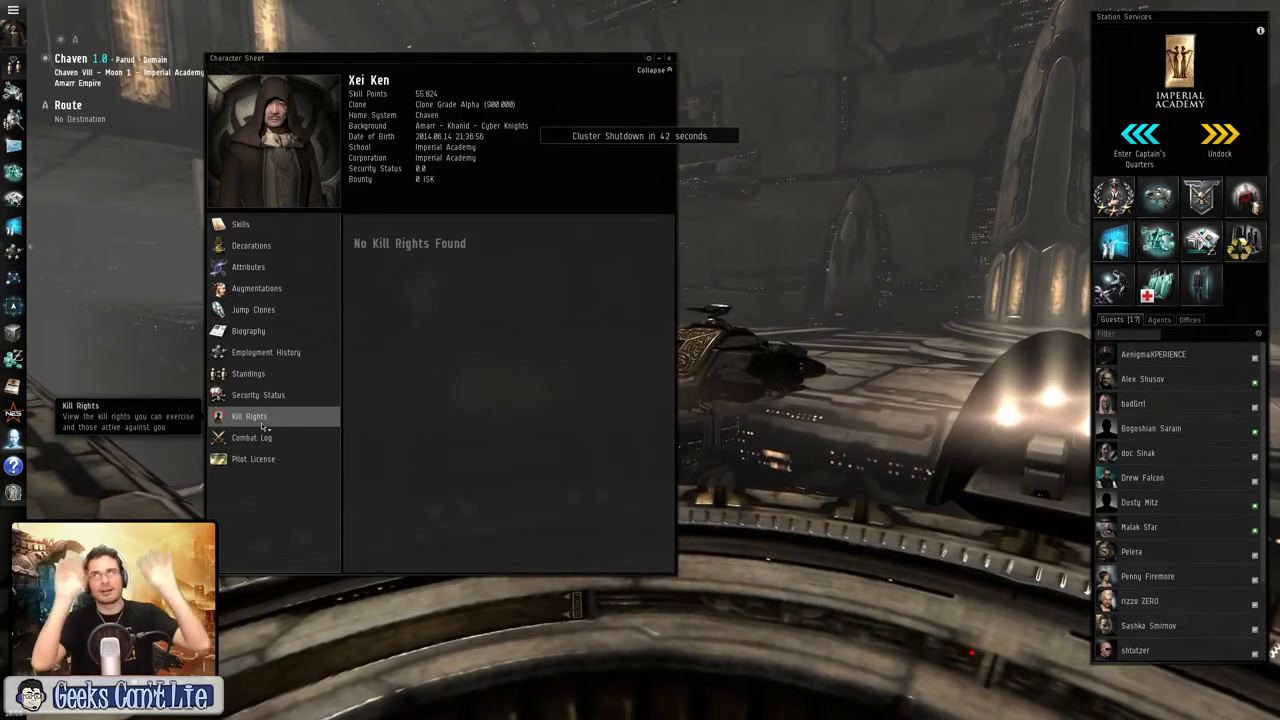
pyautogui.moveTo(252, 458)
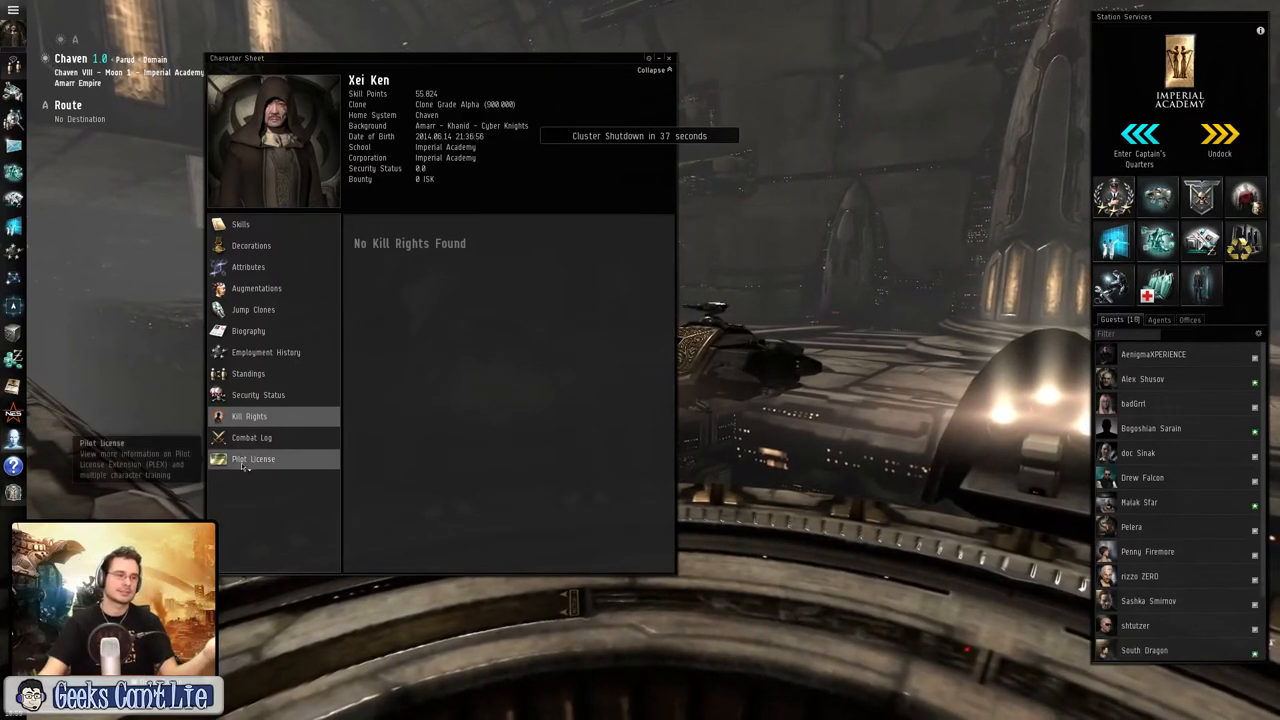
# Step: View the empty Combat Log and PLEX pilot license options, then bring up the solar system map
pyautogui.click(252, 436)
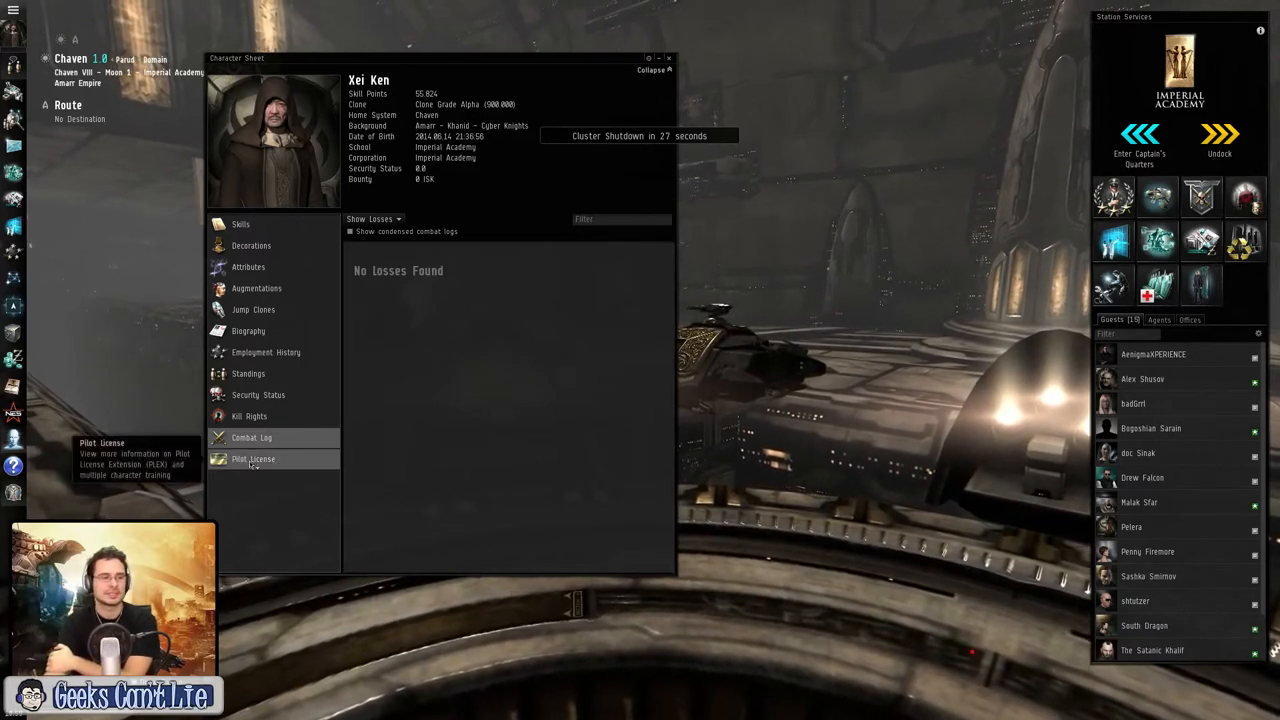
pyautogui.click(252, 458)
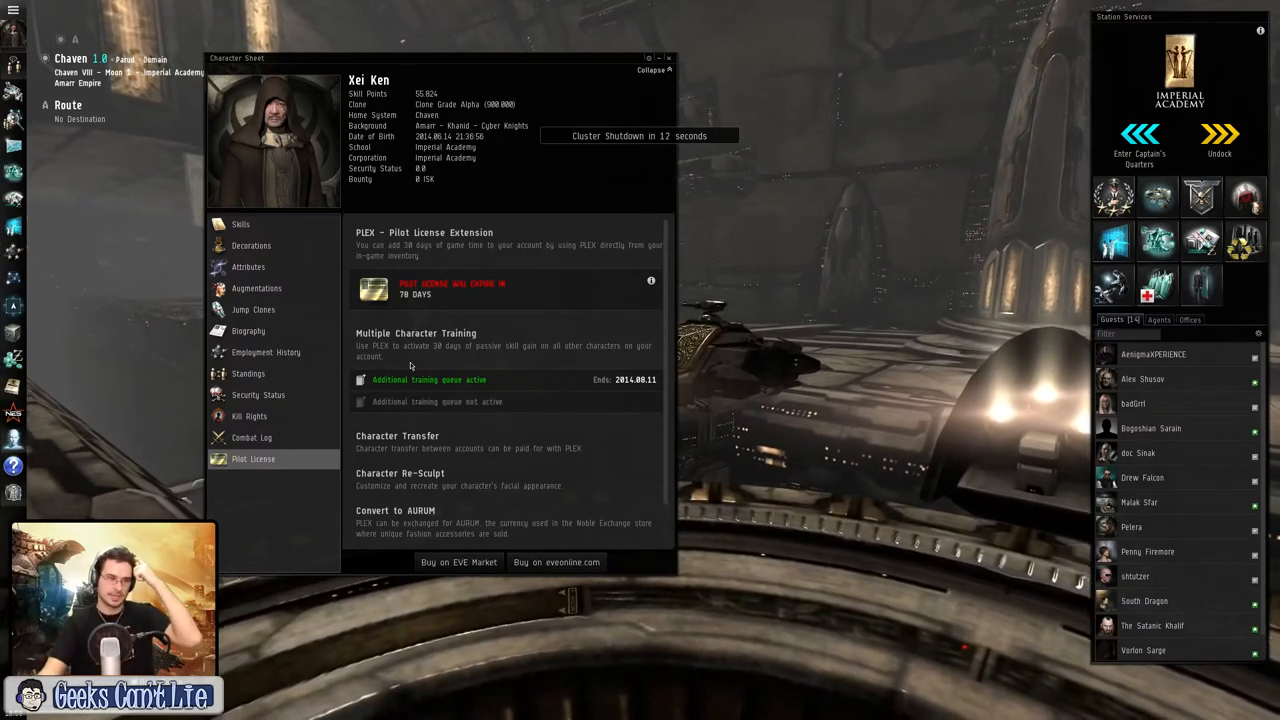
pyautogui.click(668, 58)
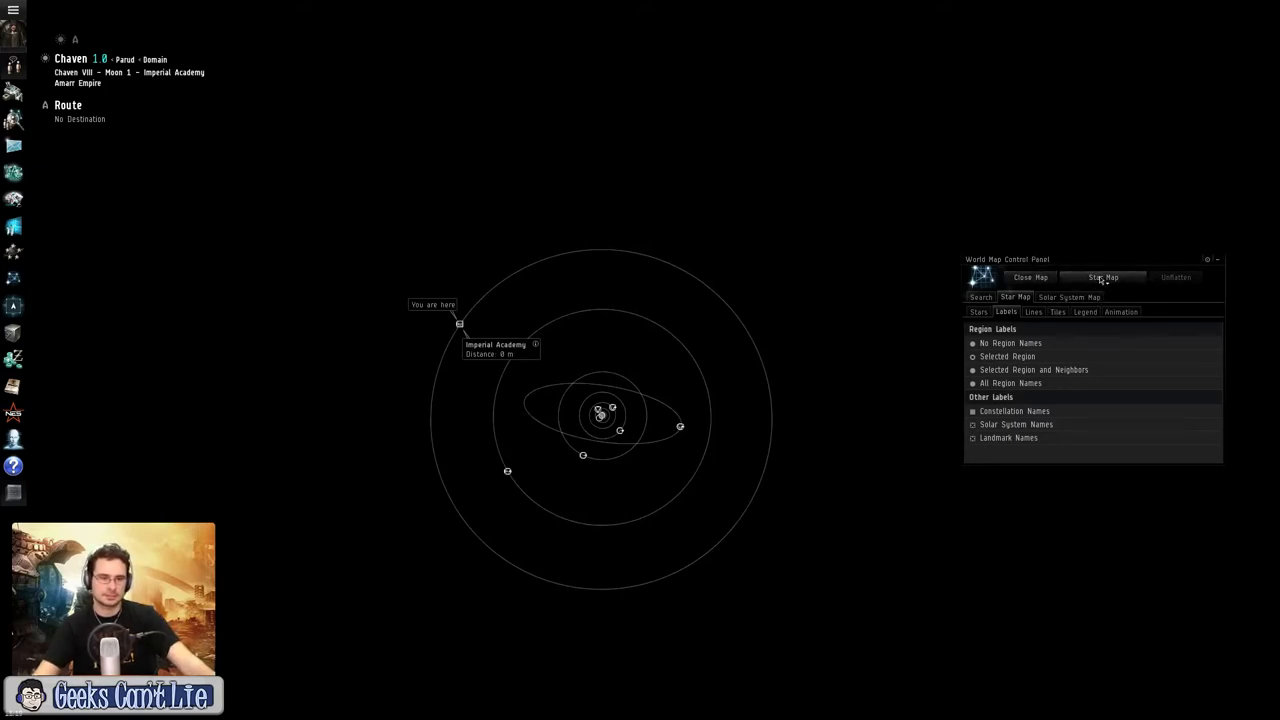
# Step: Switch to the star map, show regions as hexagons and view them top-down
pyautogui.click(1102, 276)
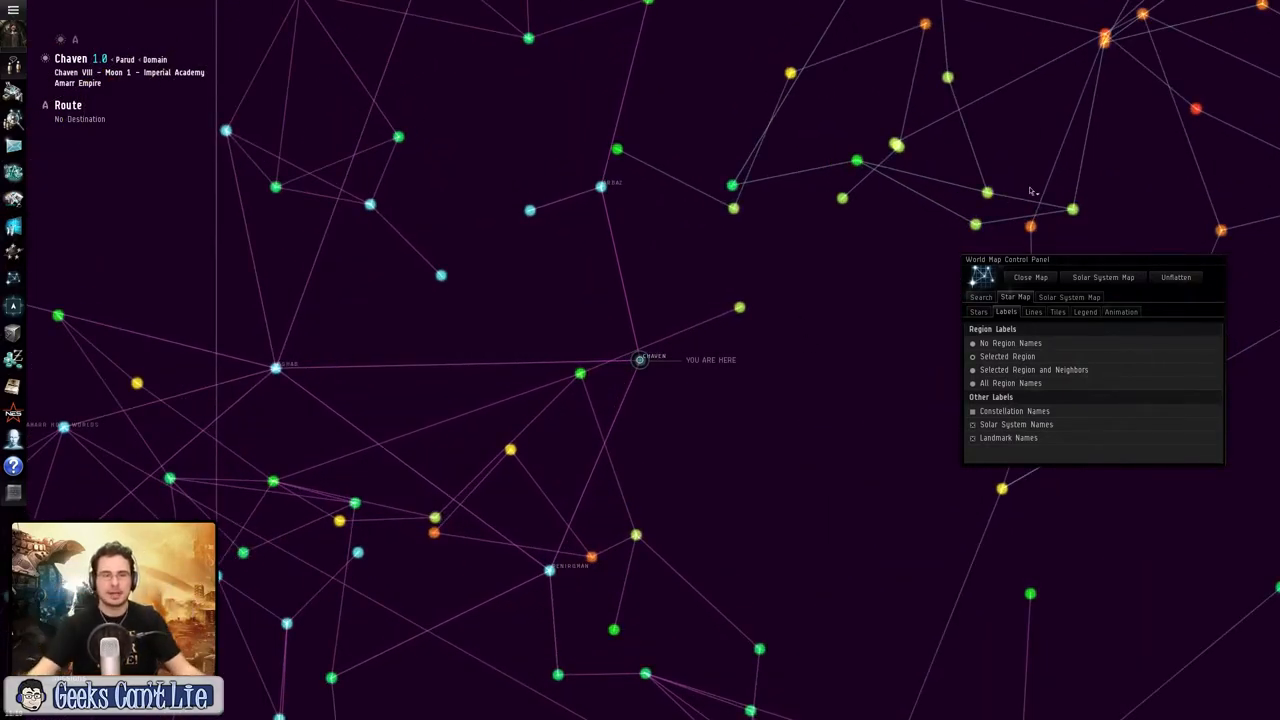
pyautogui.click(1176, 276)
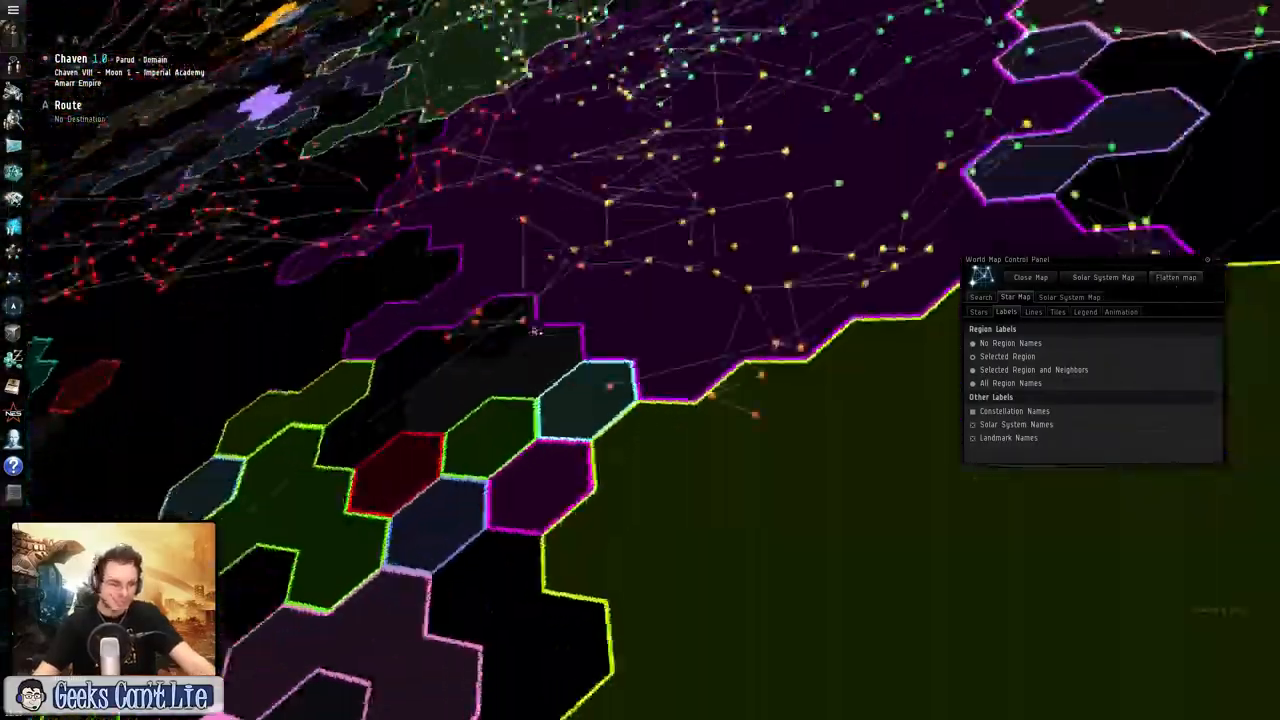
pyautogui.click(1176, 276)
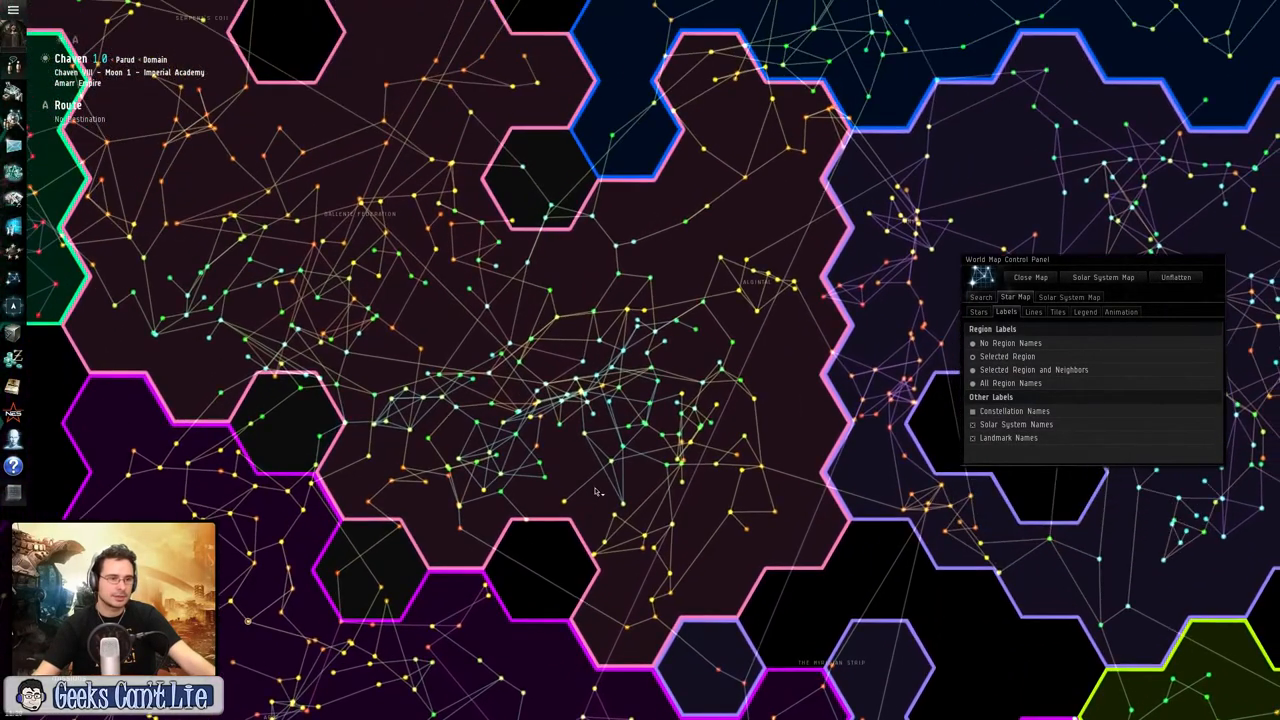
pyautogui.click(1010, 344)
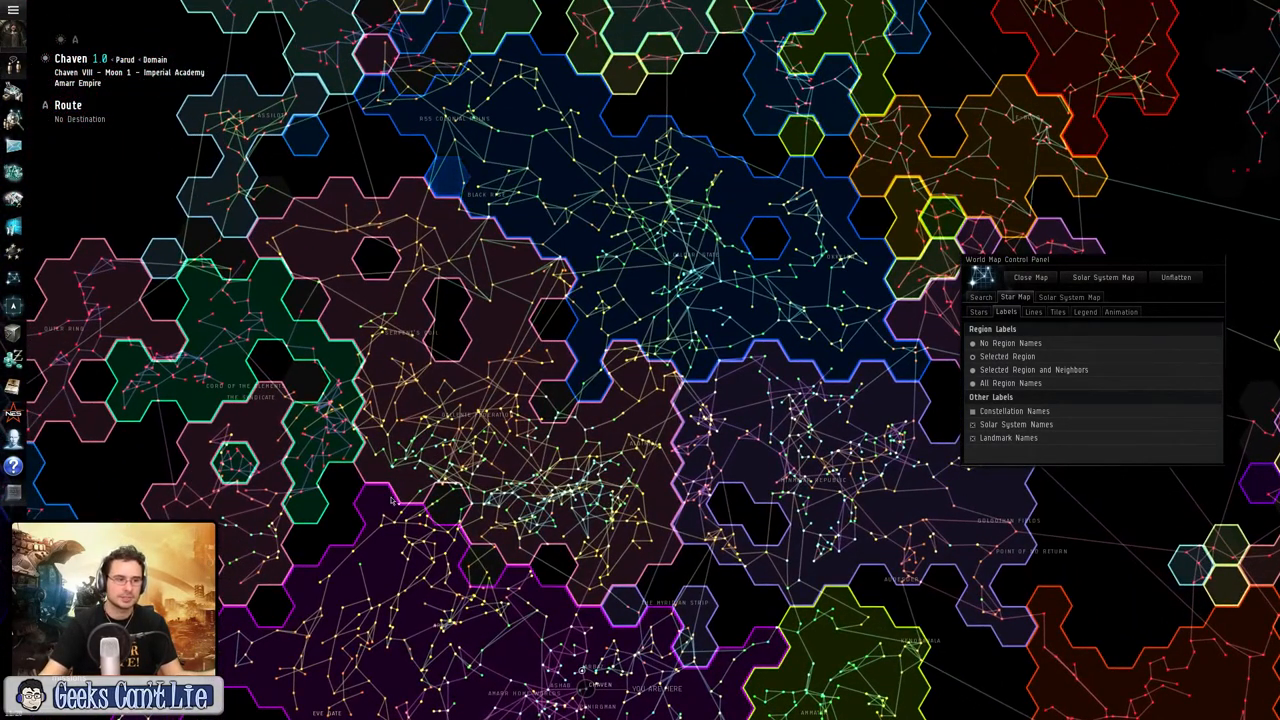
pyautogui.moveTo(524, 304)
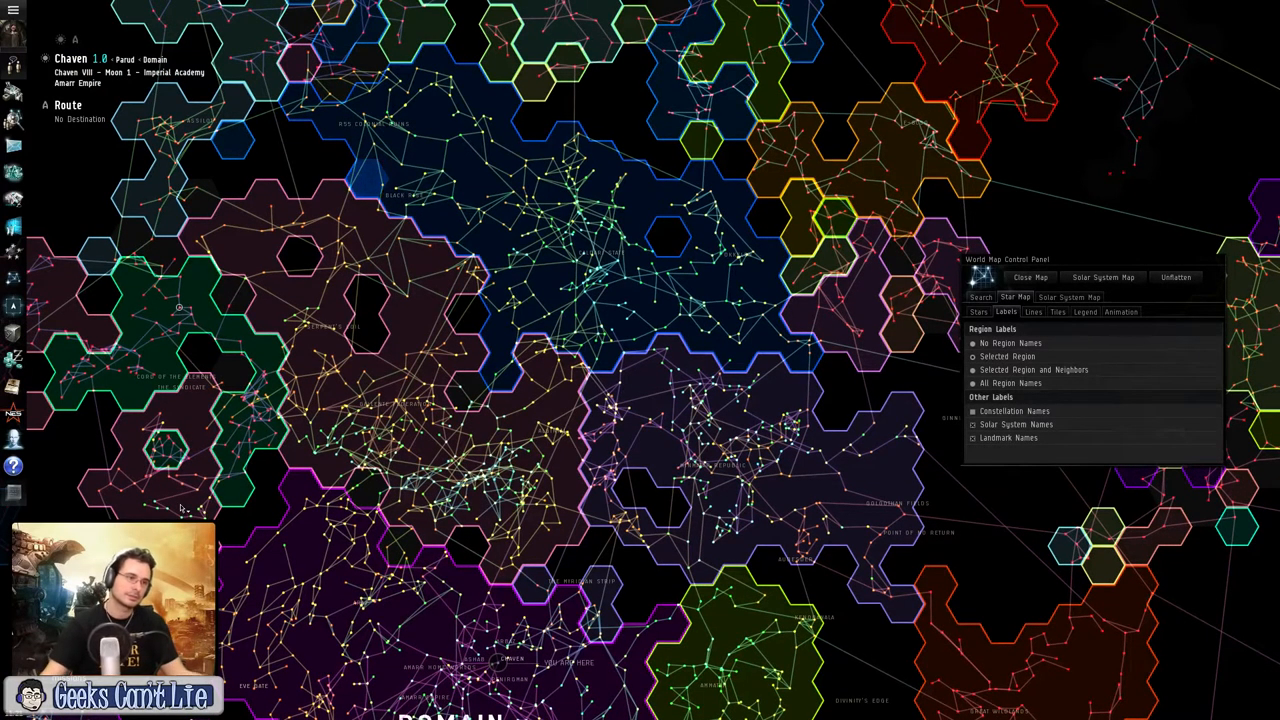
pyautogui.moveTo(56, 470)
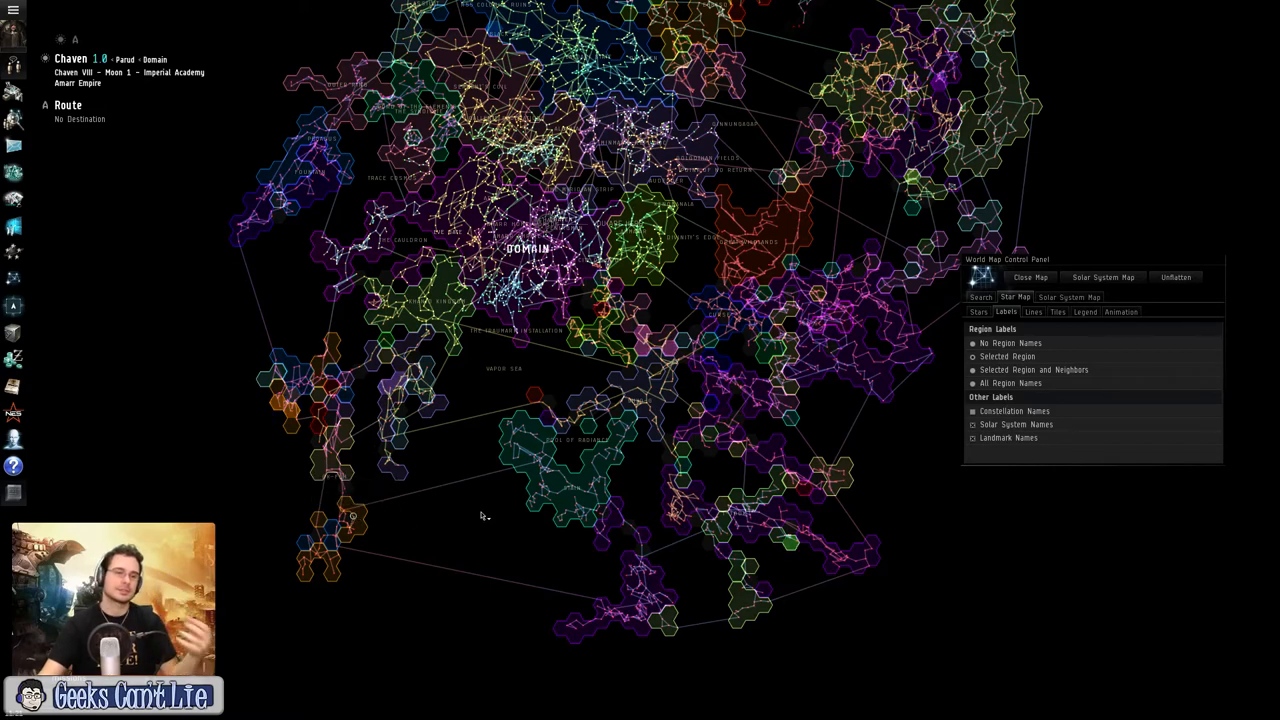
pyautogui.moveTo(472, 504)
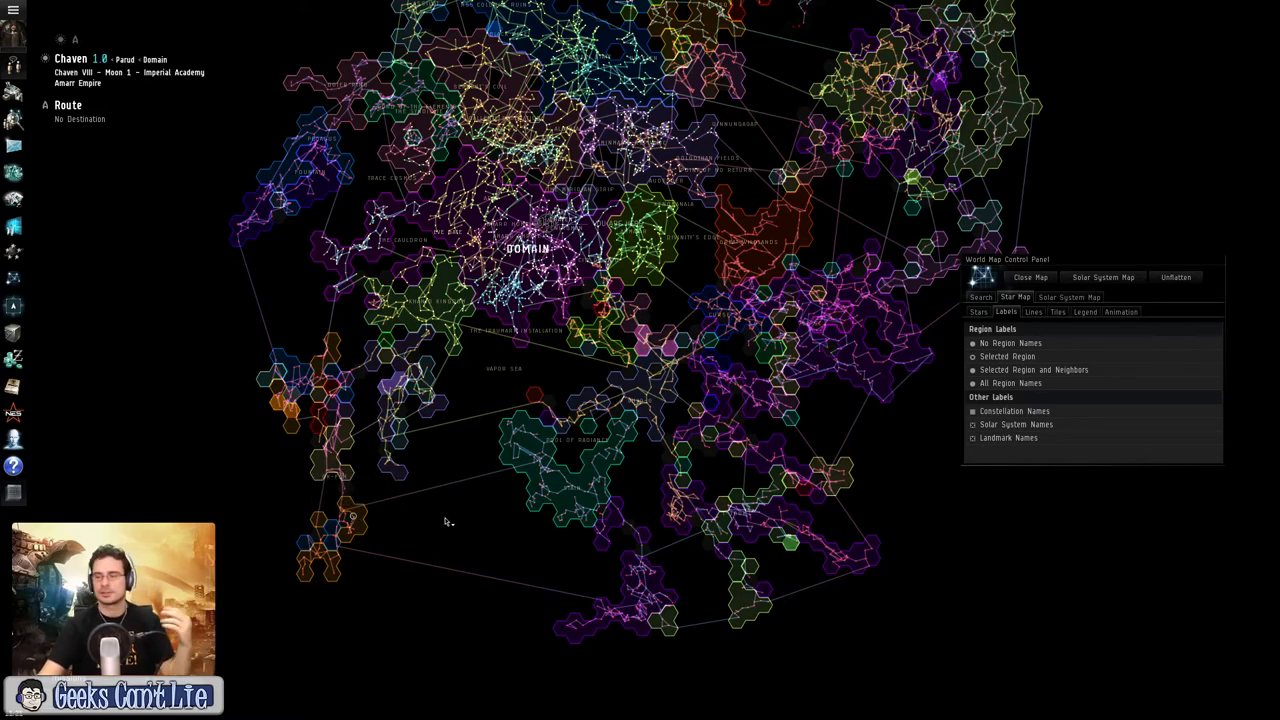
pyautogui.moveTo(430, 536)
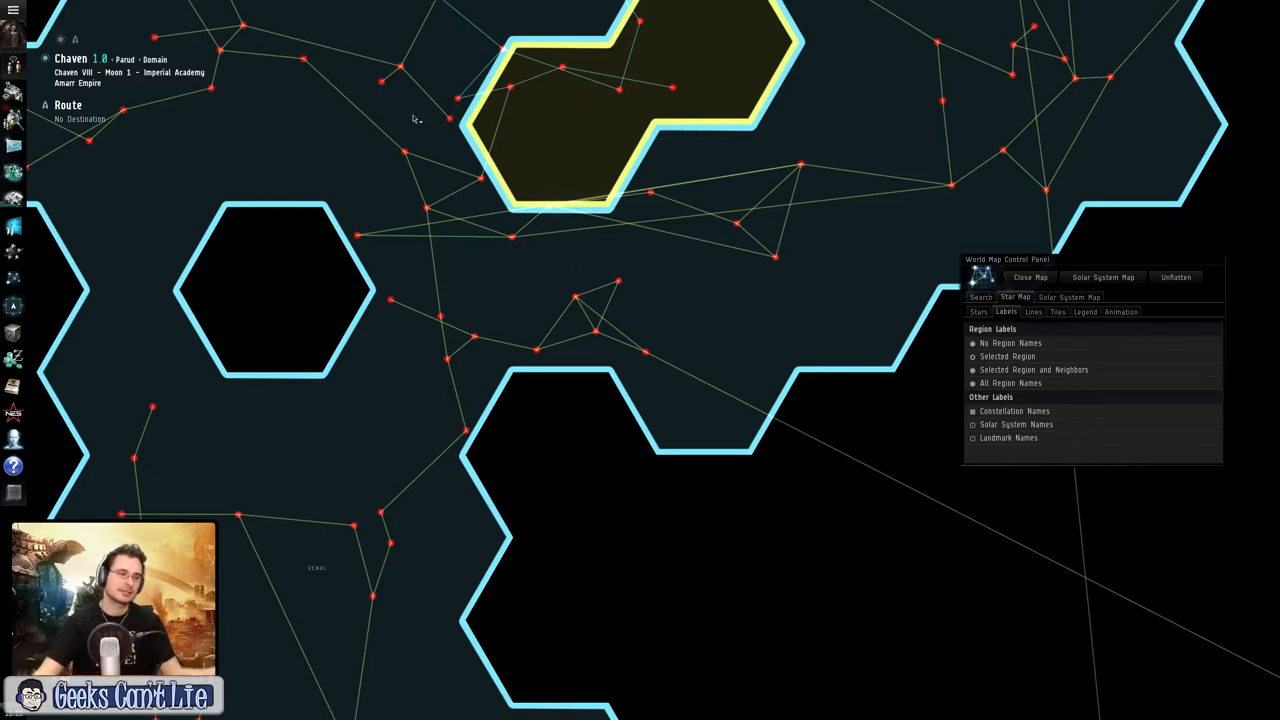
pyautogui.moveTo(692, 266)
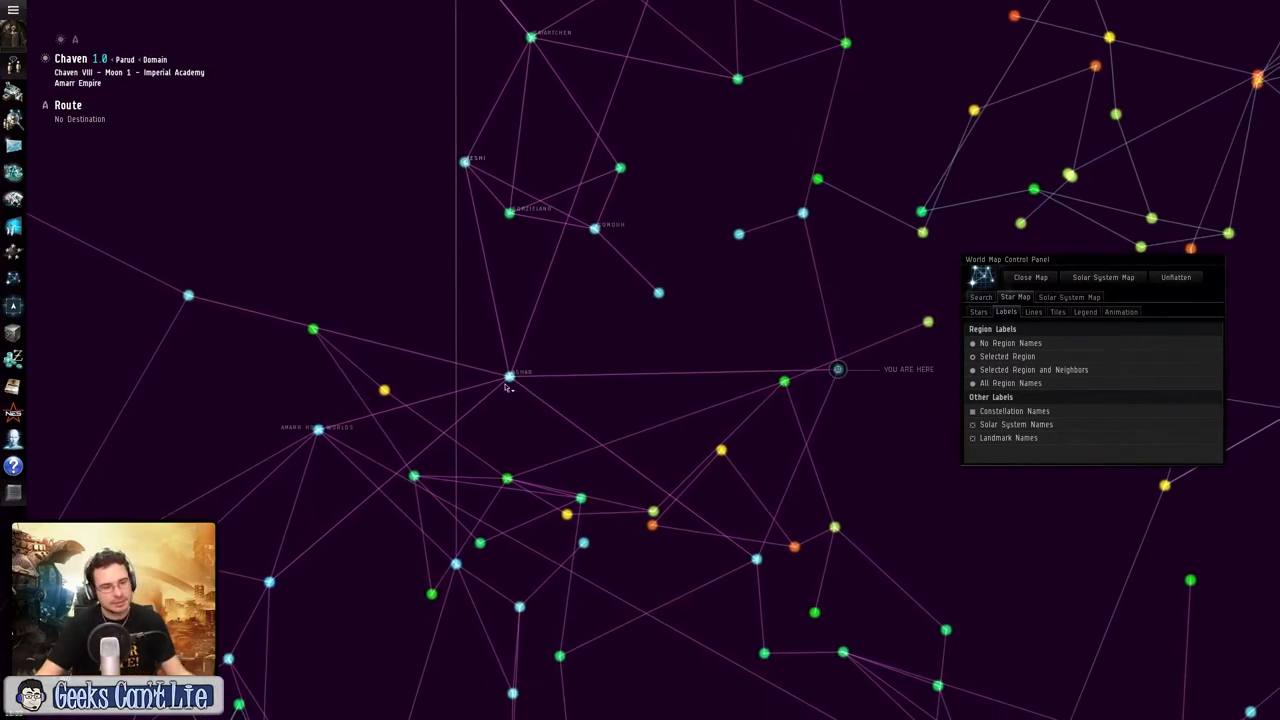
pyautogui.moveTo(464, 164)
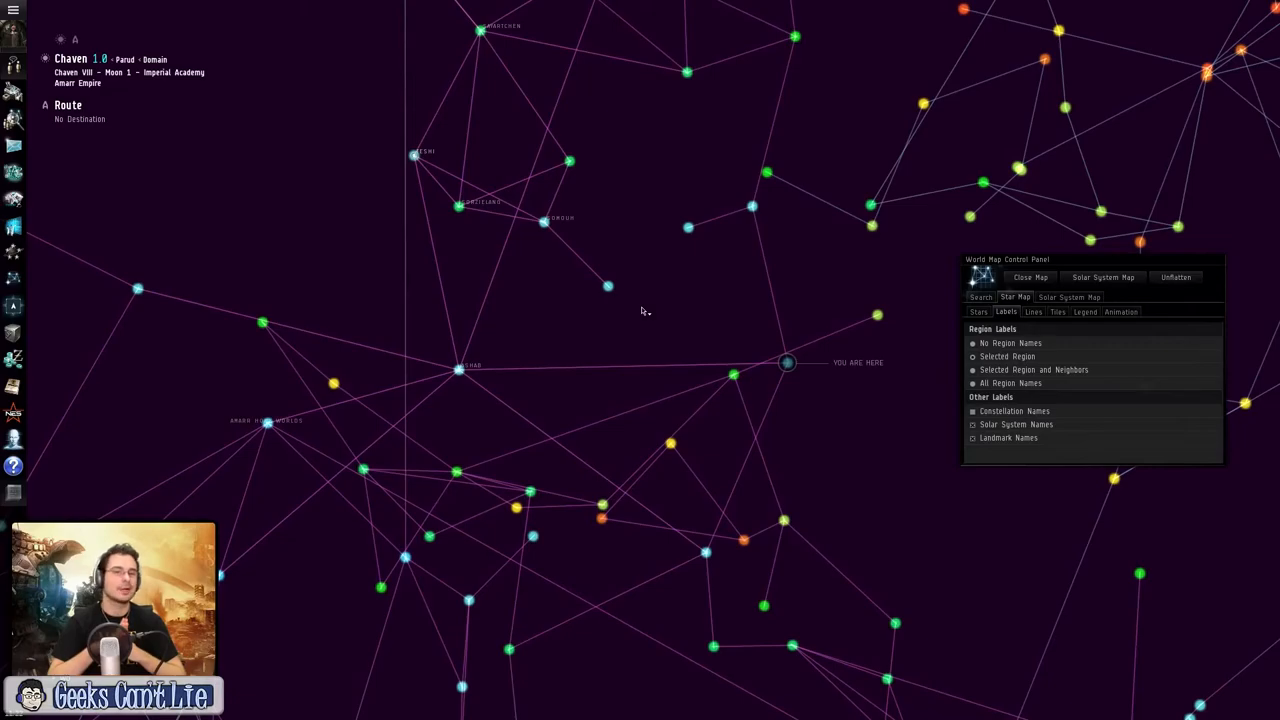
pyautogui.moveTo(754, 322)
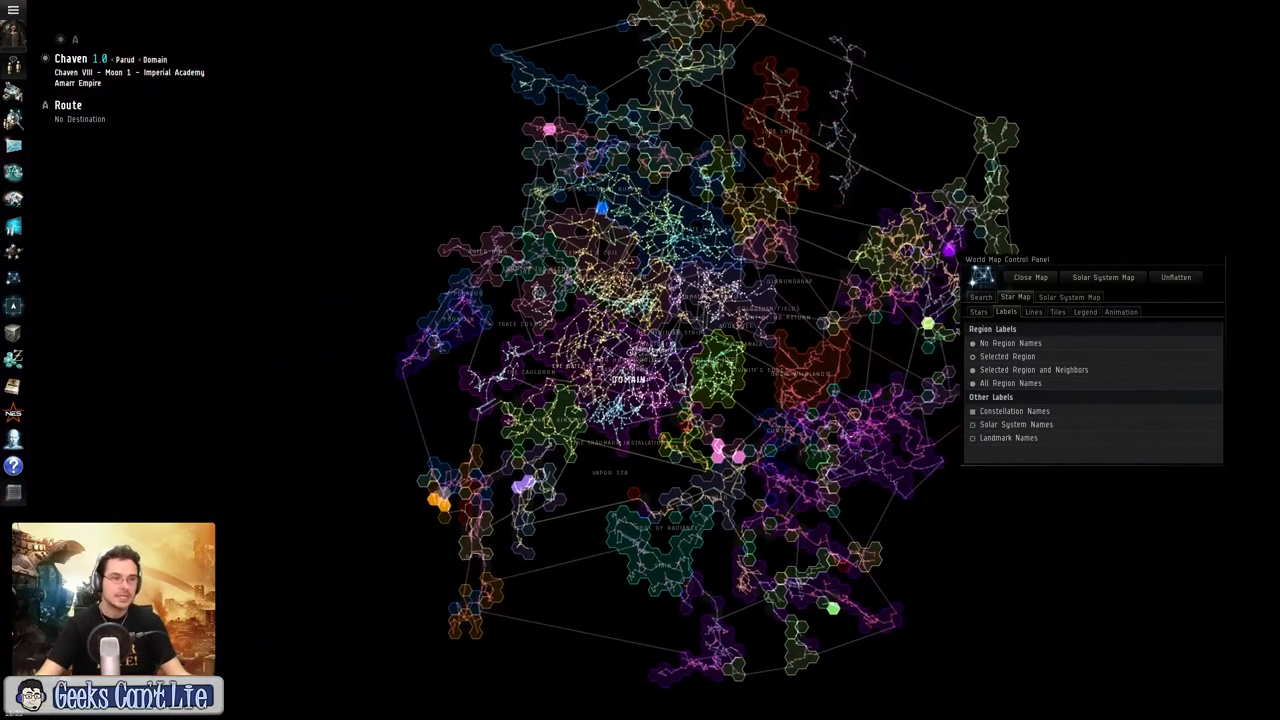
# Step: Change the star map layout from the World Map Control Panel
pyautogui.click(1176, 276)
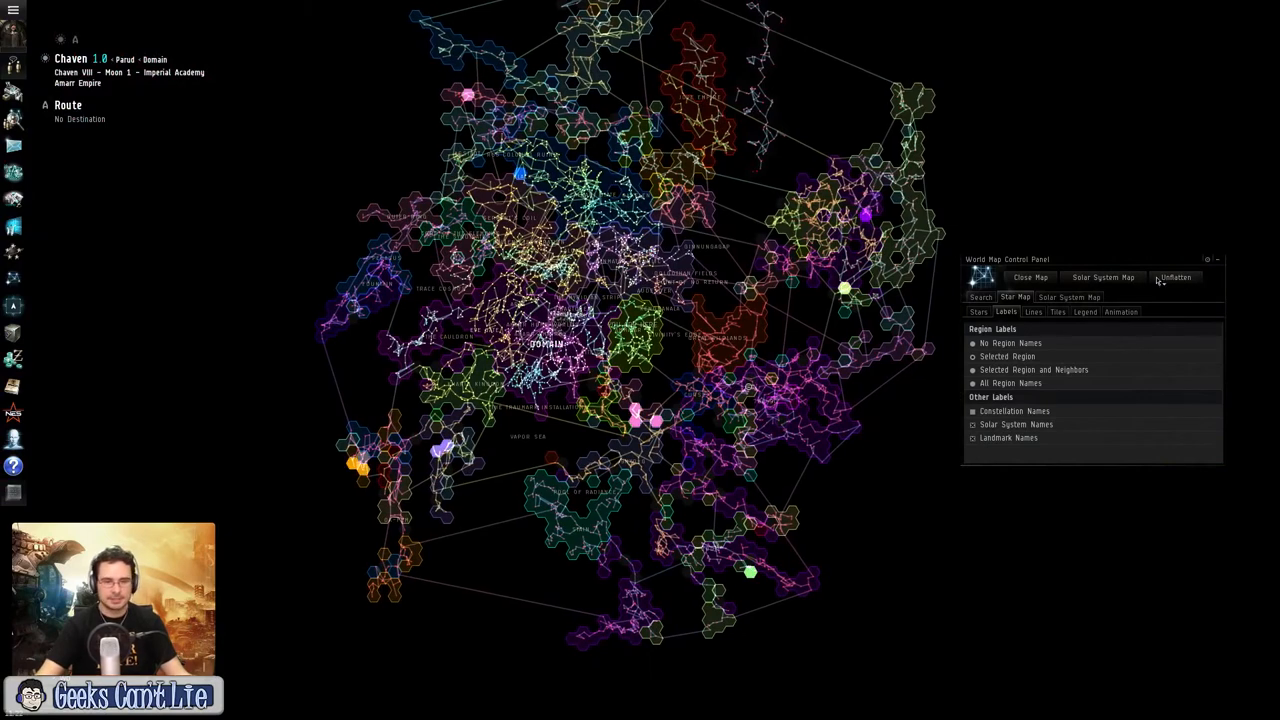
# Step: Return to the Chaven solar system map with its planets and moons
pyautogui.click(1102, 276)
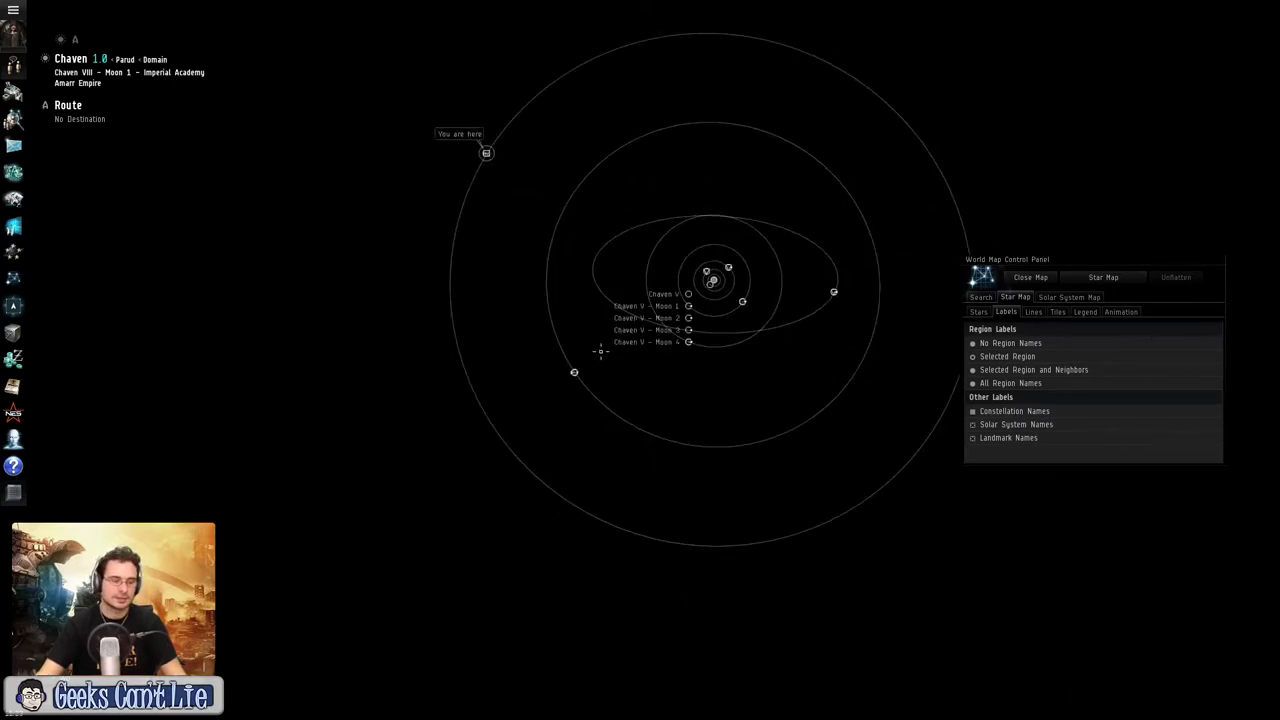
pyautogui.moveTo(728, 406)
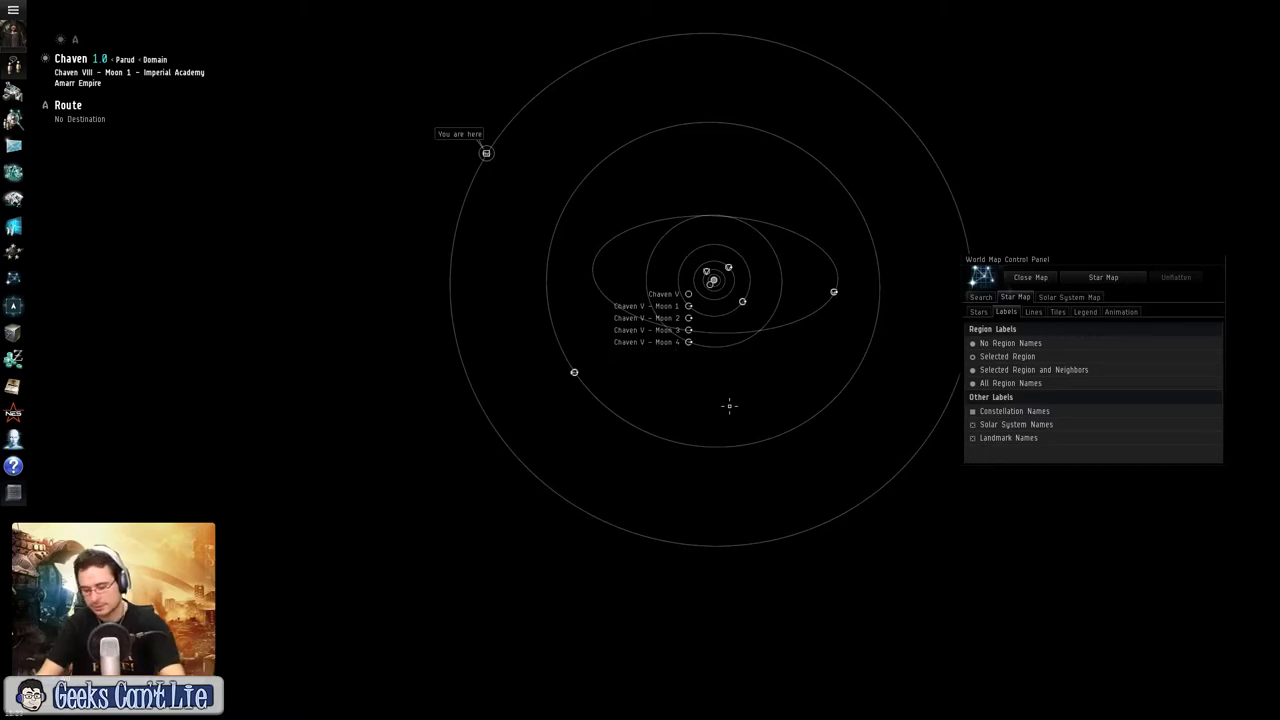
pyautogui.click(1028, 276)
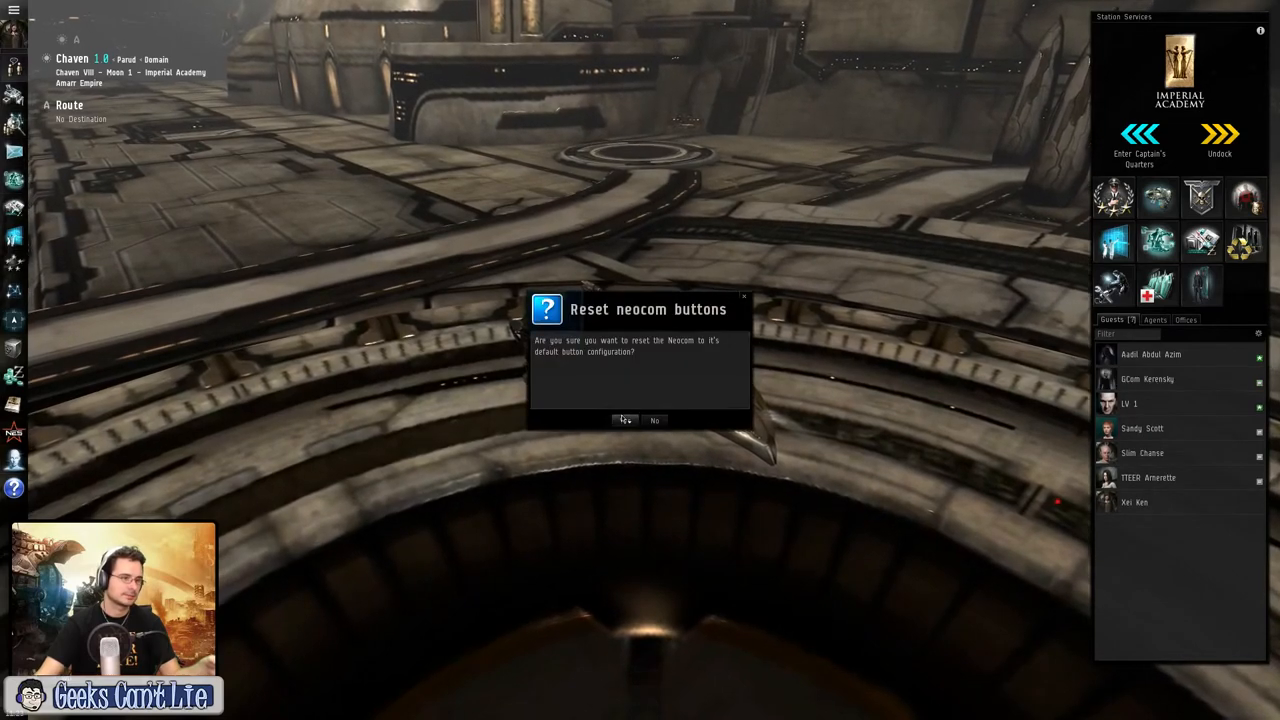
# Step: Confirm resetting the Neocom and scroll through an expanded group of chat channels
pyautogui.click(624, 420)
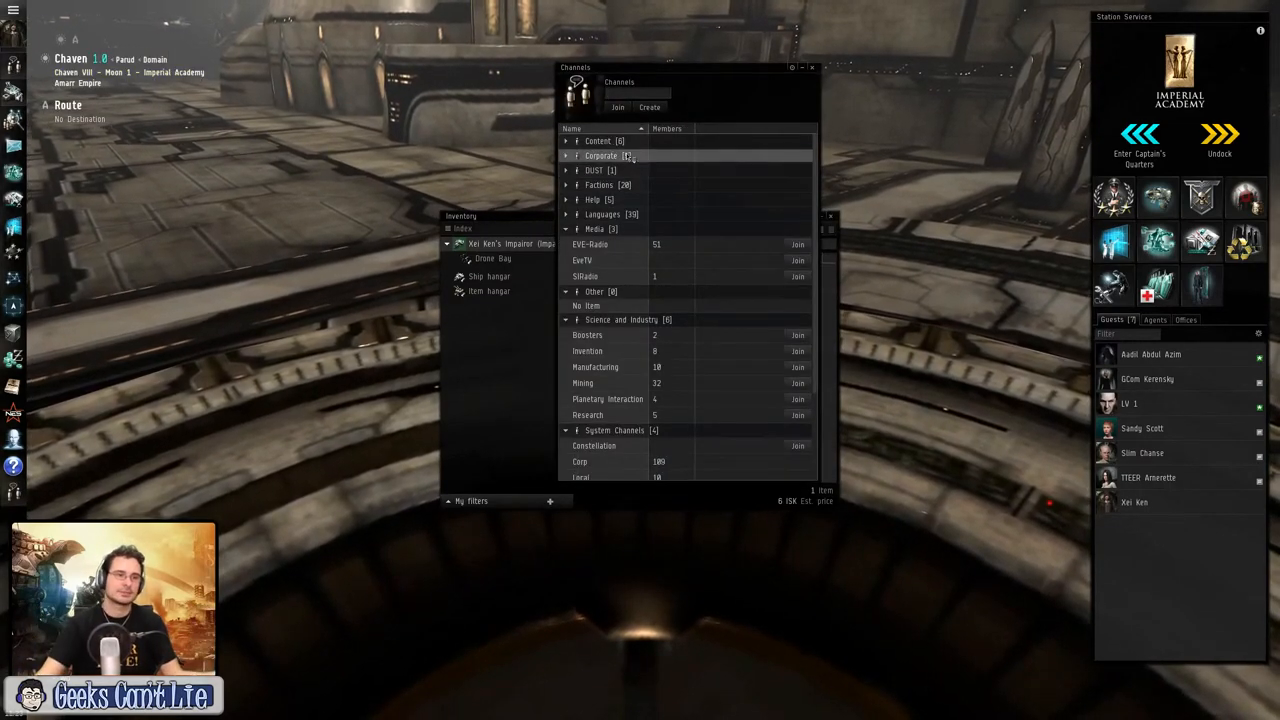
pyautogui.click(564, 140)
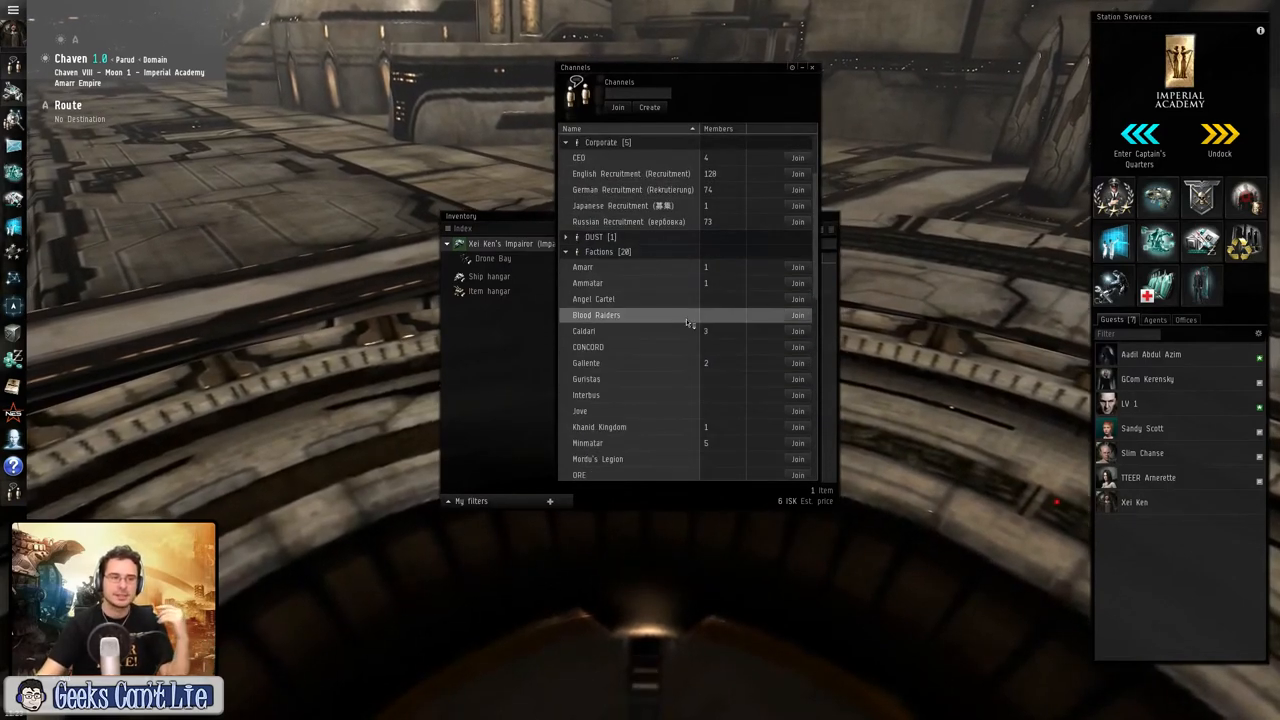
pyautogui.scroll(-3)
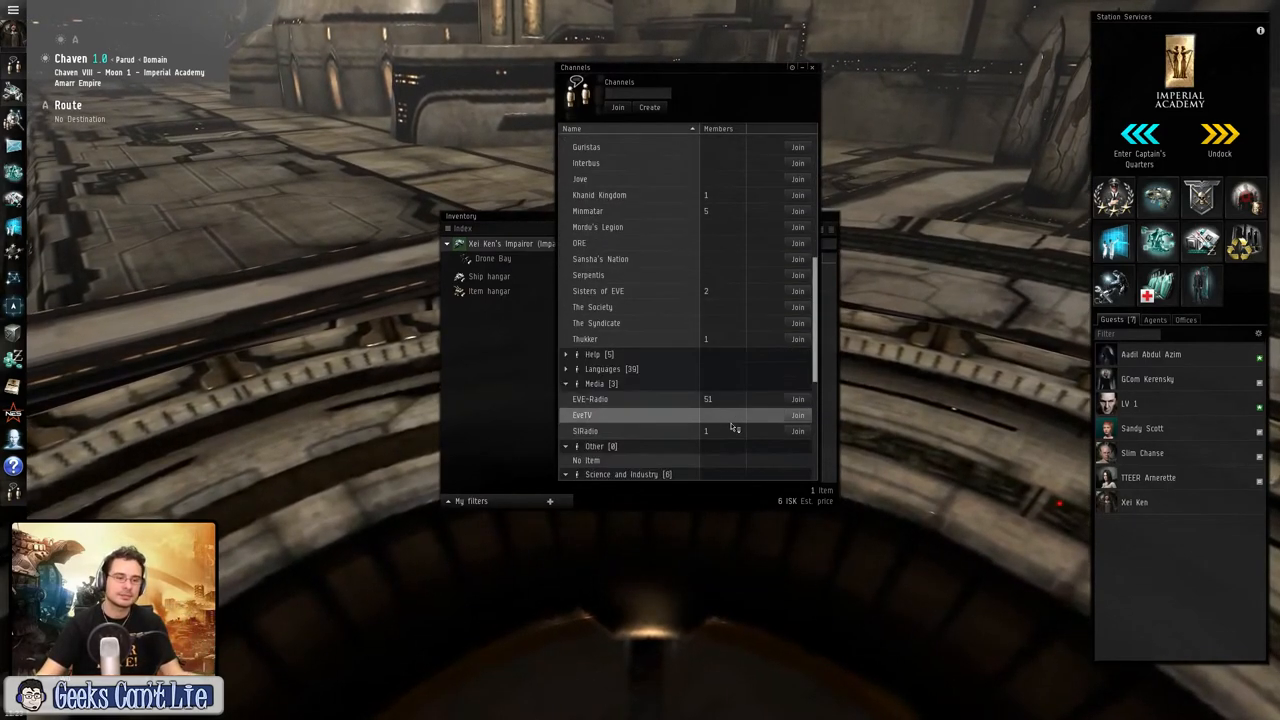
pyautogui.scroll(-3)
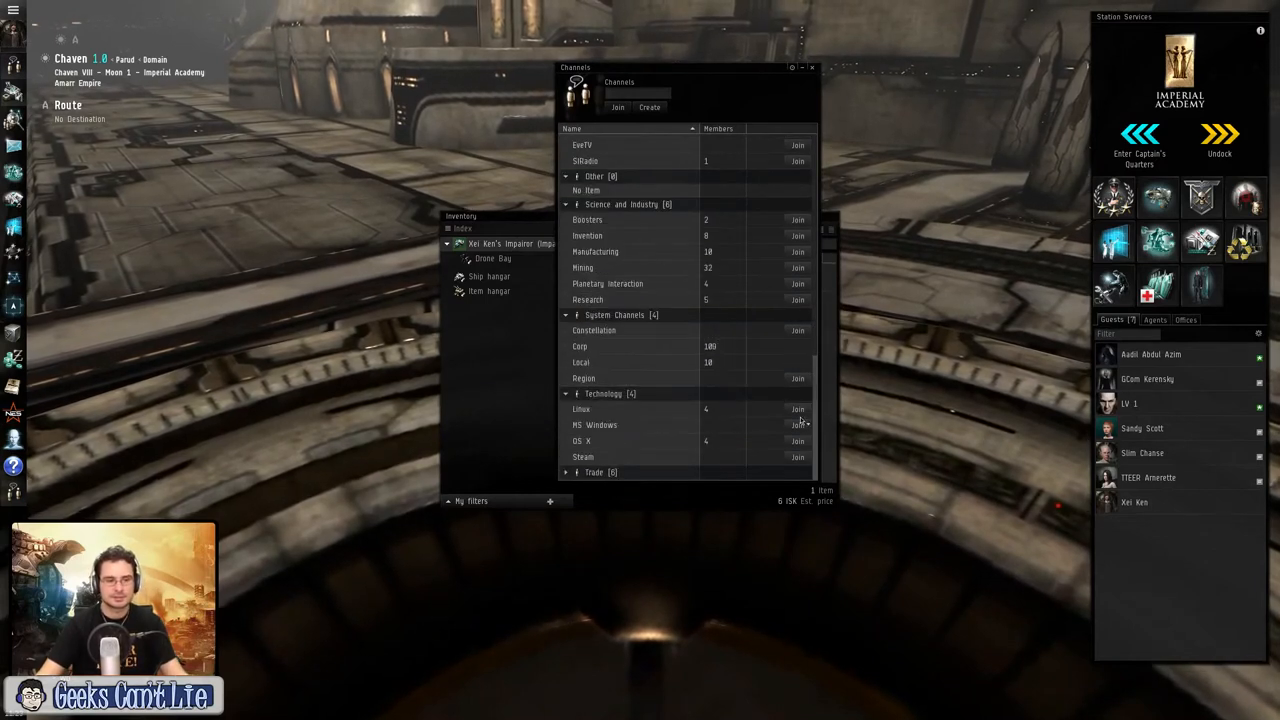
pyautogui.scroll(-3)
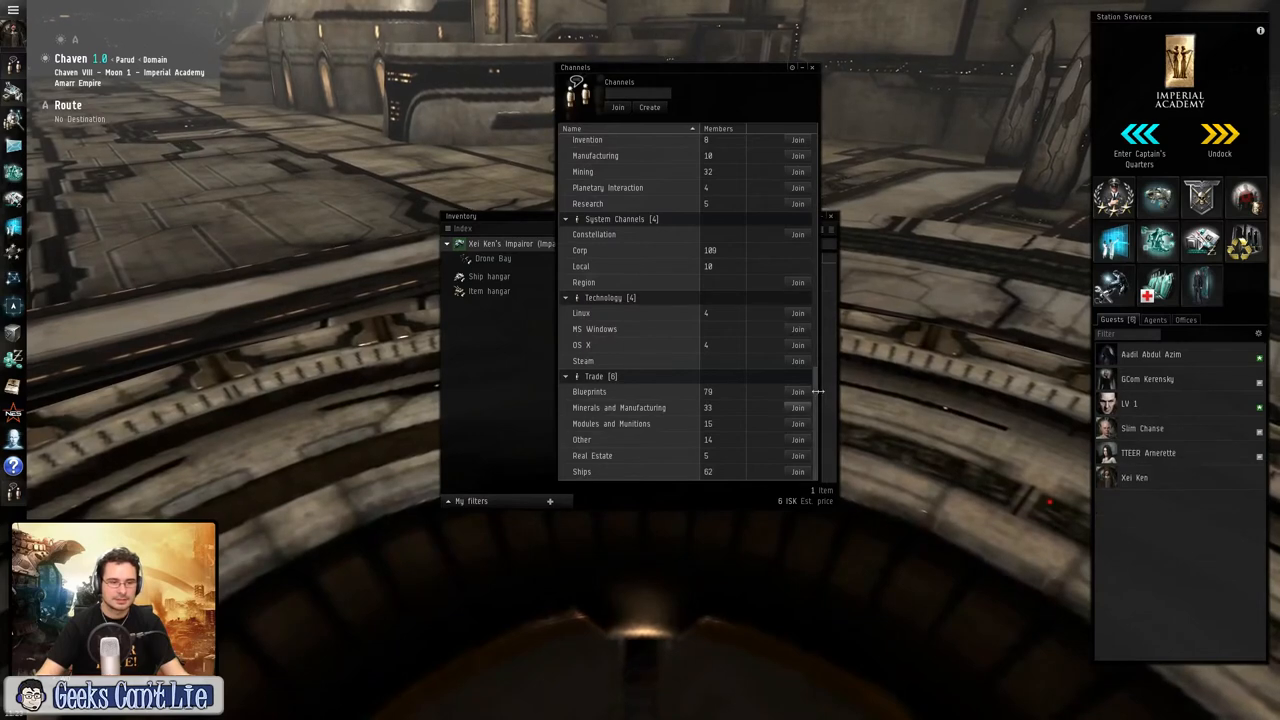
pyautogui.scroll(-3)
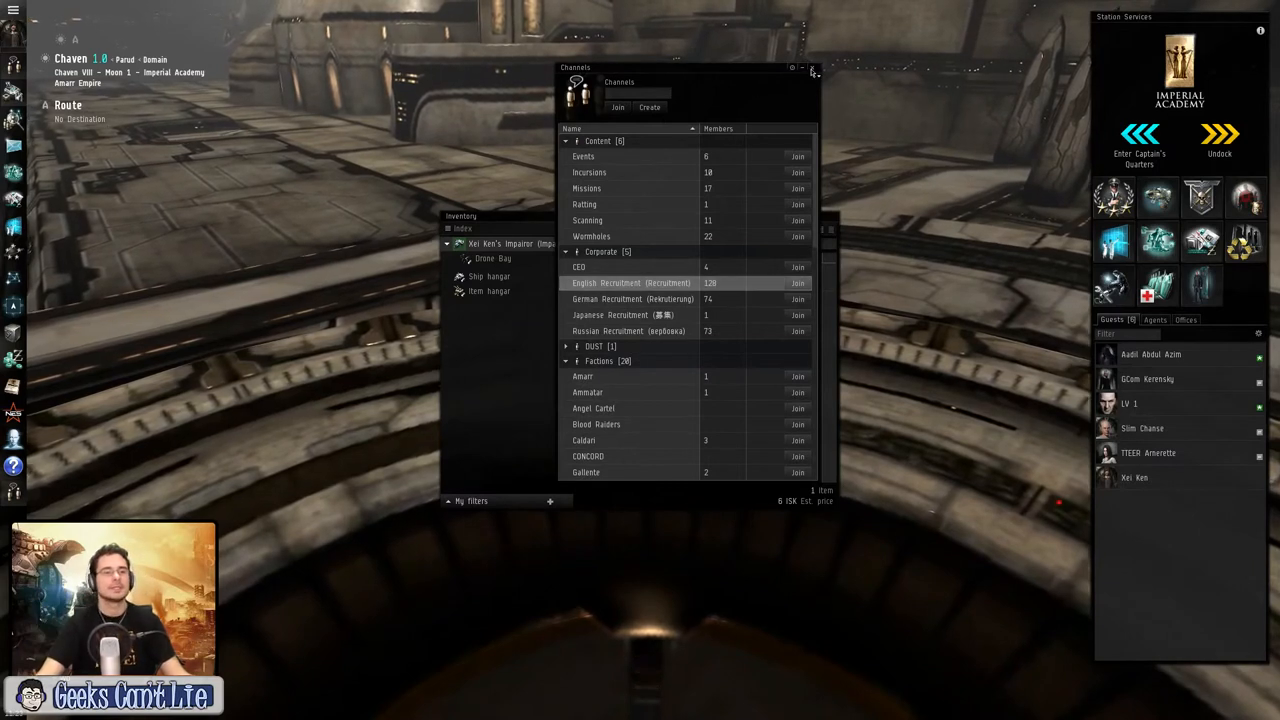
# Step: Close the Channels window and compare the ship's Tritanium cargo with the empty station hangar
pyautogui.click(812, 68)
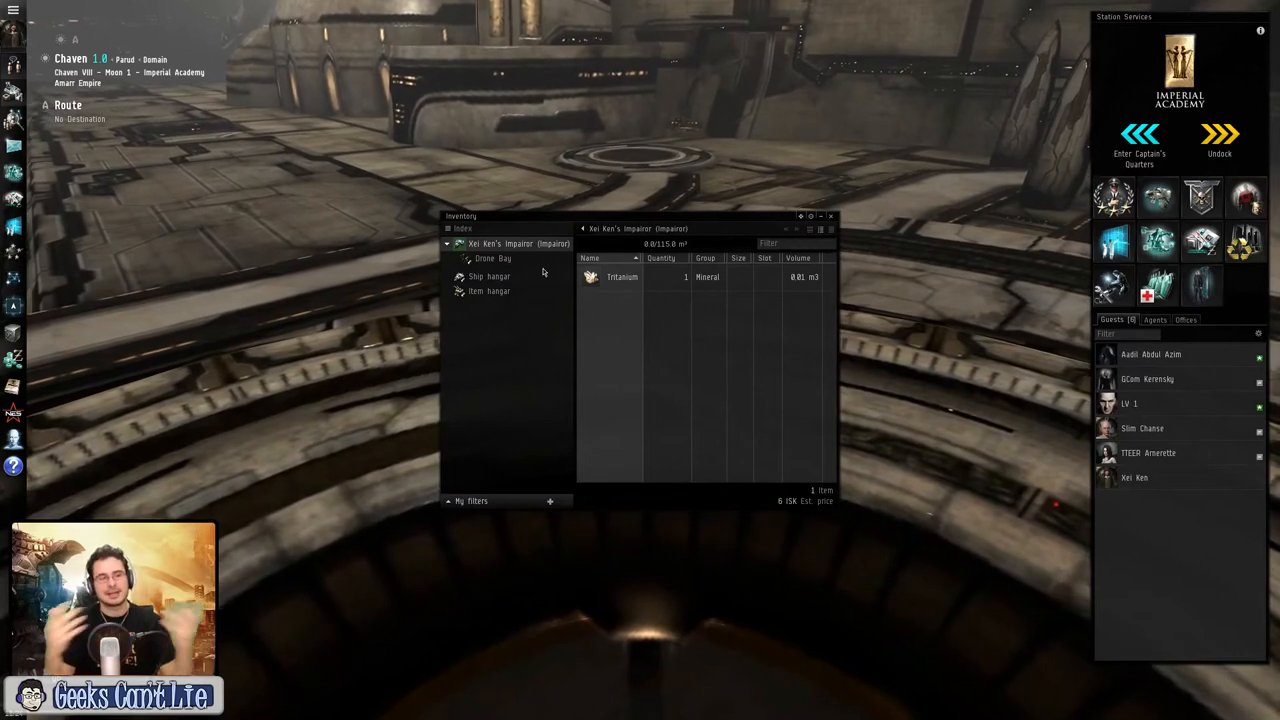
pyautogui.click(488, 292)
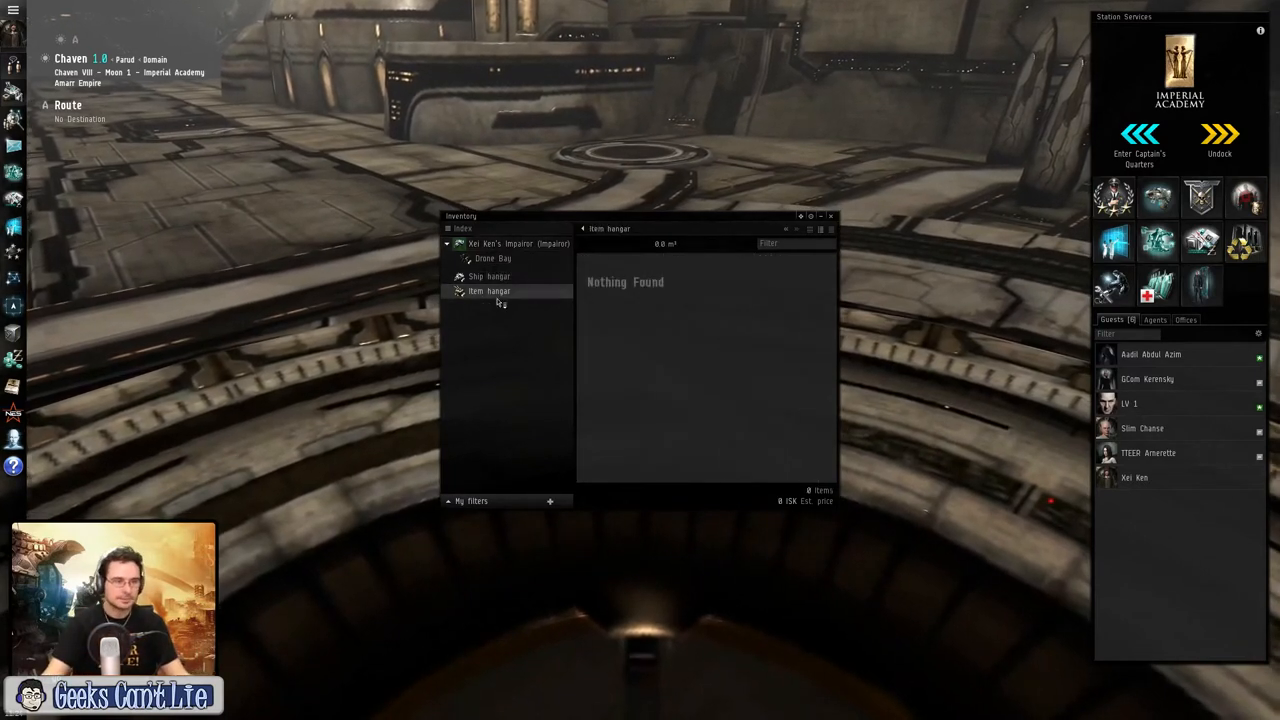
pyautogui.click(488, 276)
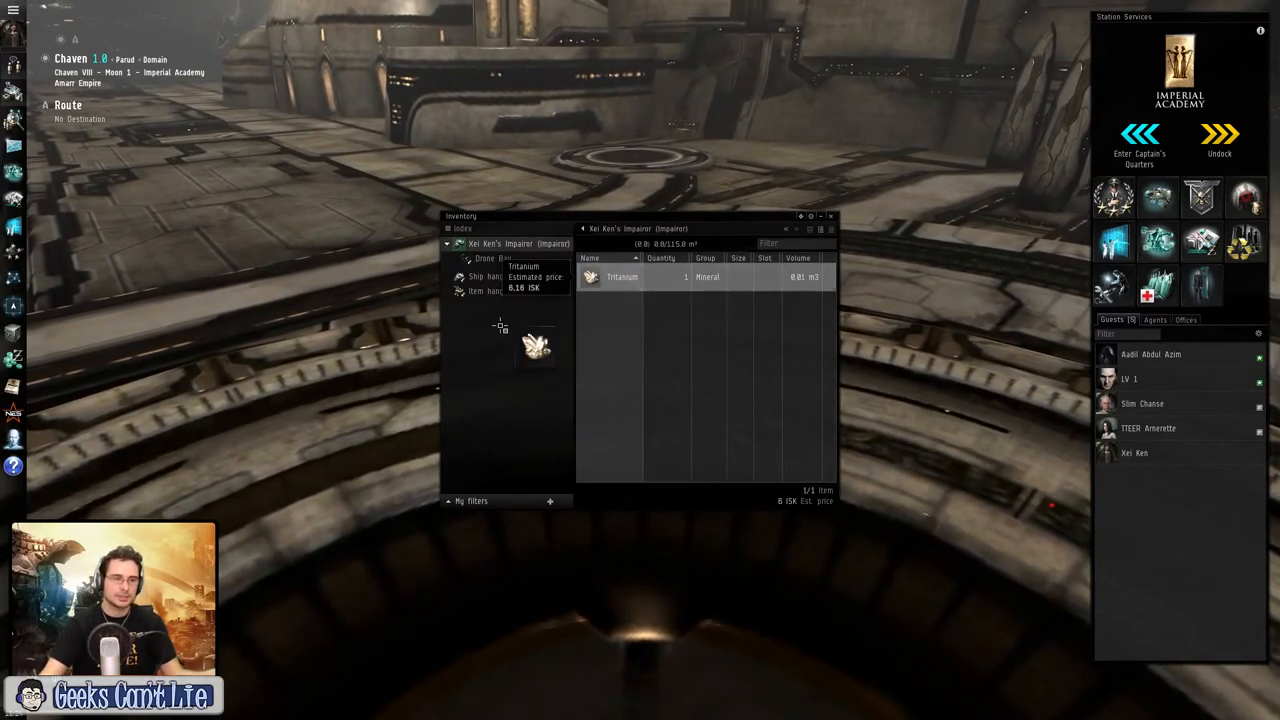
pyautogui.click(488, 292)
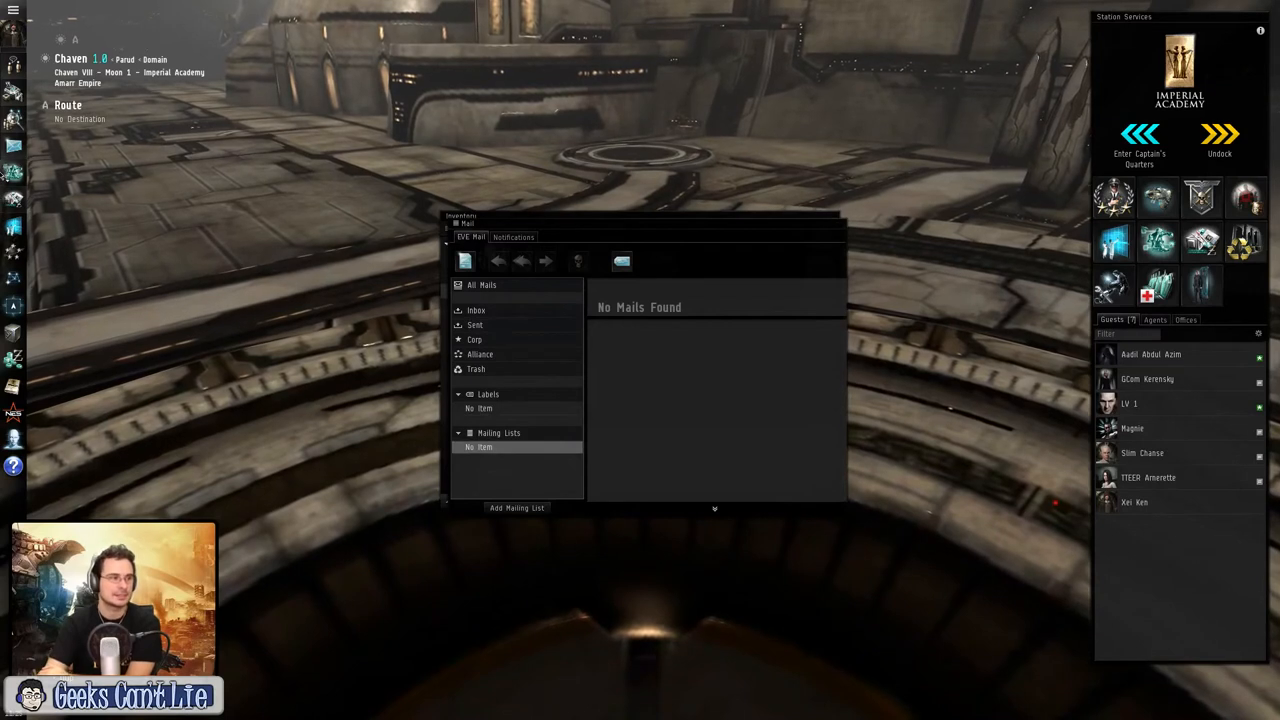
pyautogui.moveTo(14, 144)
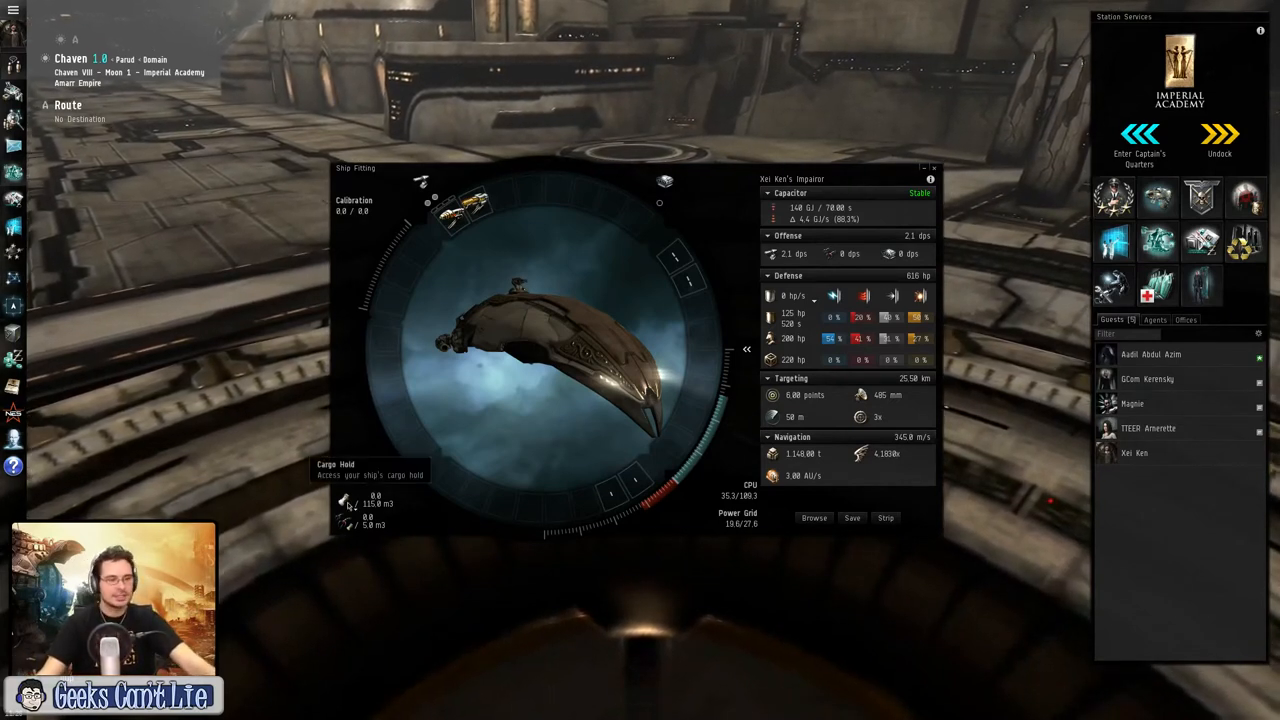
pyautogui.moveTo(350, 524)
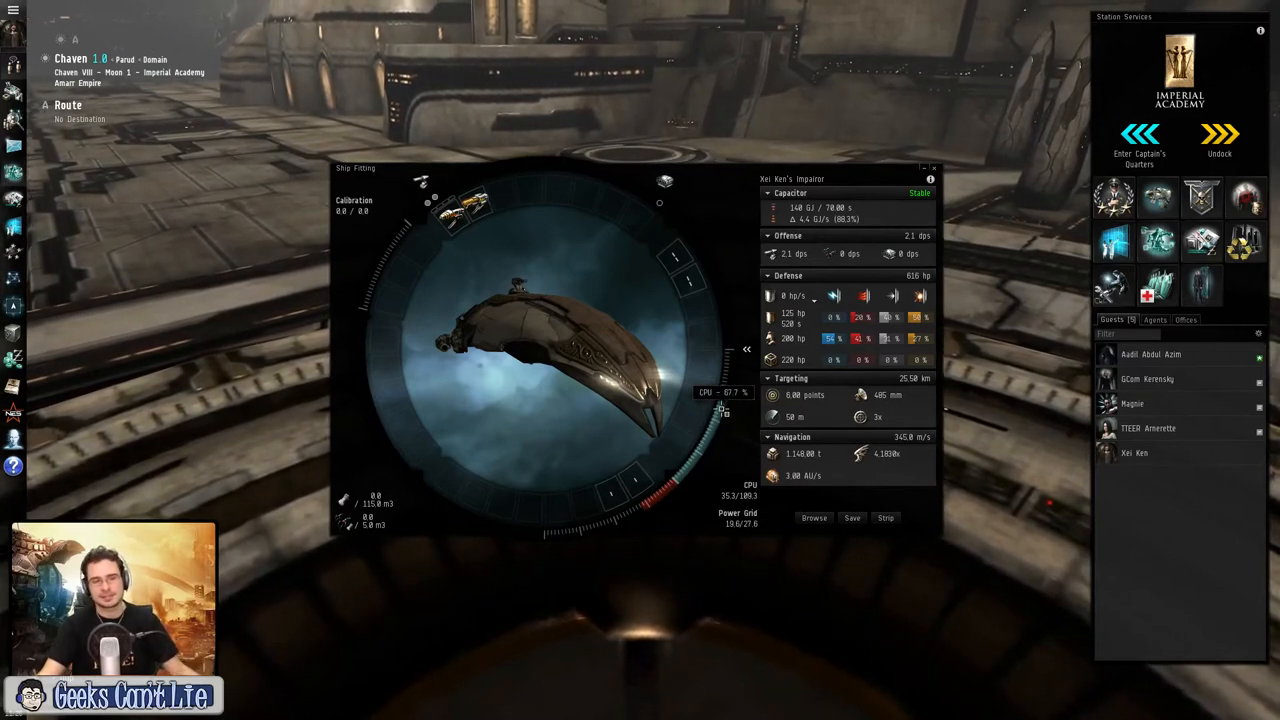
pyautogui.moveTo(736, 520)
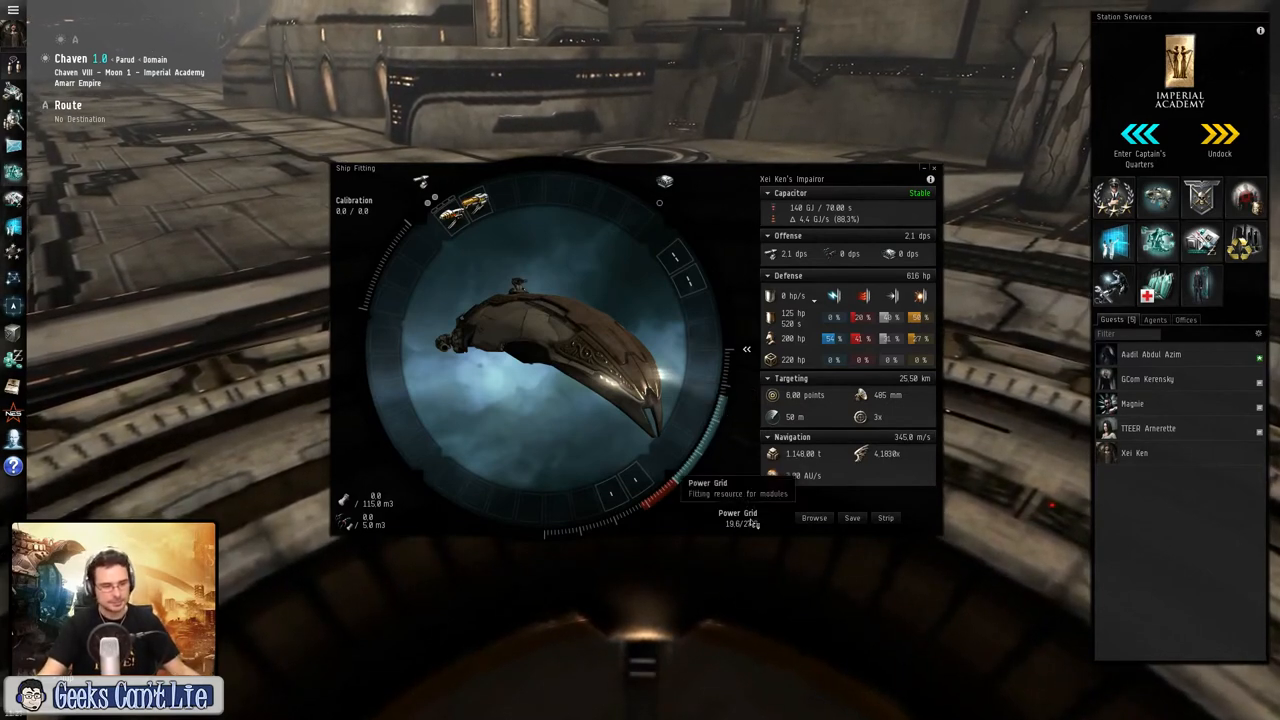
pyautogui.moveTo(636, 486)
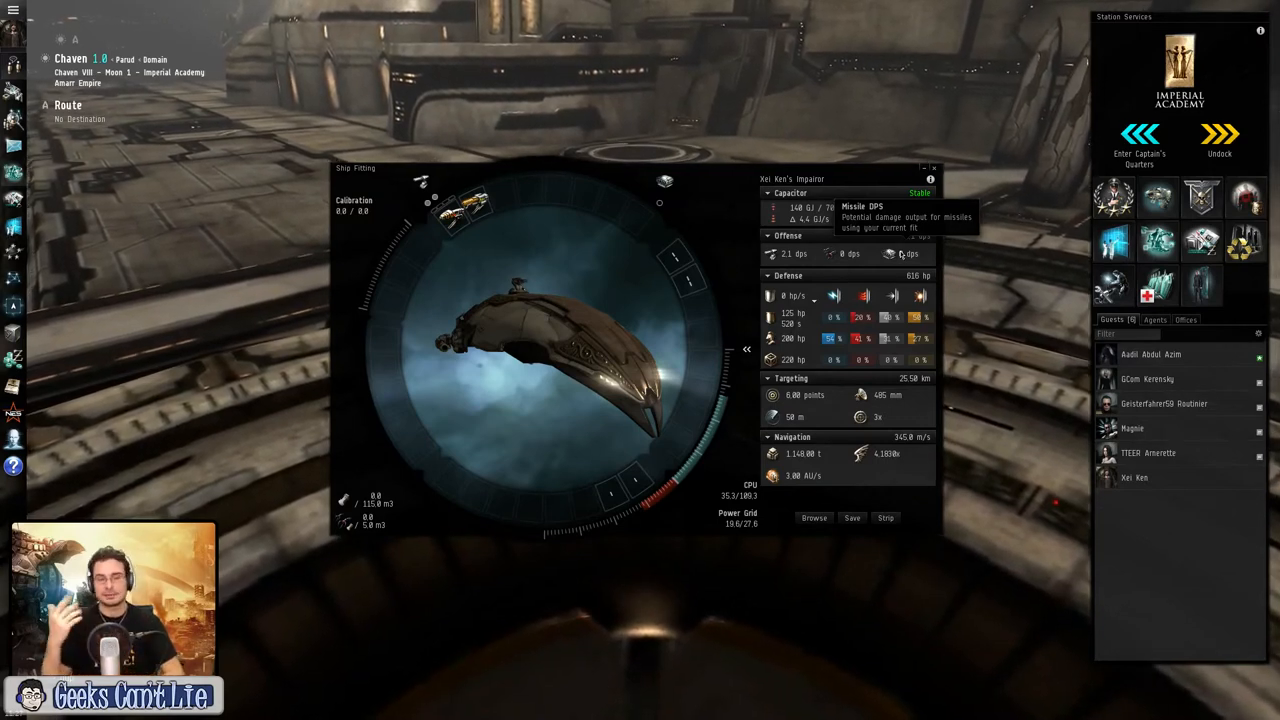
pyautogui.moveTo(840, 338)
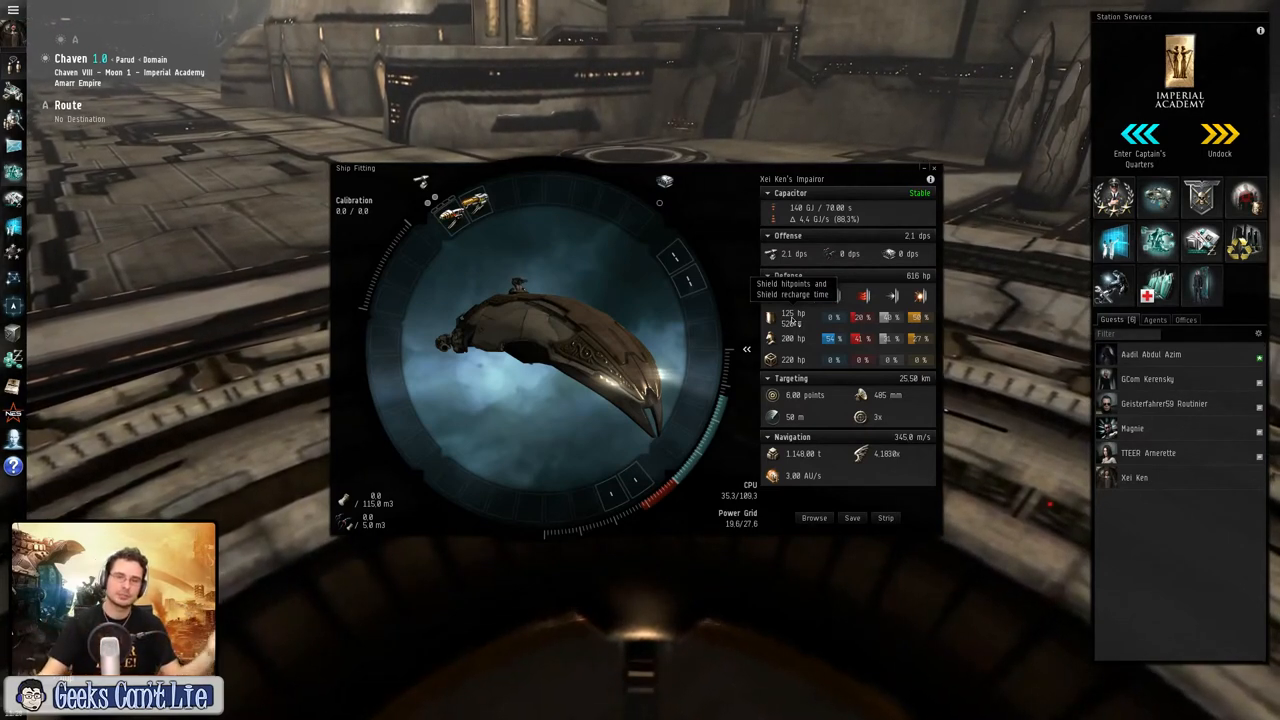
pyautogui.moveTo(804, 330)
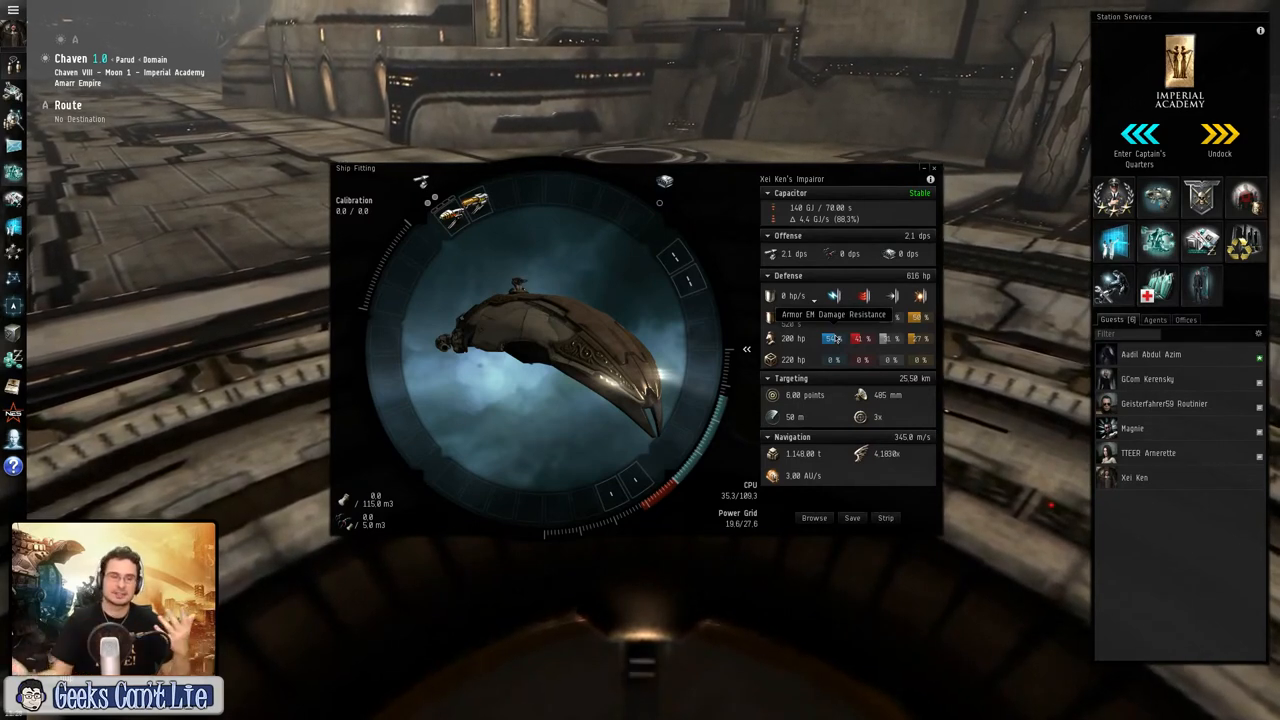
pyautogui.moveTo(918, 338)
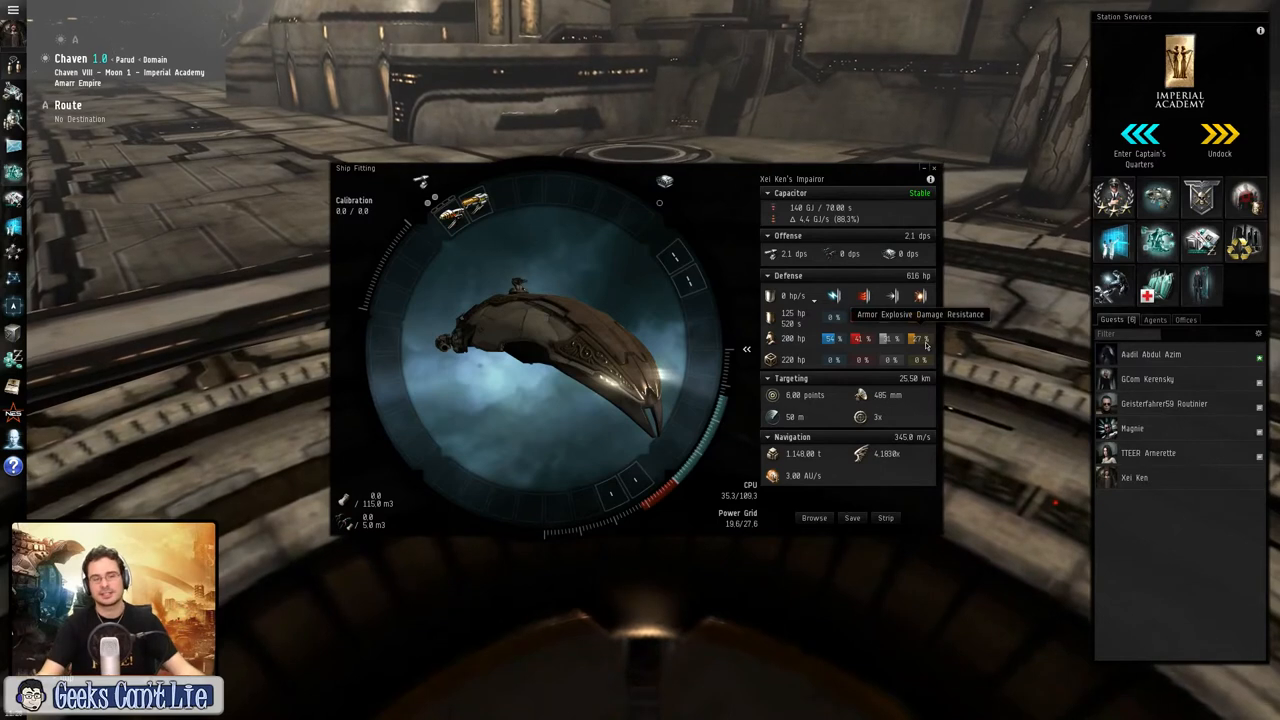
pyautogui.moveTo(888, 338)
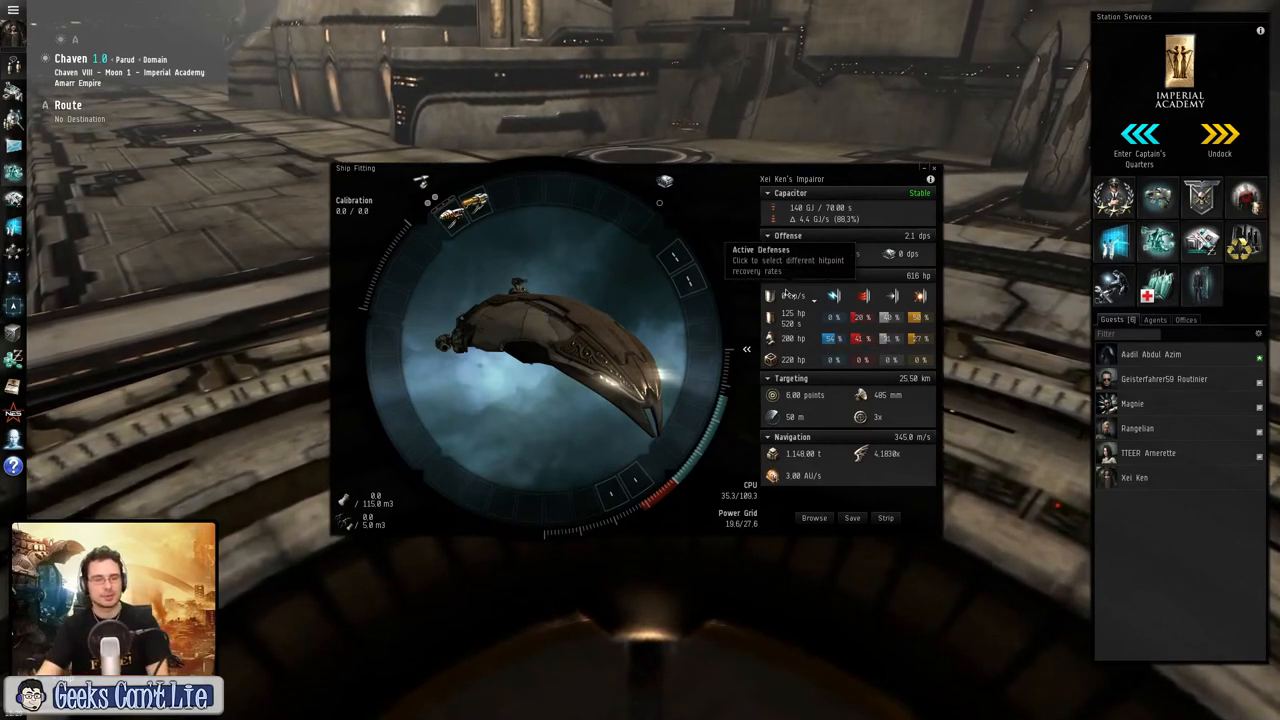
pyautogui.moveTo(864, 424)
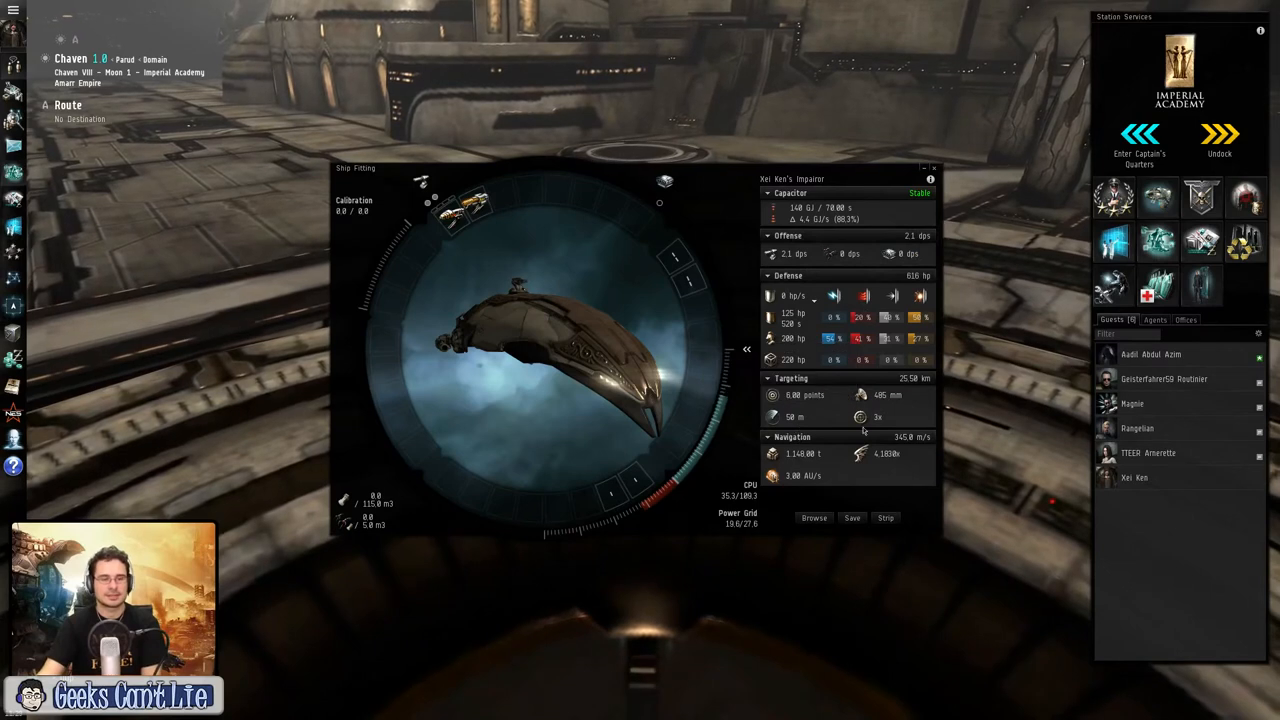
pyautogui.moveTo(862, 418)
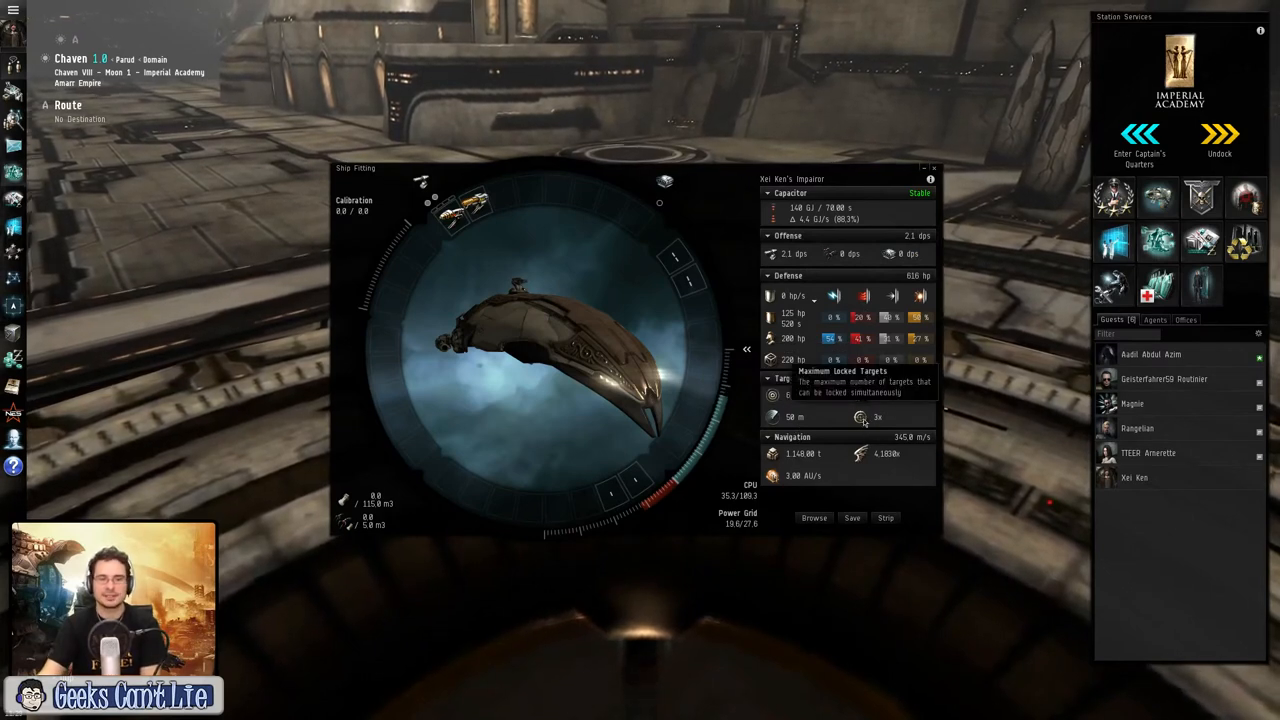
pyautogui.moveTo(772, 378)
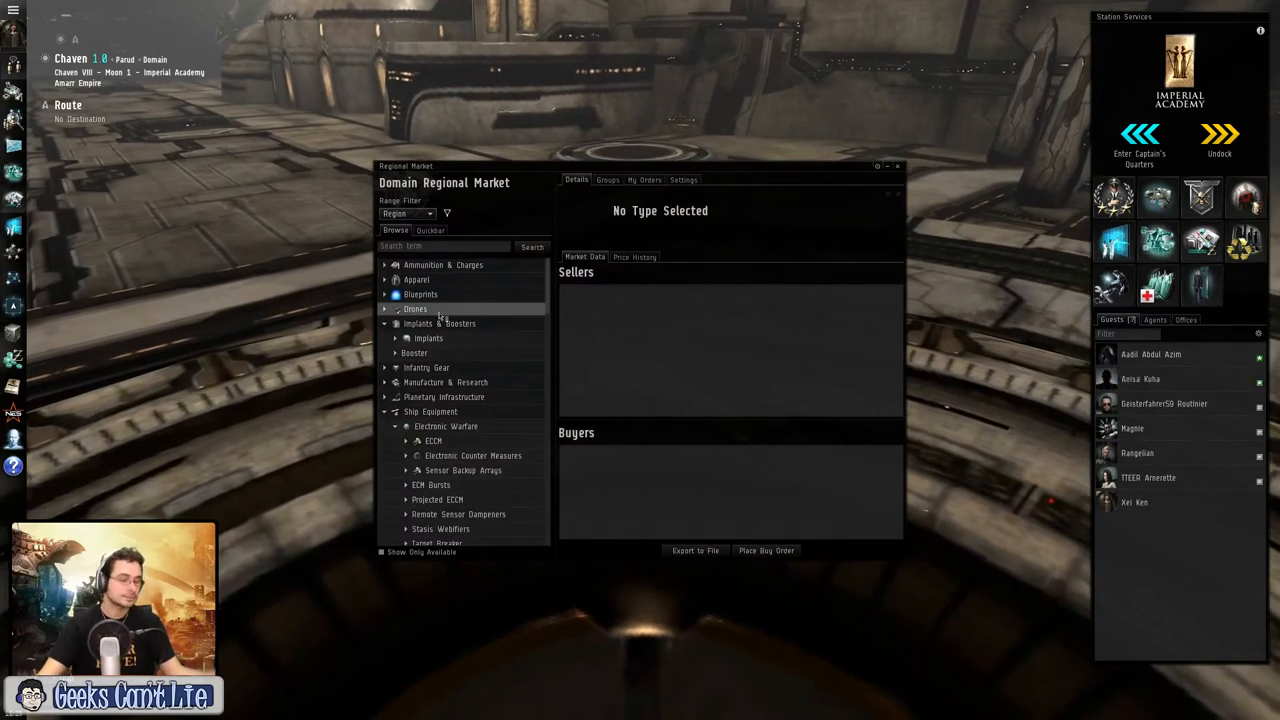
# Step: Browse Drones > Combat Drones and the Hybrid Charges advanced blaster listing for orders
pyautogui.click(416, 280)
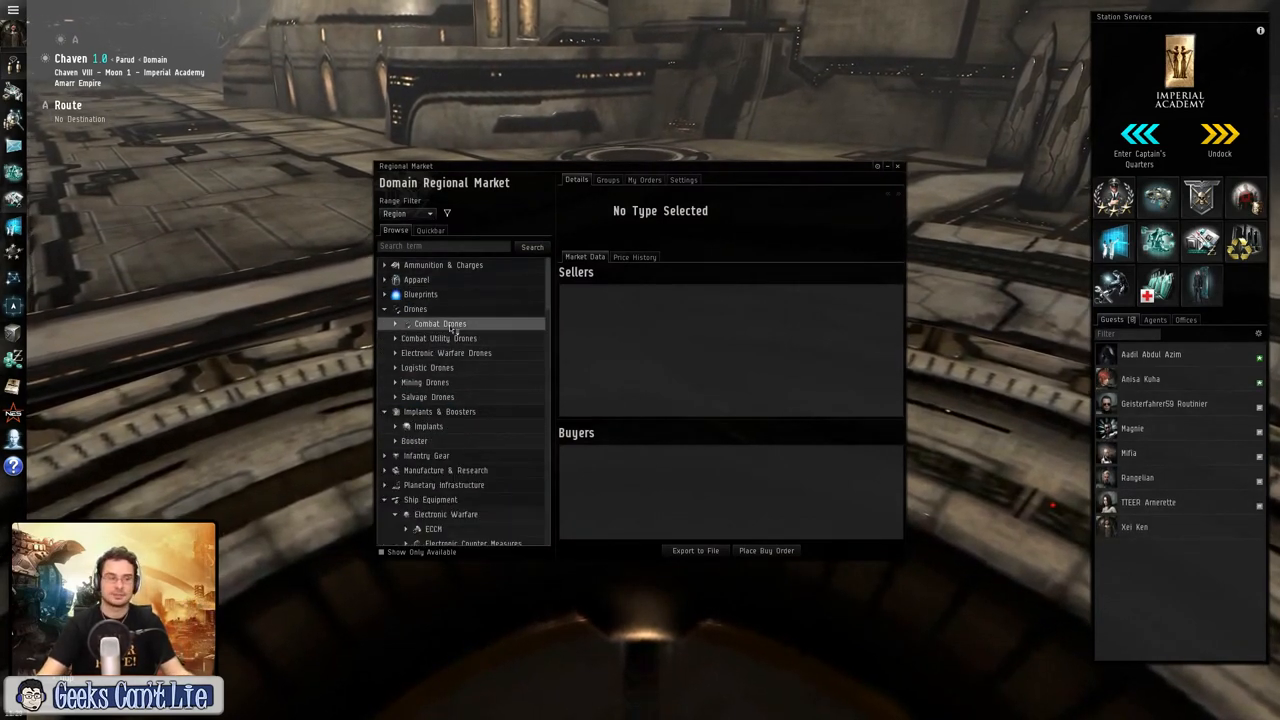
pyautogui.click(394, 324)
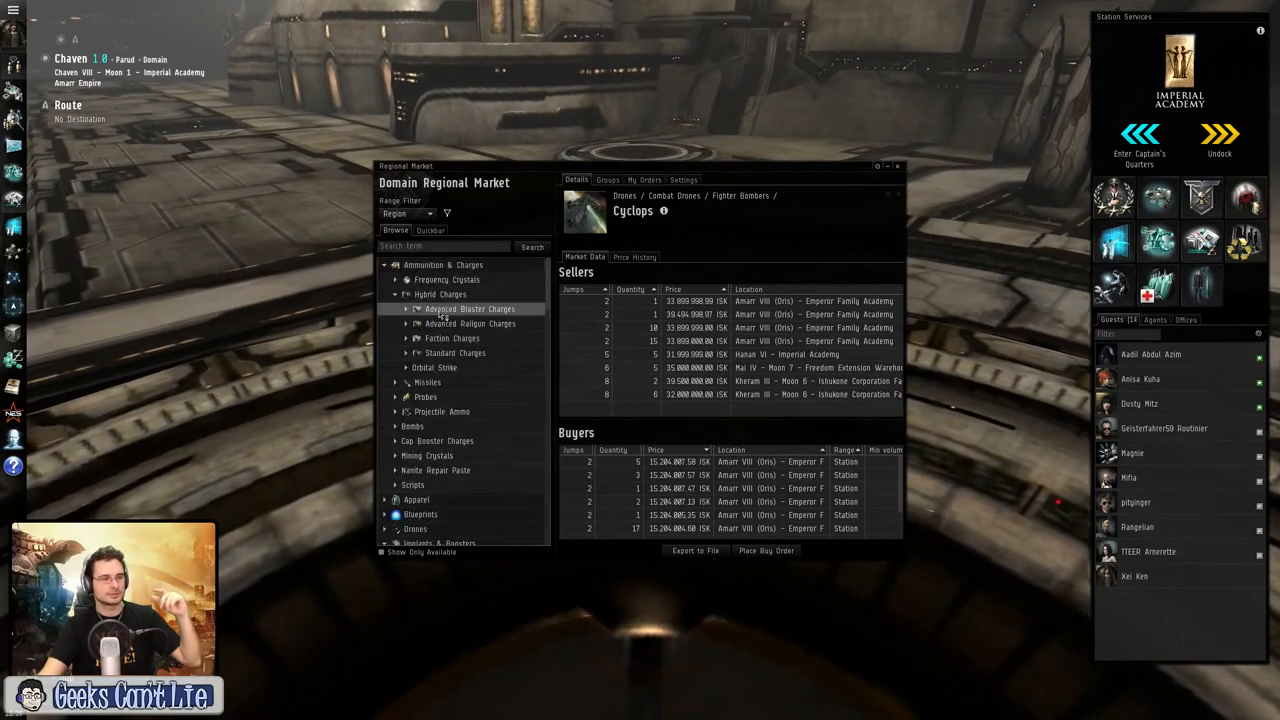
pyautogui.click(432, 352)
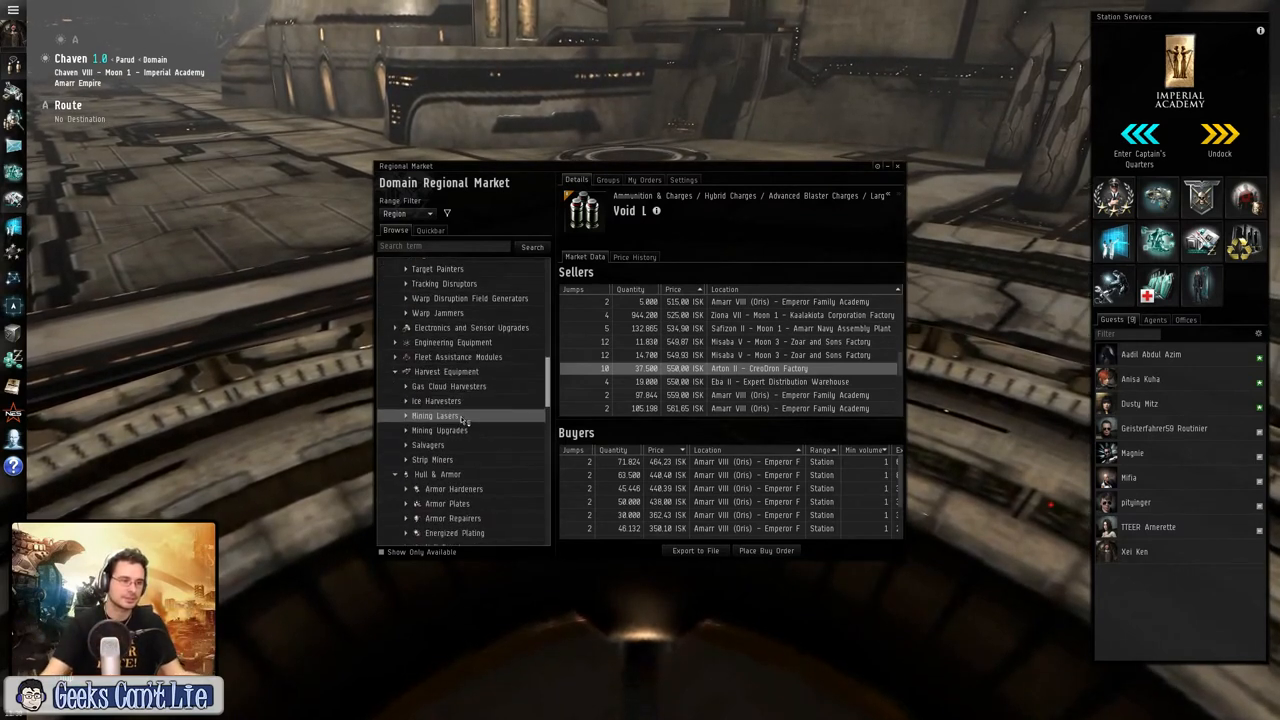
# Step: Show the Ice Harvesters group prices and scroll the market tree down to Ships
pyautogui.click(464, 342)
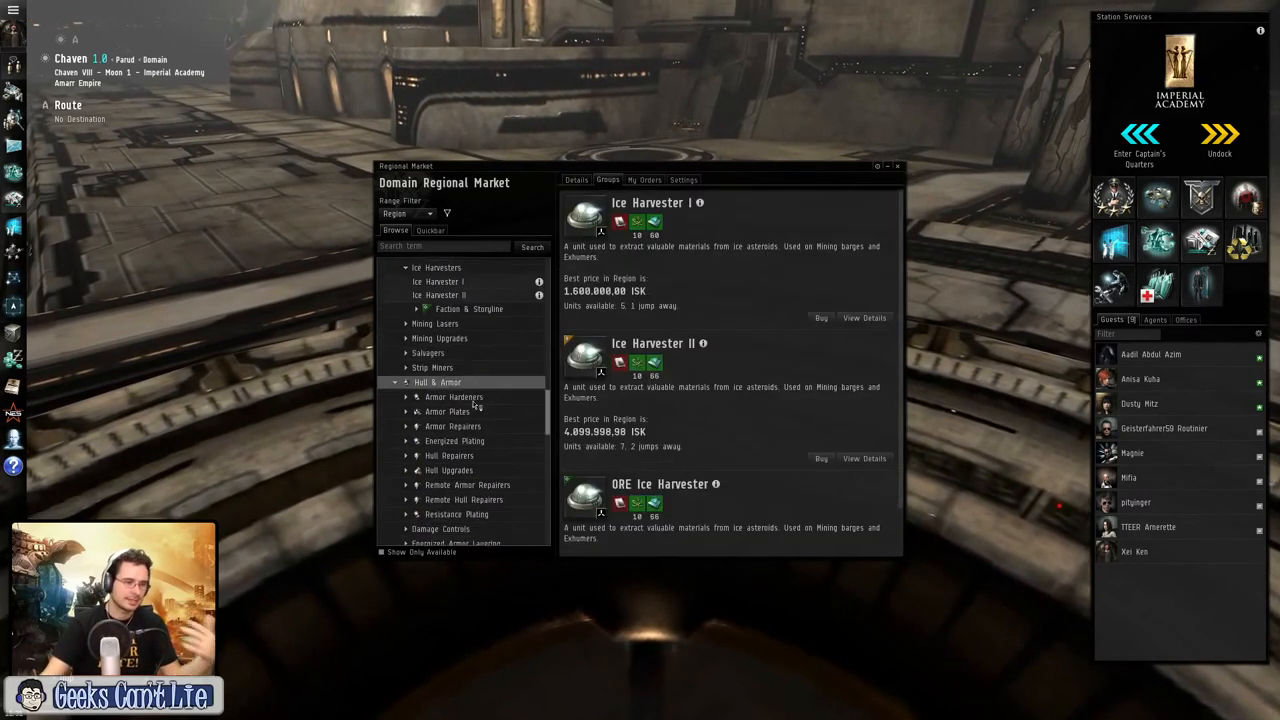
pyautogui.scroll(-3)
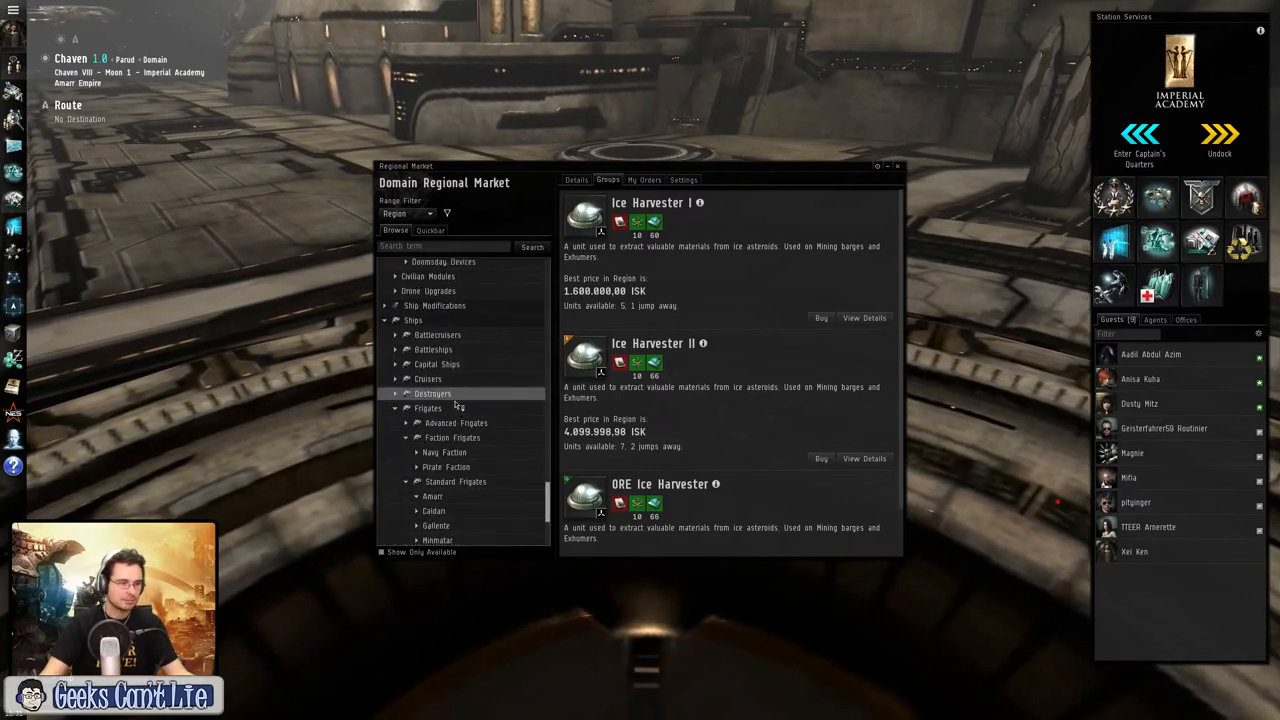
# Step: Expand Amarr standard frigates and view orders for Executioner, Inquisitor, Tormentor, Punisher and Crucifier
pyautogui.click(428, 408)
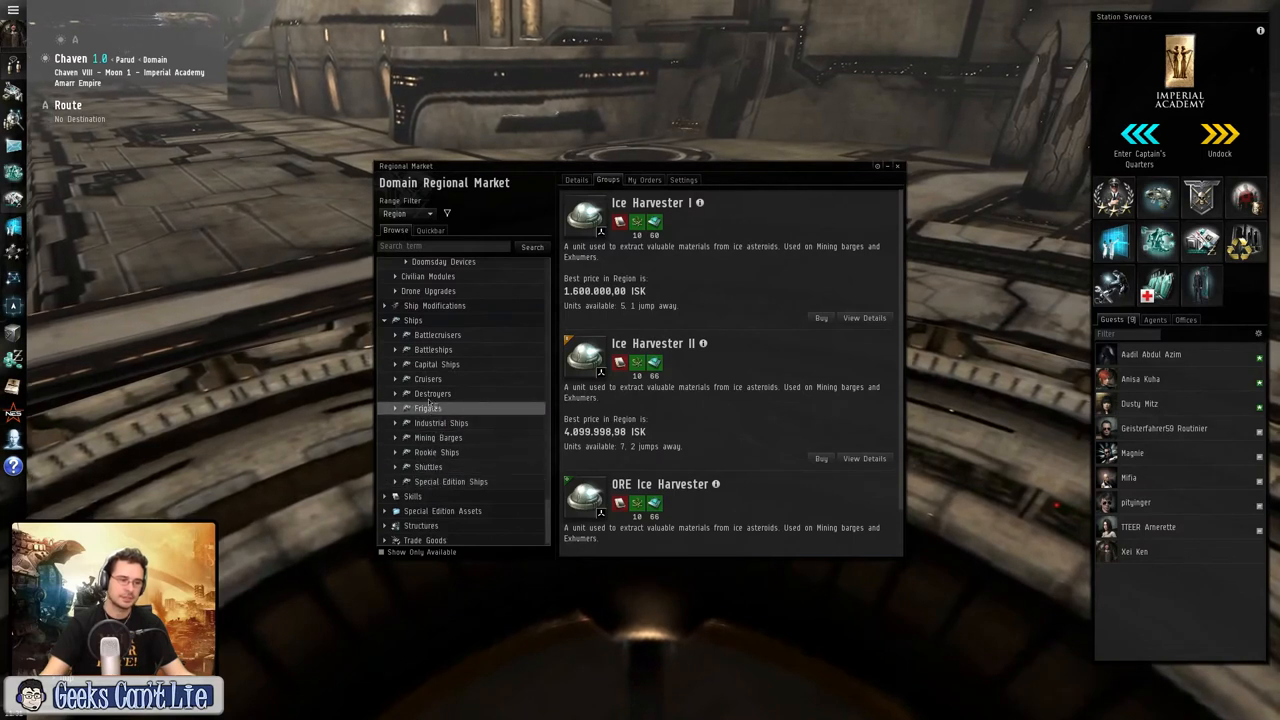
pyautogui.click(428, 408)
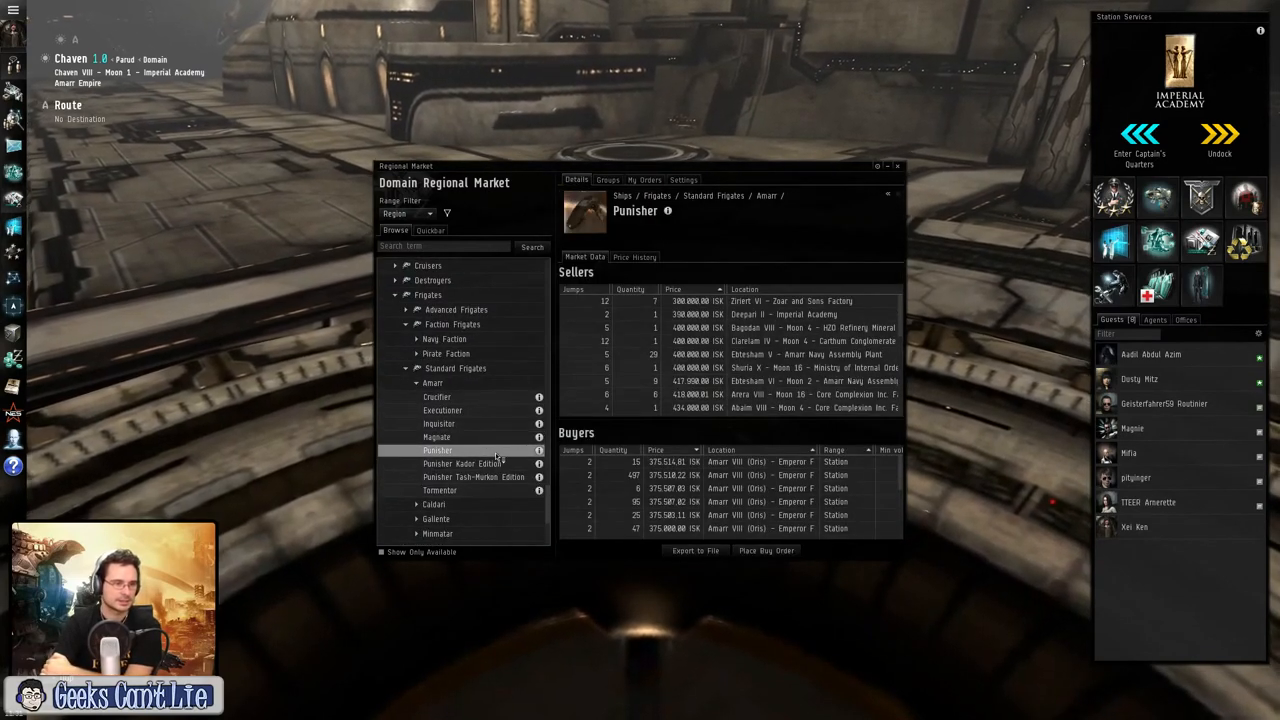
pyautogui.click(442, 410)
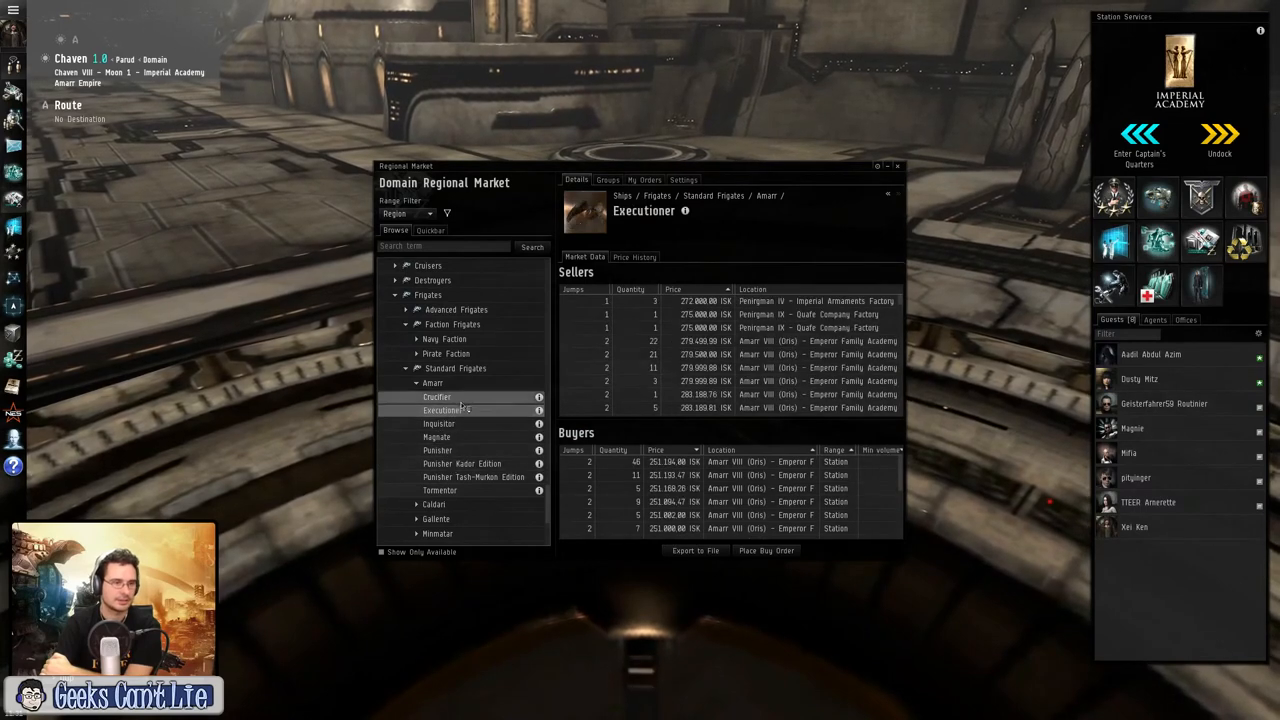
pyautogui.click(438, 424)
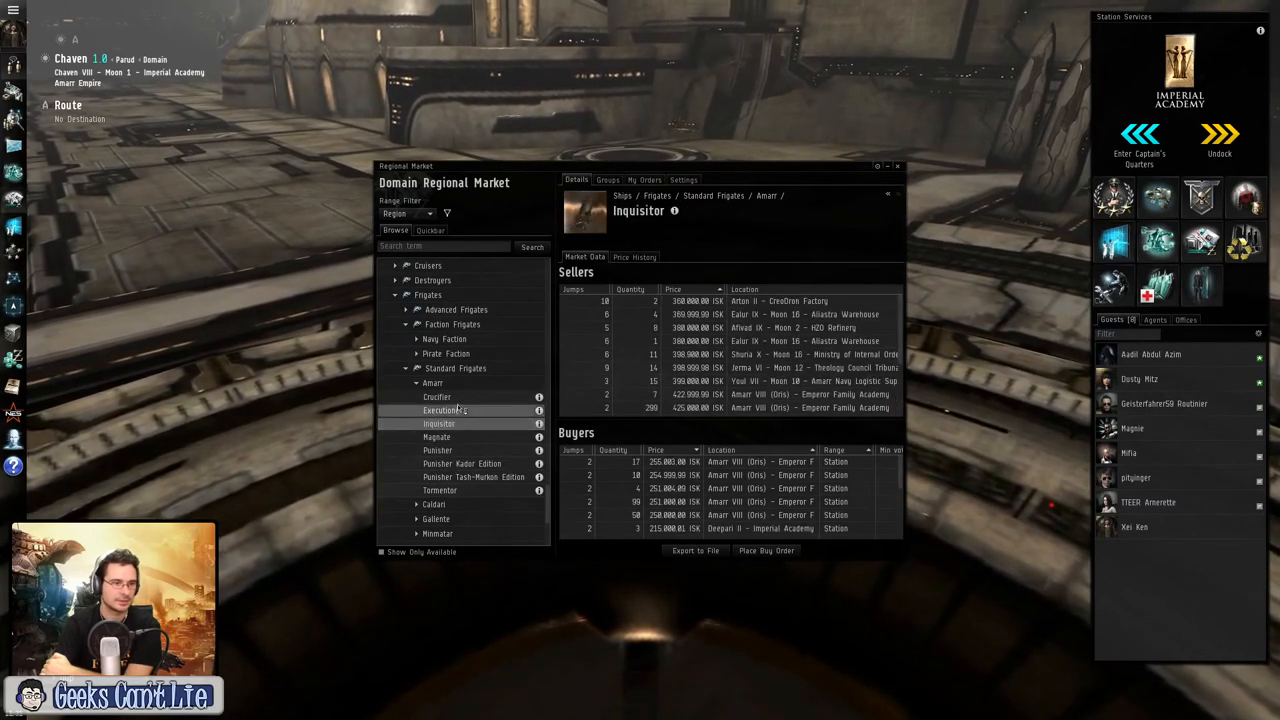
pyautogui.click(440, 490)
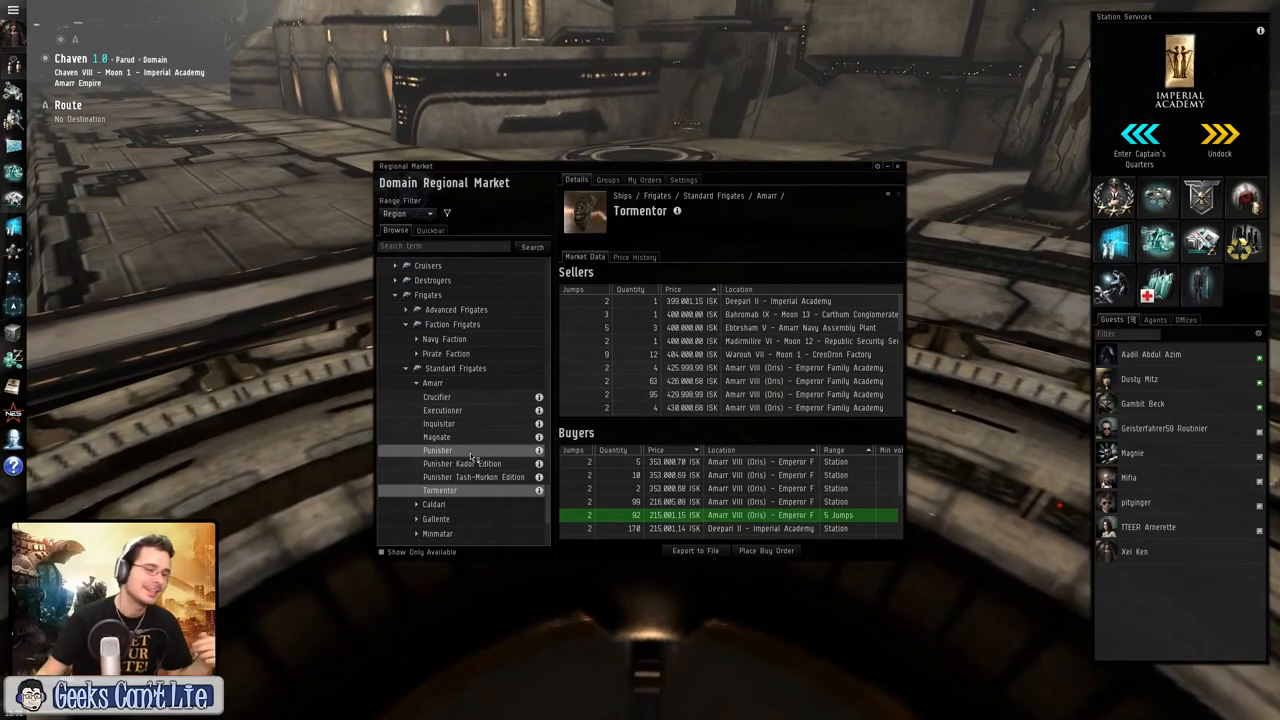
pyautogui.click(436, 450)
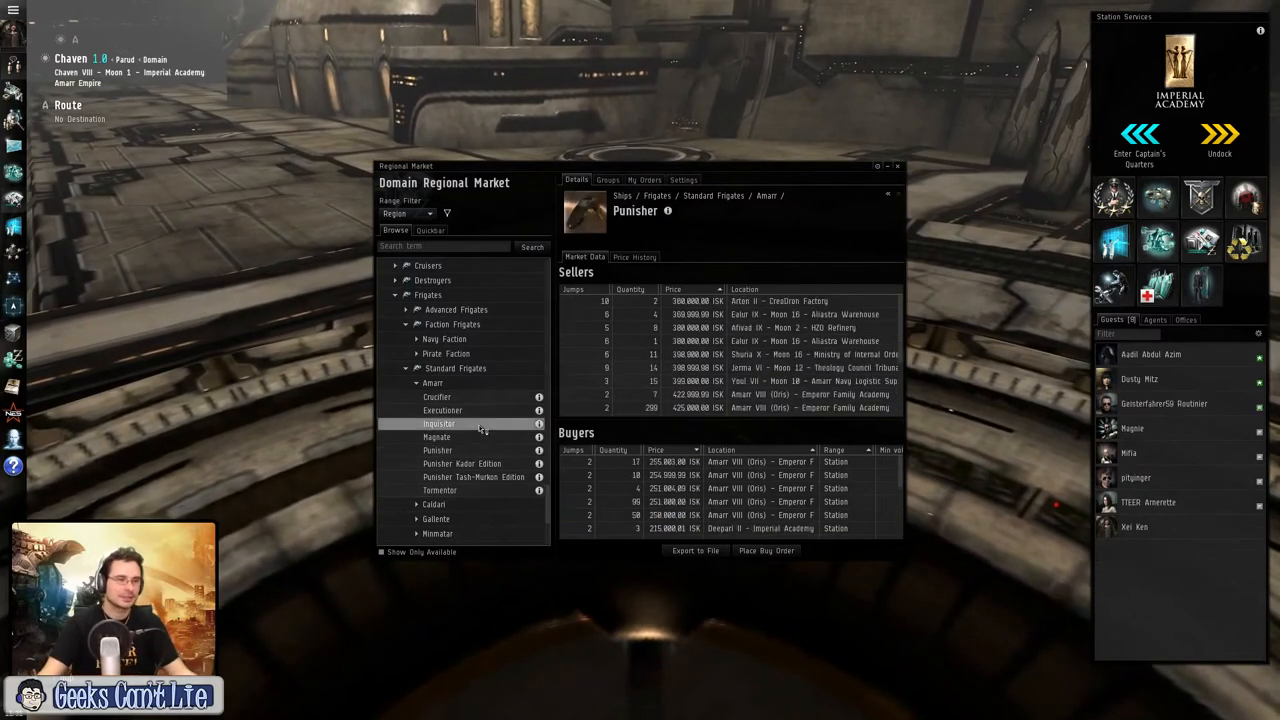
pyautogui.click(436, 396)
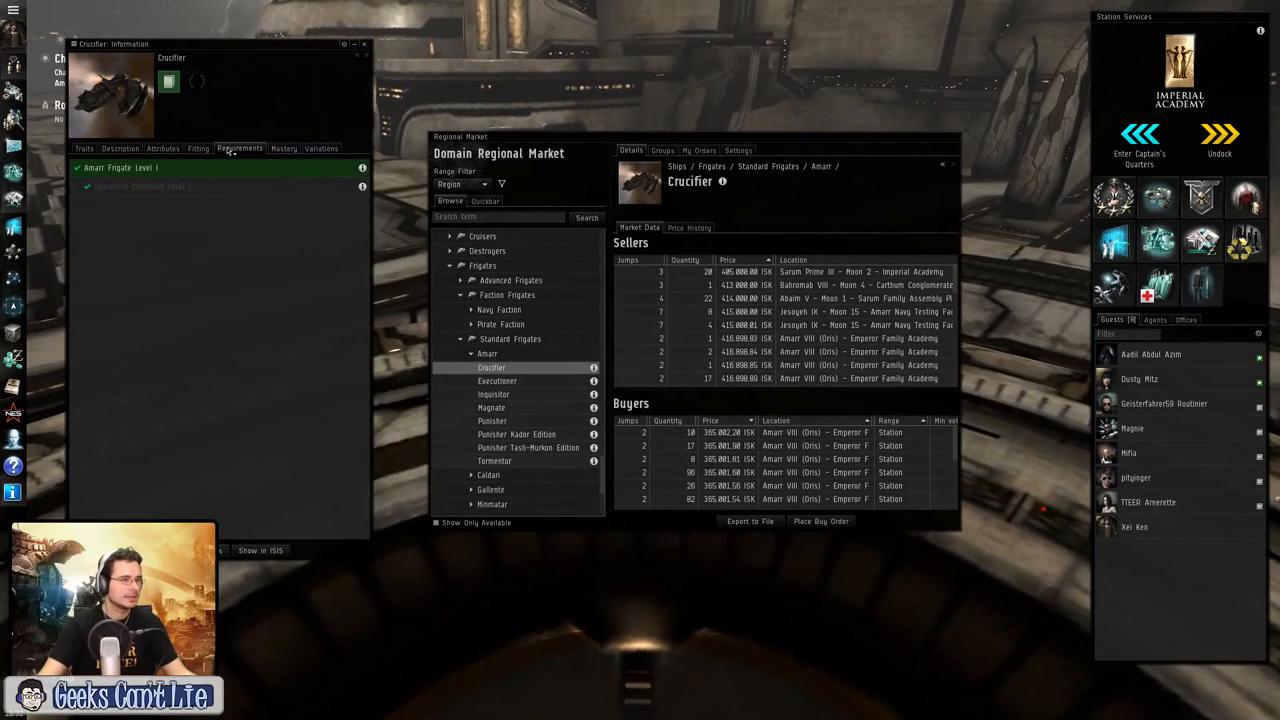
pyautogui.moveTo(120, 188)
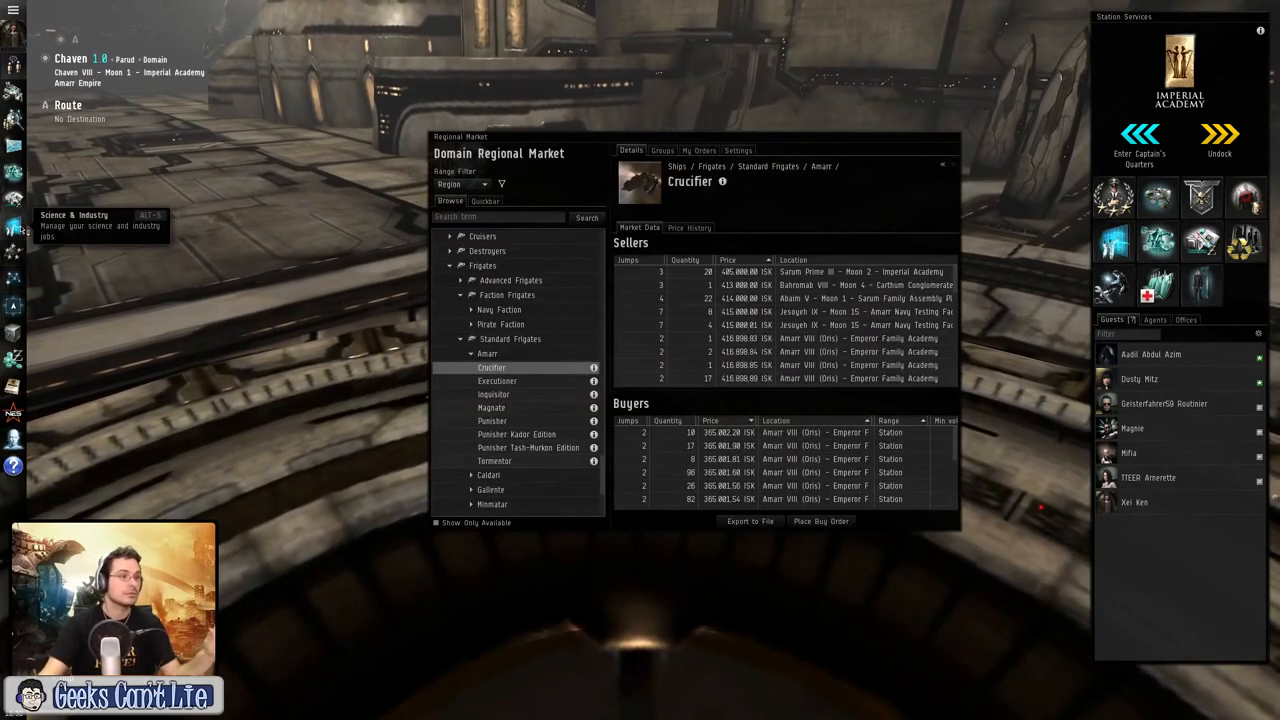
pyautogui.click(14, 232)
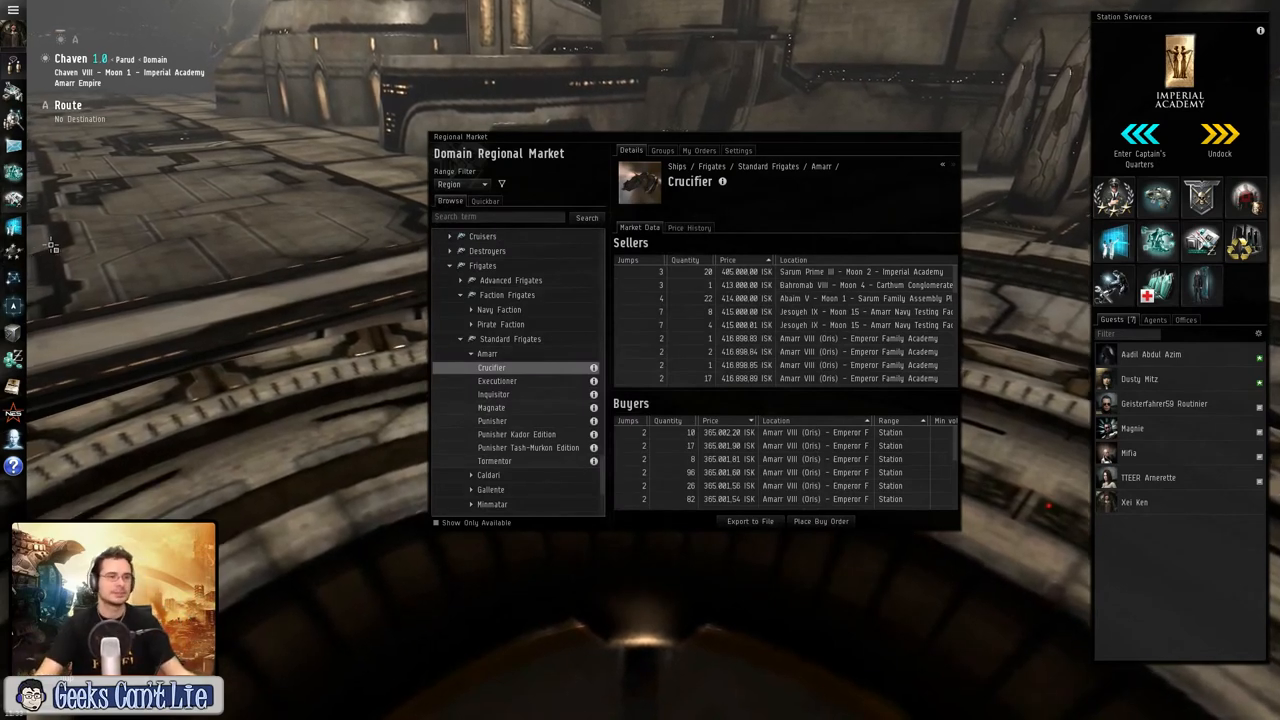
# Step: Close the market and check Imperial Academy's decorations, alliance status and wars
pyautogui.click(16, 202)
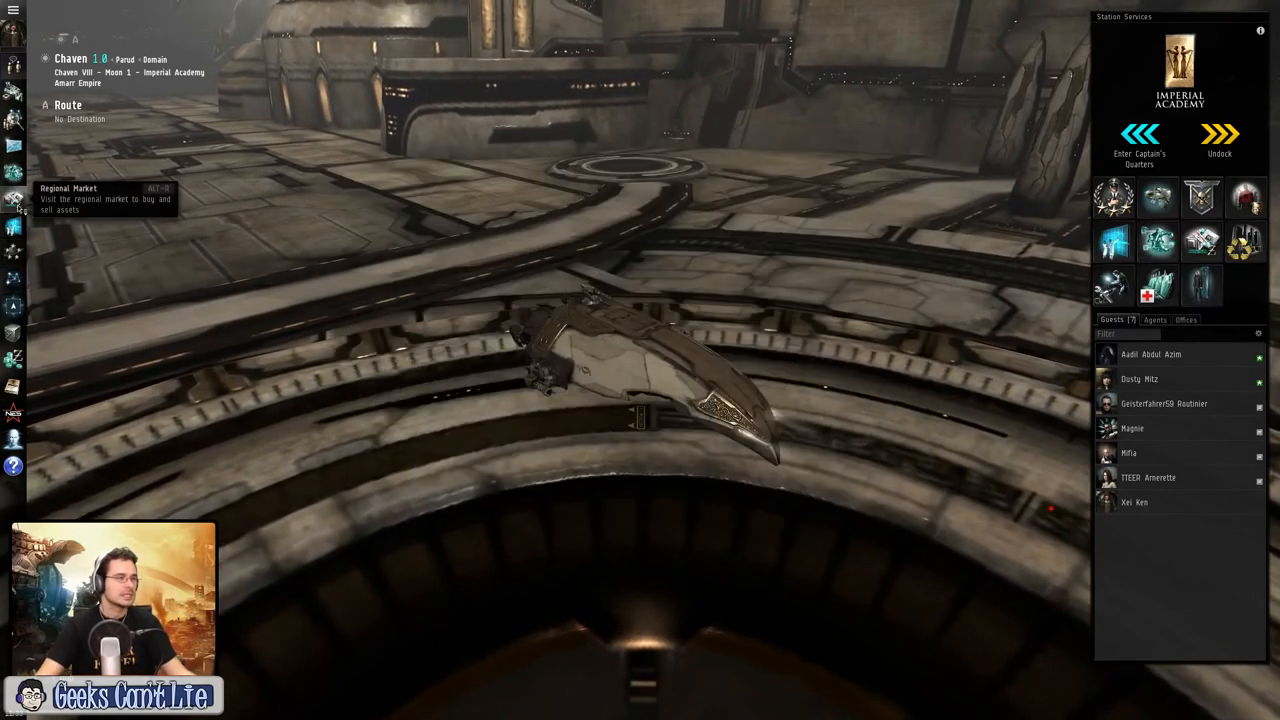
pyautogui.moveTo(14, 252)
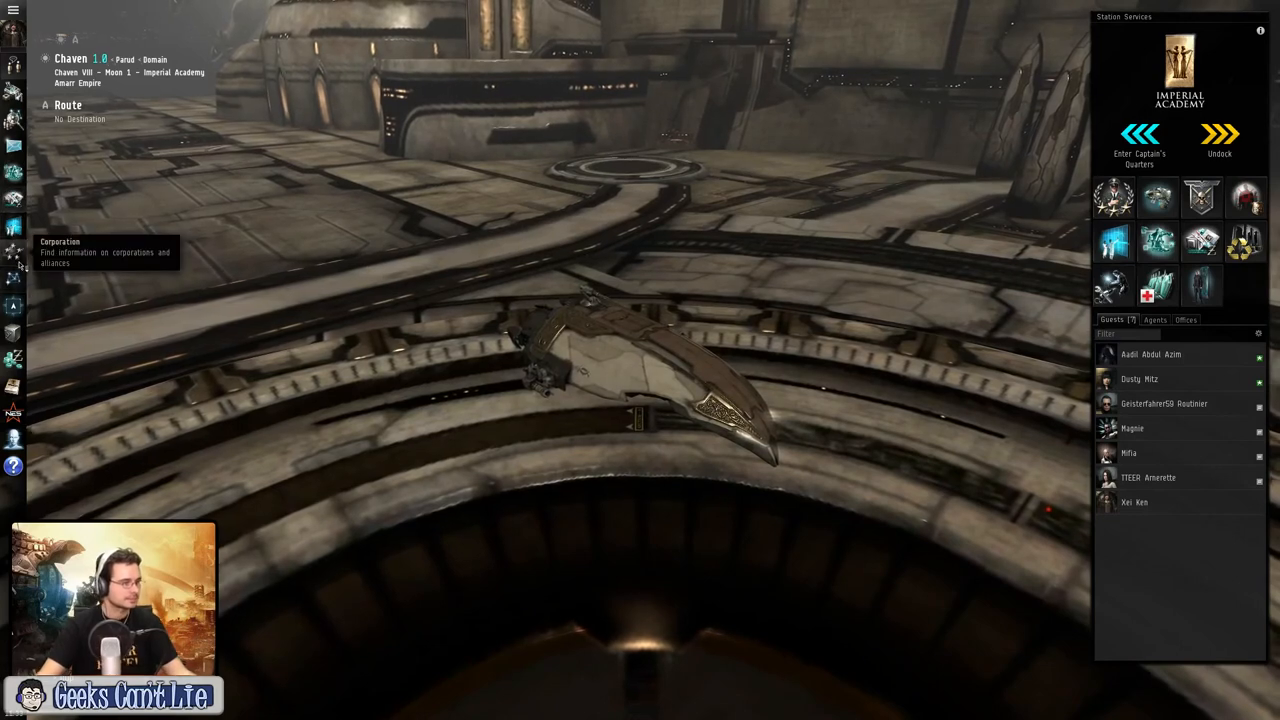
pyautogui.click(14, 226)
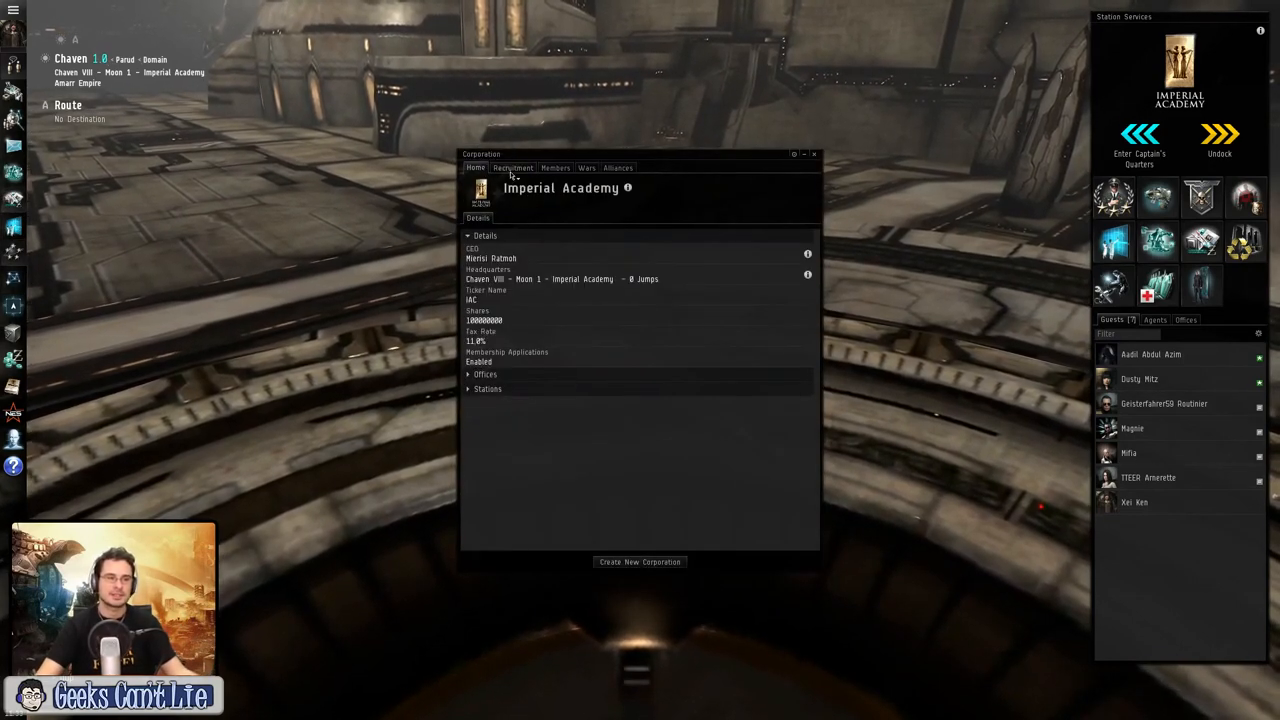
pyautogui.click(556, 168)
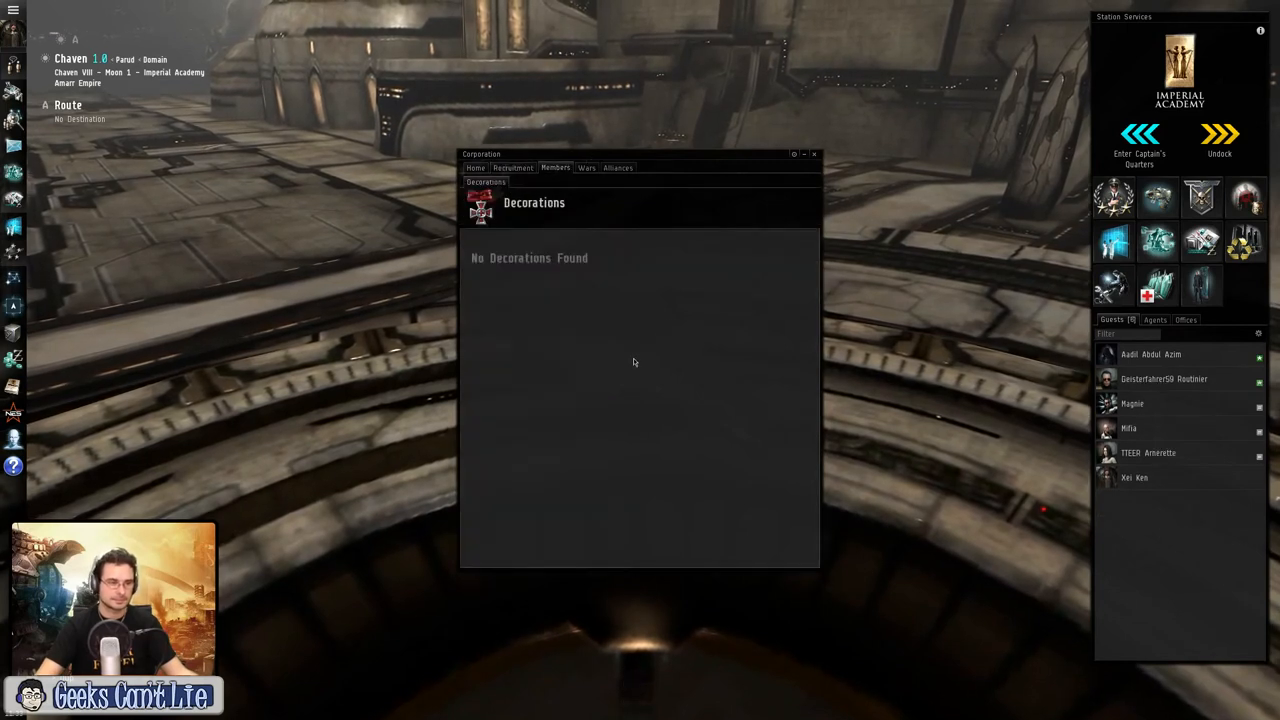
pyautogui.click(616, 168)
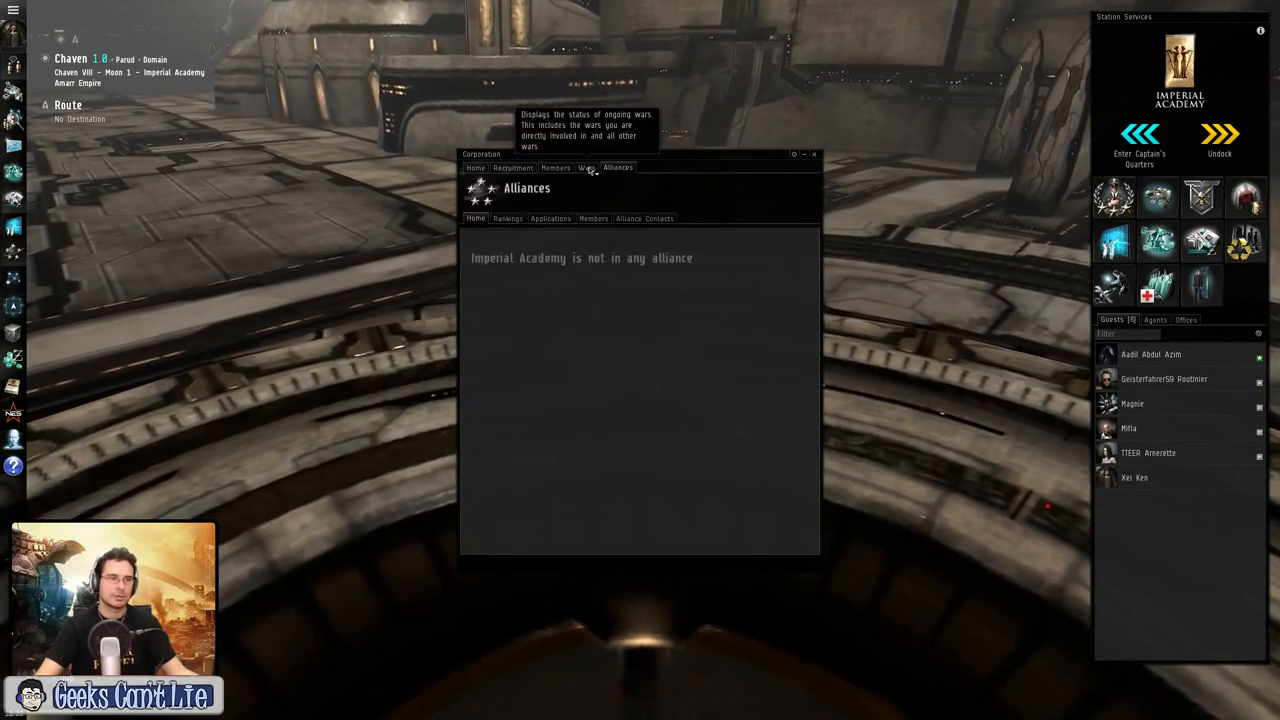
pyautogui.click(588, 168)
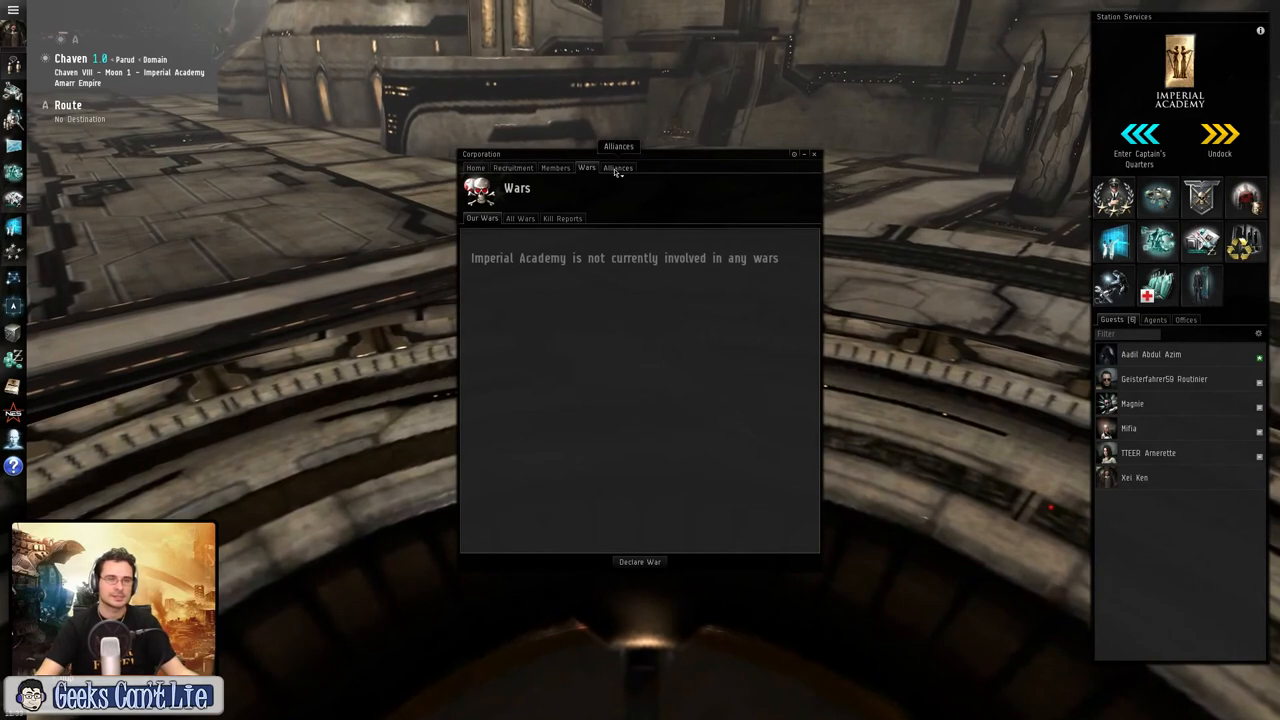
pyautogui.click(618, 168)
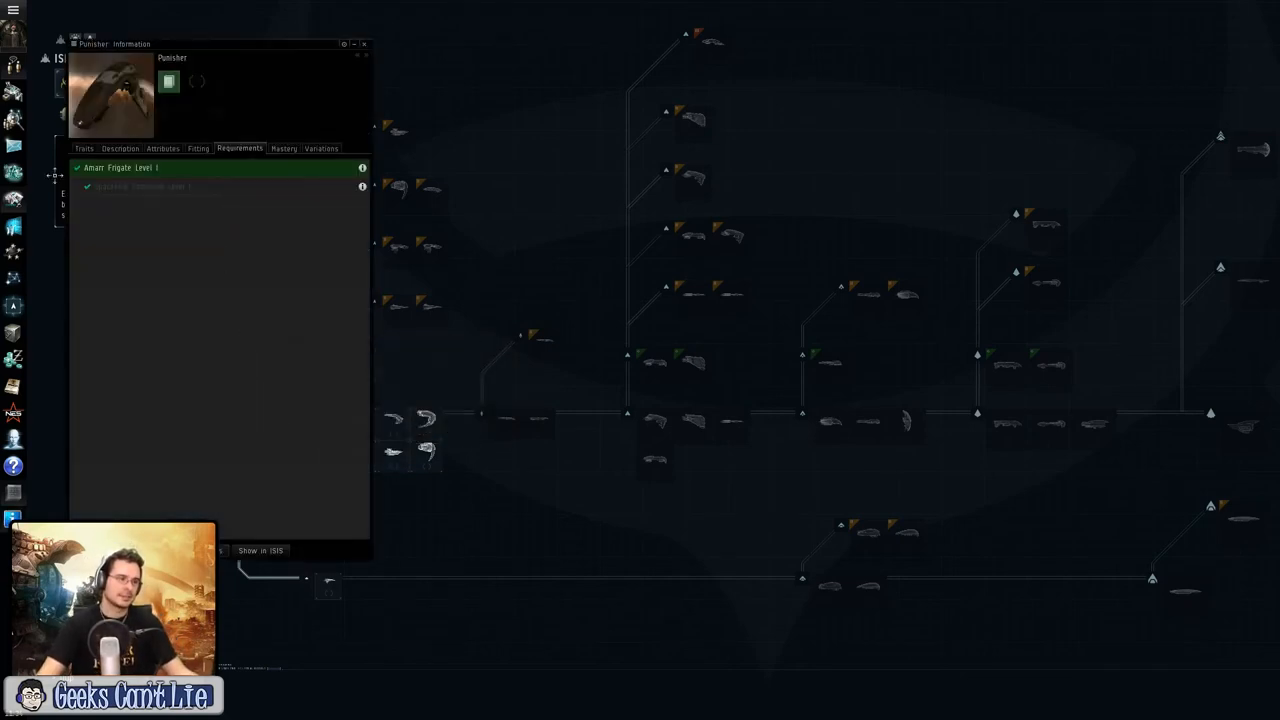
# Step: Close the frigate's details and hover the Amarr Empire faction icon in the ship tree
pyautogui.click(364, 44)
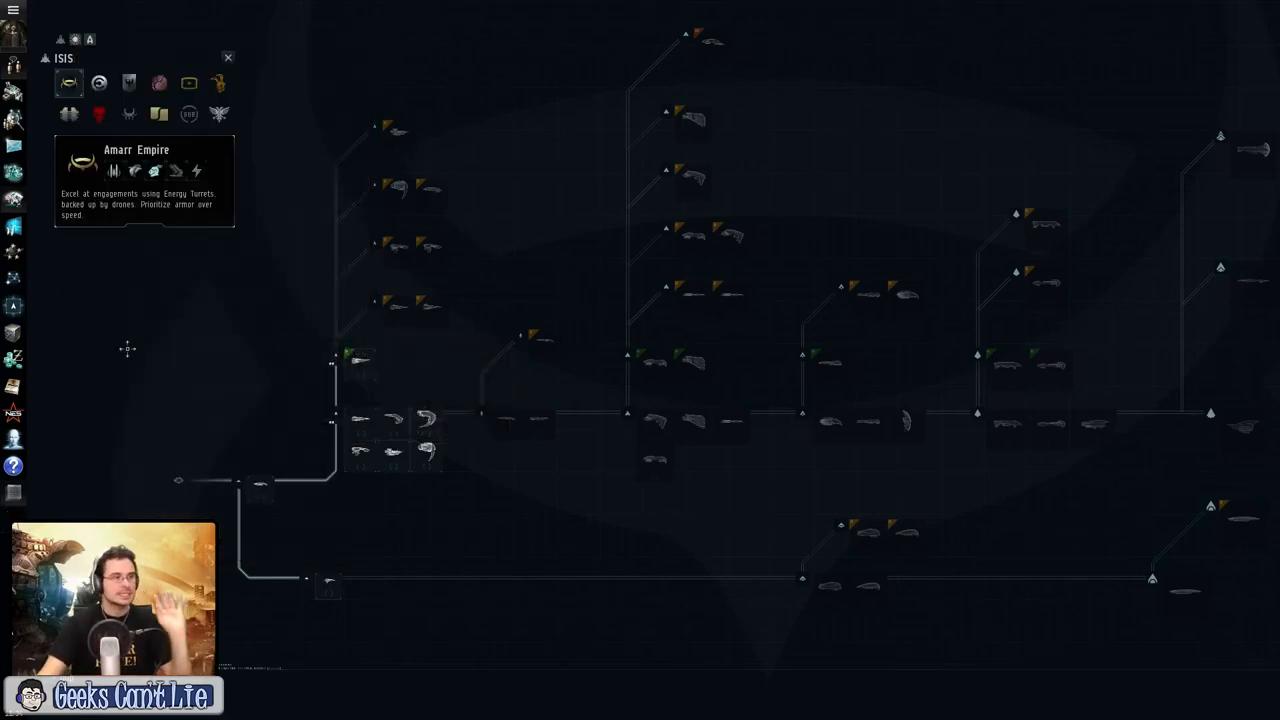
pyautogui.moveTo(112, 170)
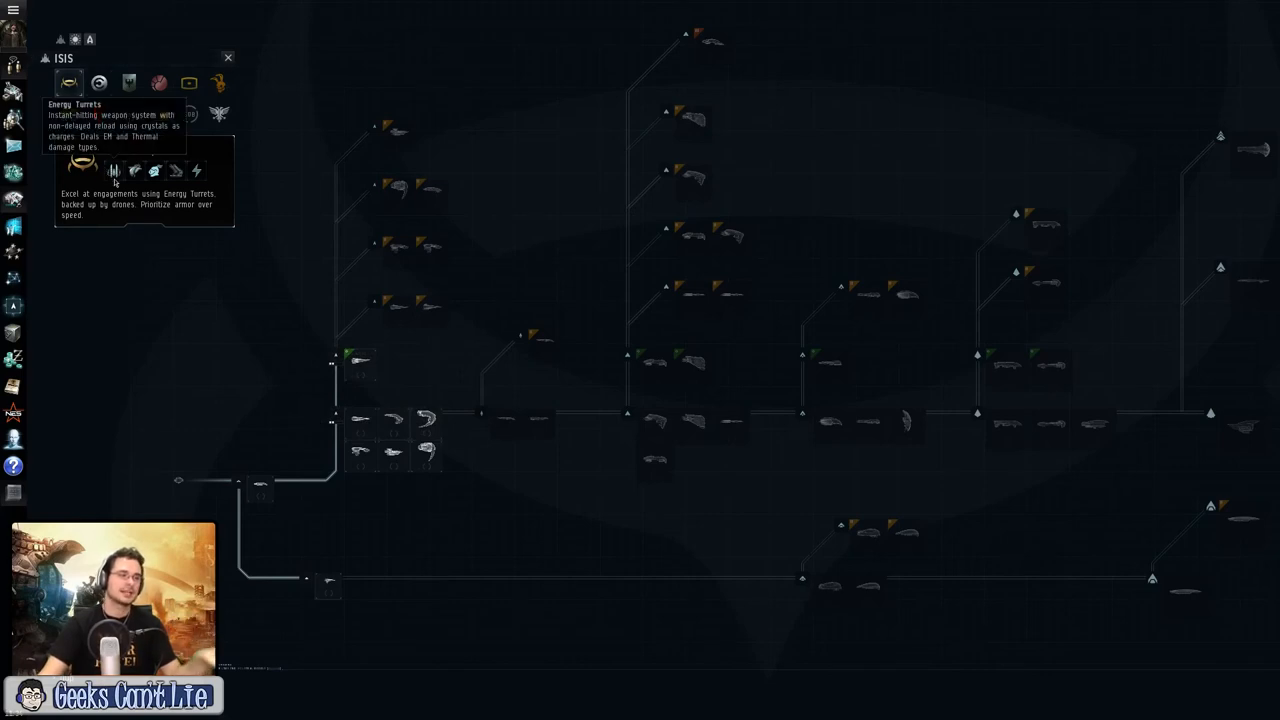
pyautogui.moveTo(136, 170)
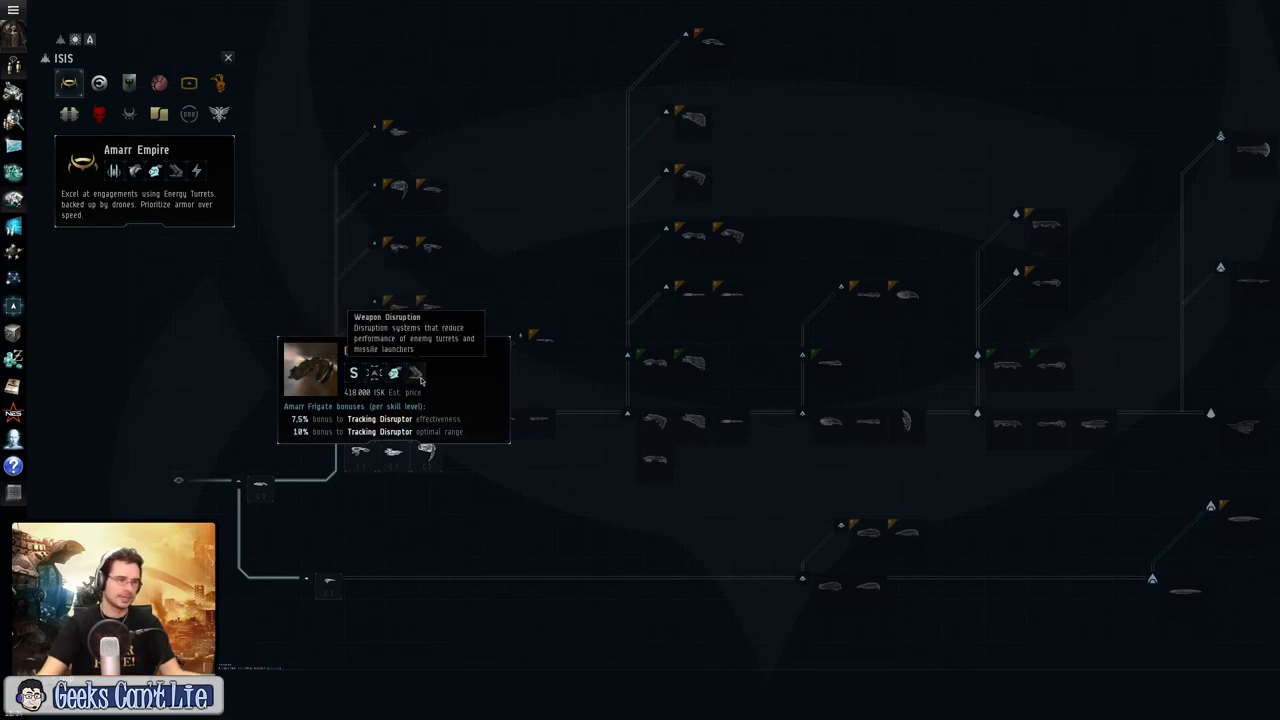
pyautogui.moveTo(392, 374)
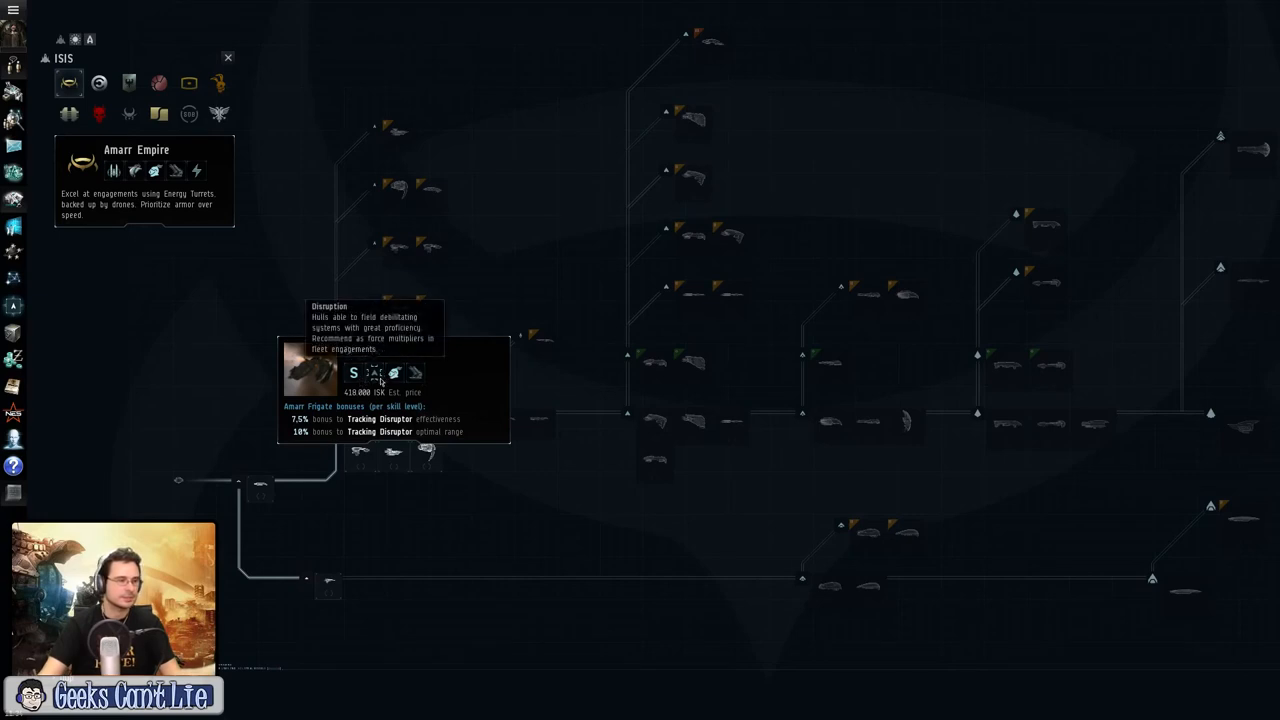
pyautogui.moveTo(354, 372)
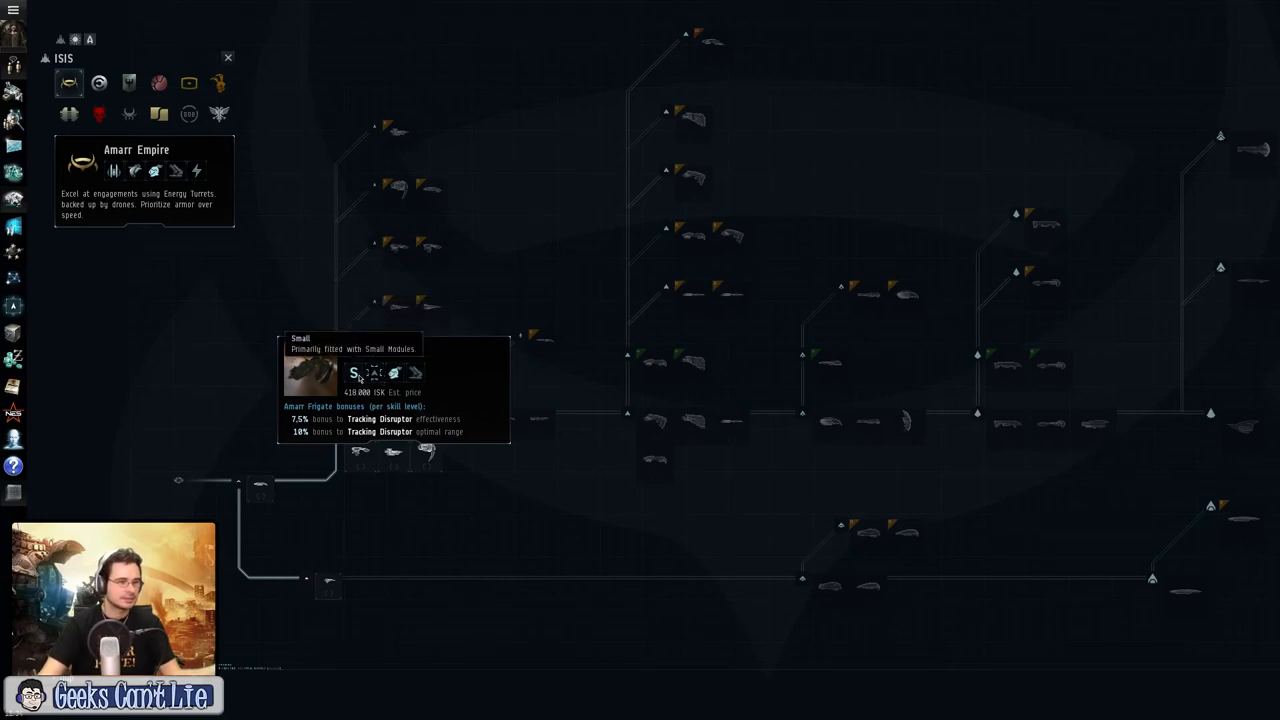
pyautogui.click(100, 84)
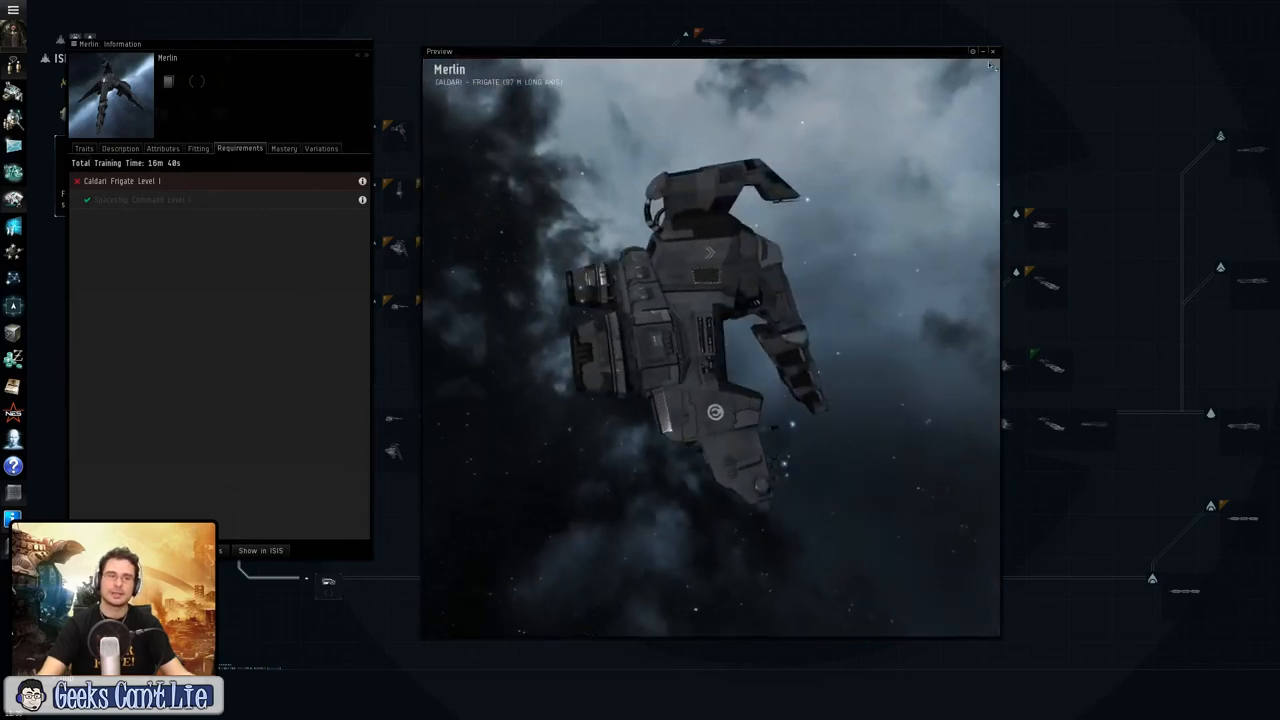
# Step: Close the Merlin preview, switch to the Minmatar Republic line and view the Rifter's details and preview
pyautogui.click(994, 52)
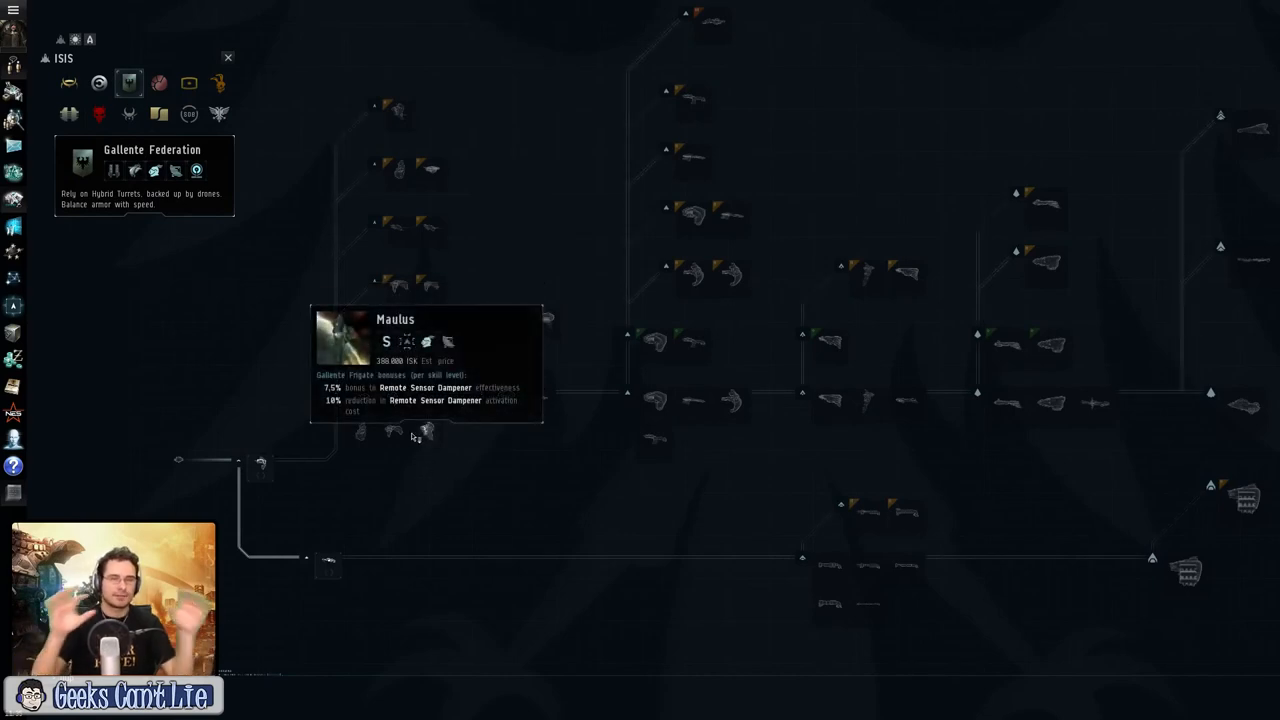
pyautogui.moveTo(398, 448)
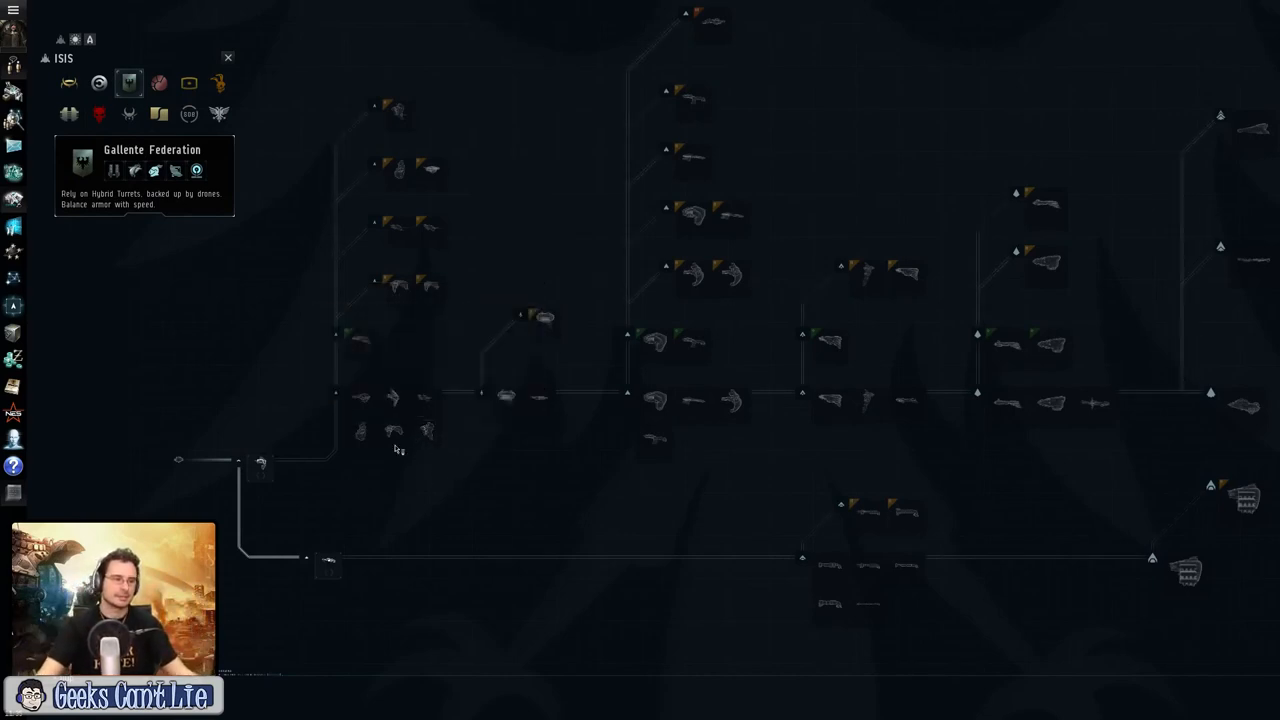
pyautogui.moveTo(396, 430)
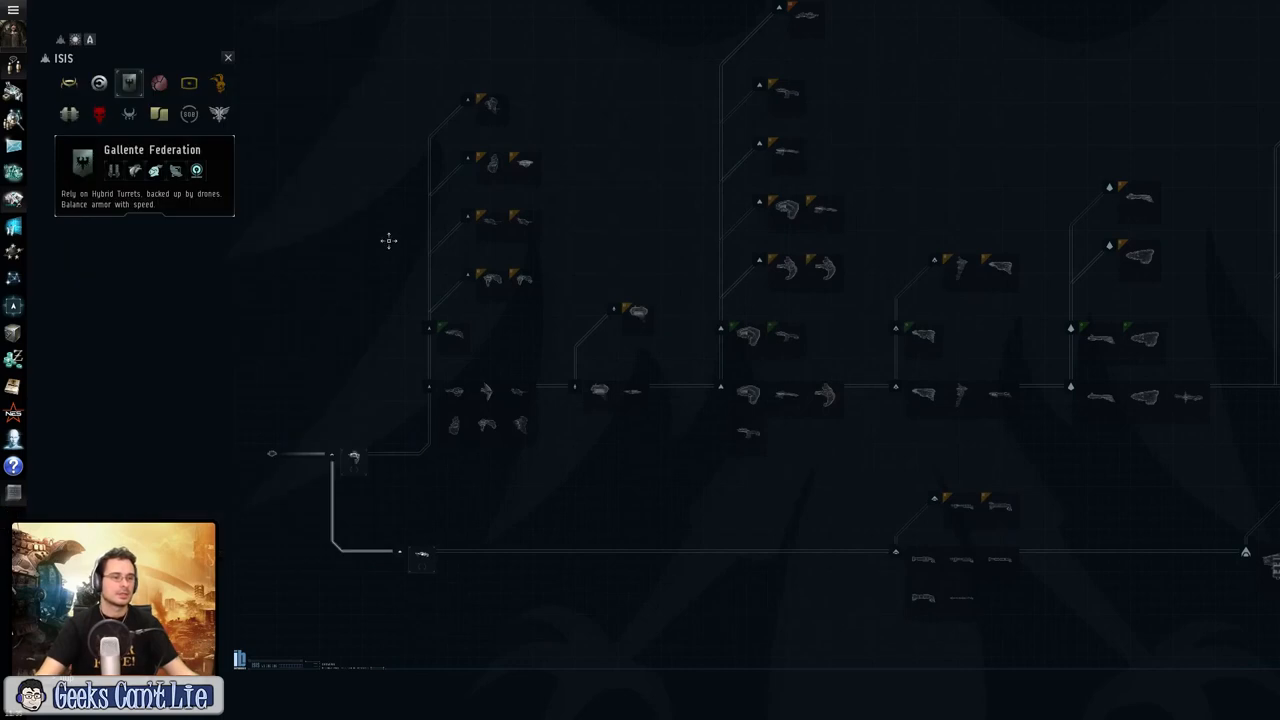
pyautogui.click(158, 84)
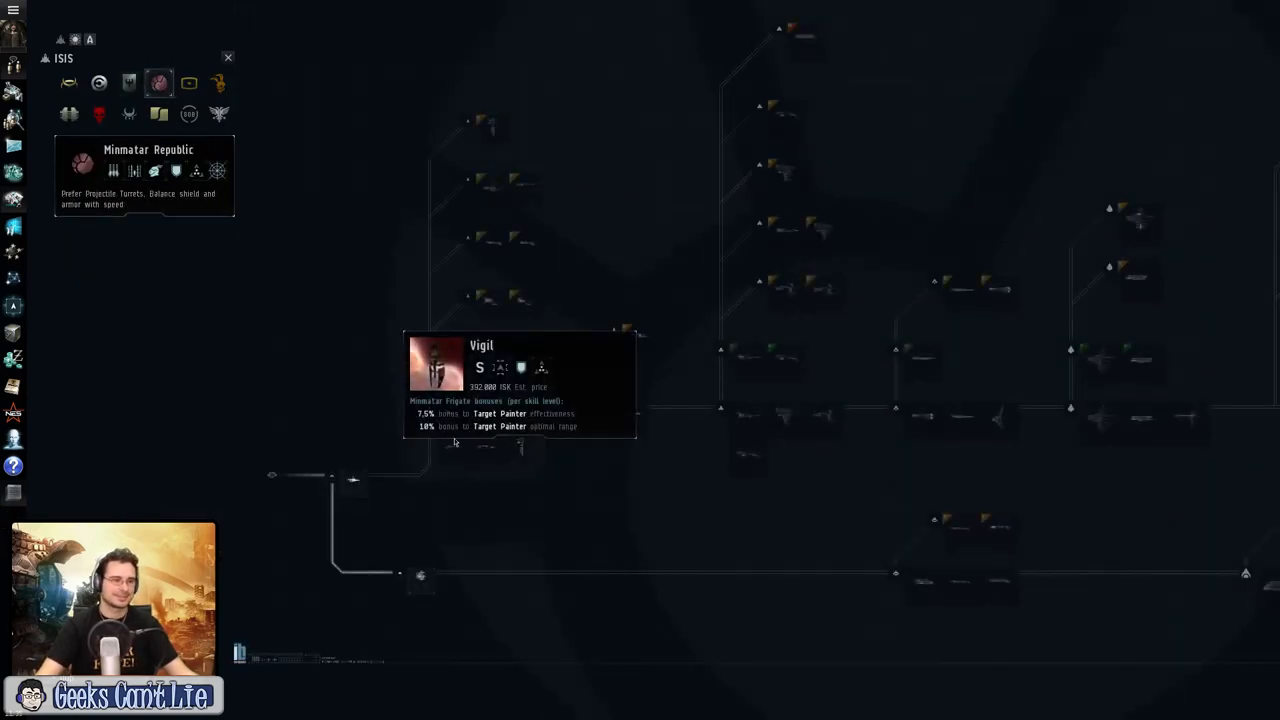
pyautogui.moveTo(488, 452)
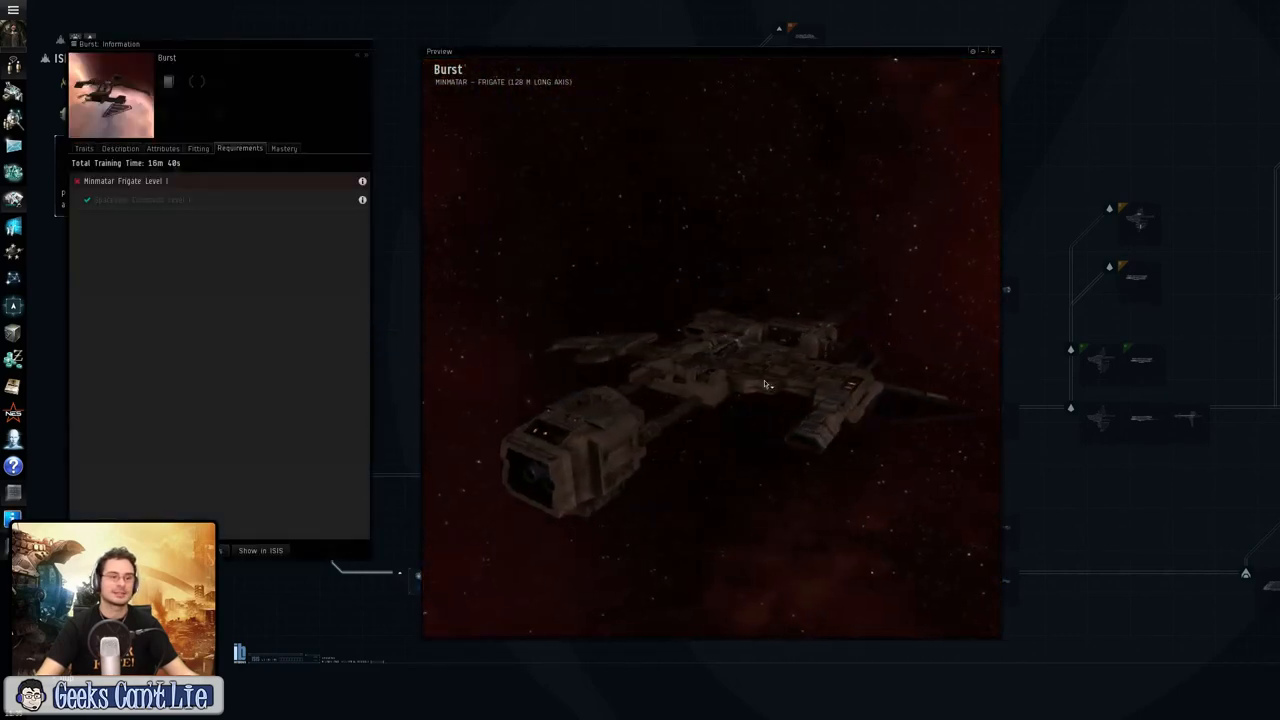
pyautogui.click(994, 52)
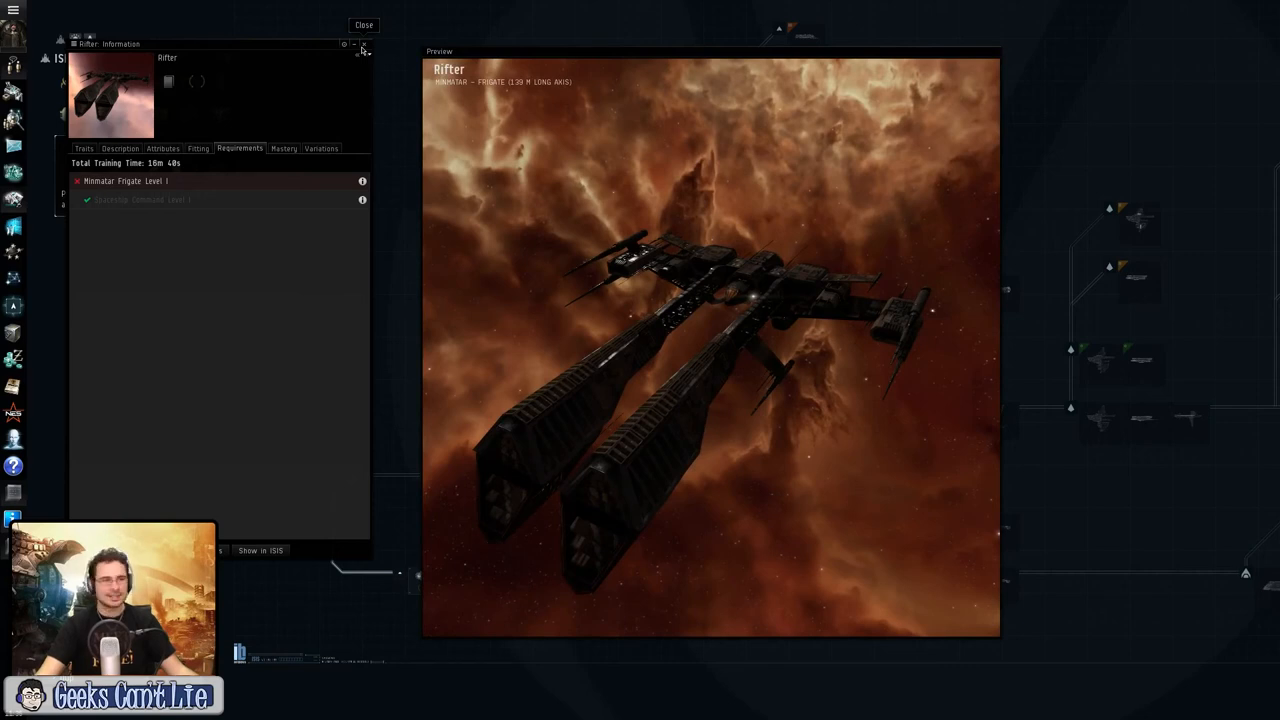
pyautogui.click(364, 44)
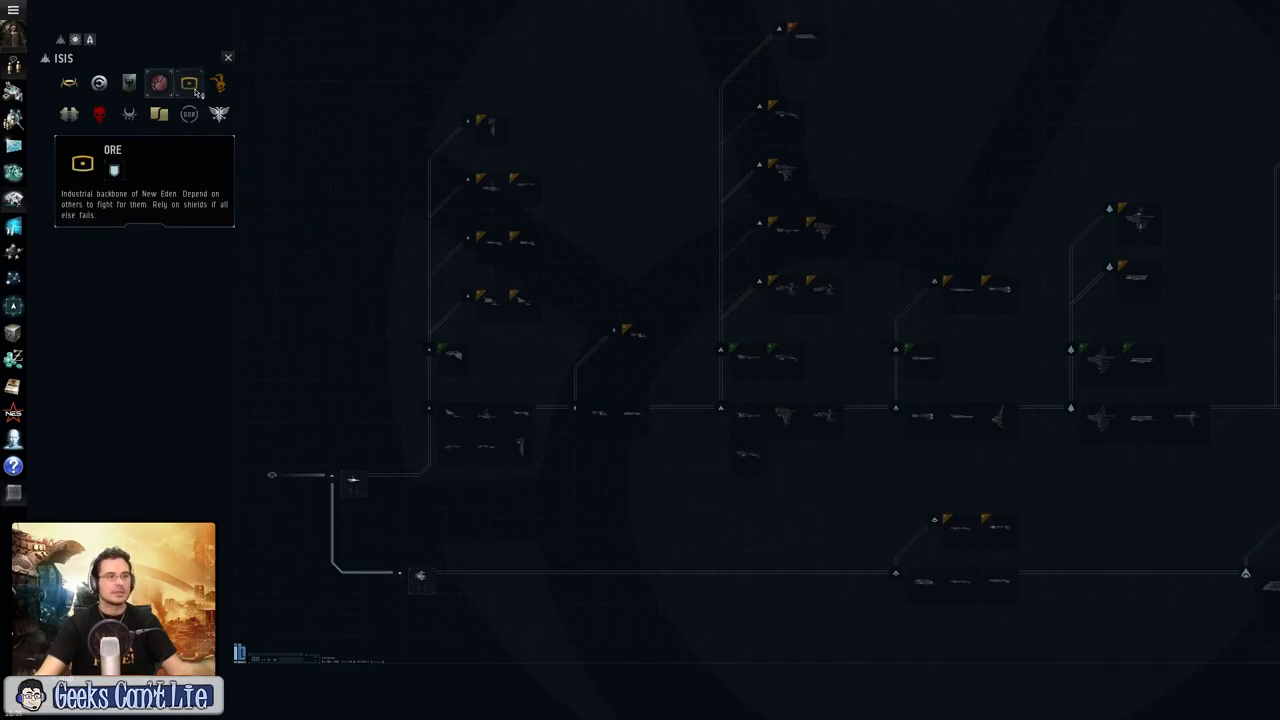
# Step: View the Stratios from the Servant Sisters of EVE line, rotating its 3D preview before closing it
pyautogui.click(188, 112)
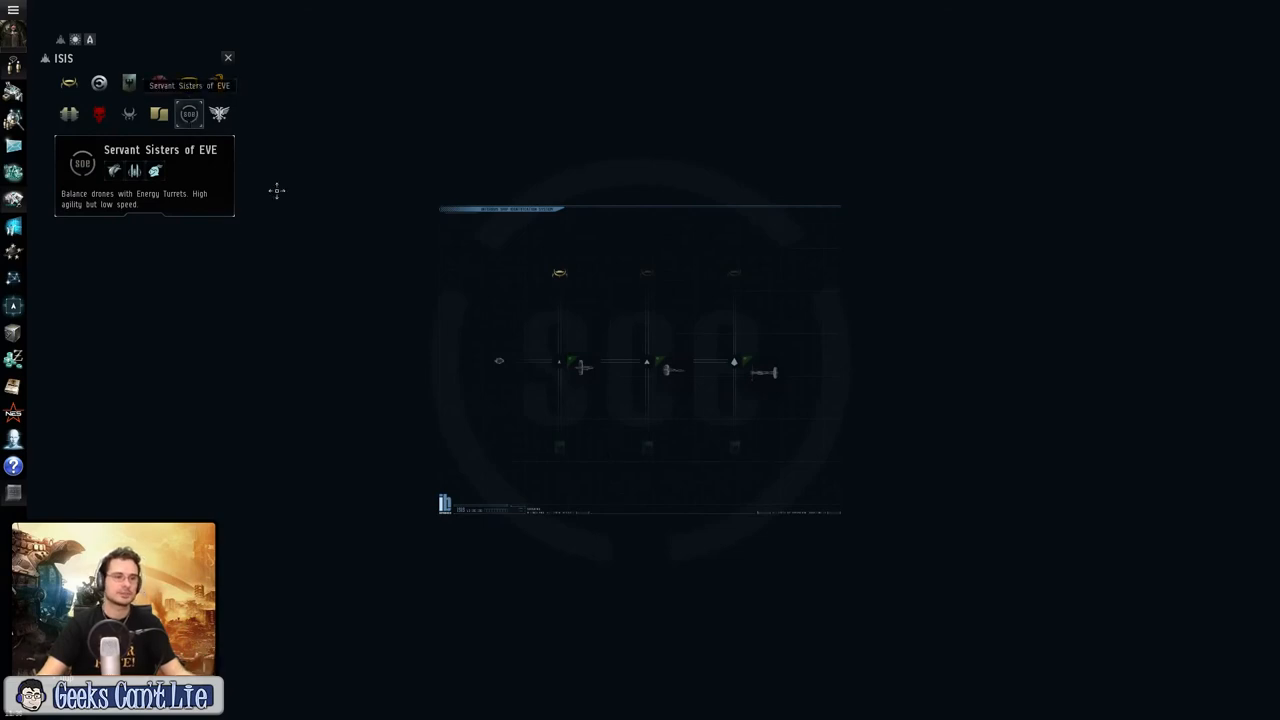
pyautogui.click(188, 112)
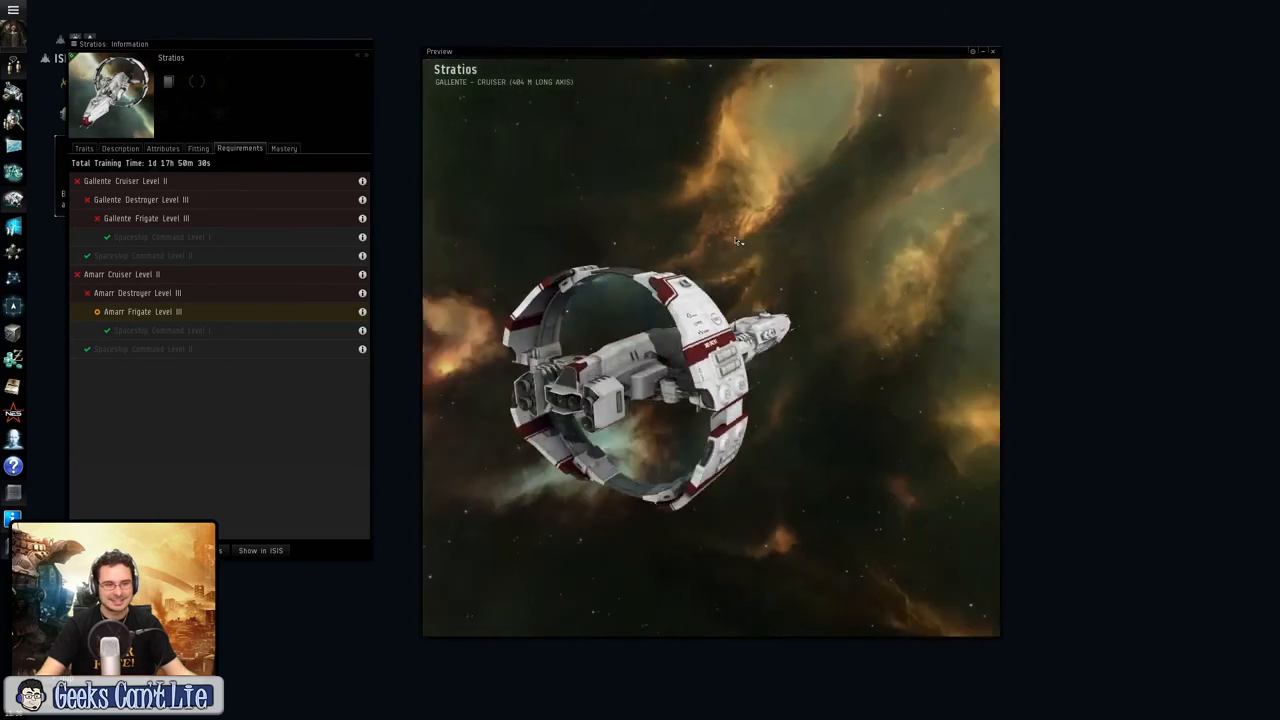
pyautogui.moveTo(736, 240); pyautogui.dragTo(724, 194)
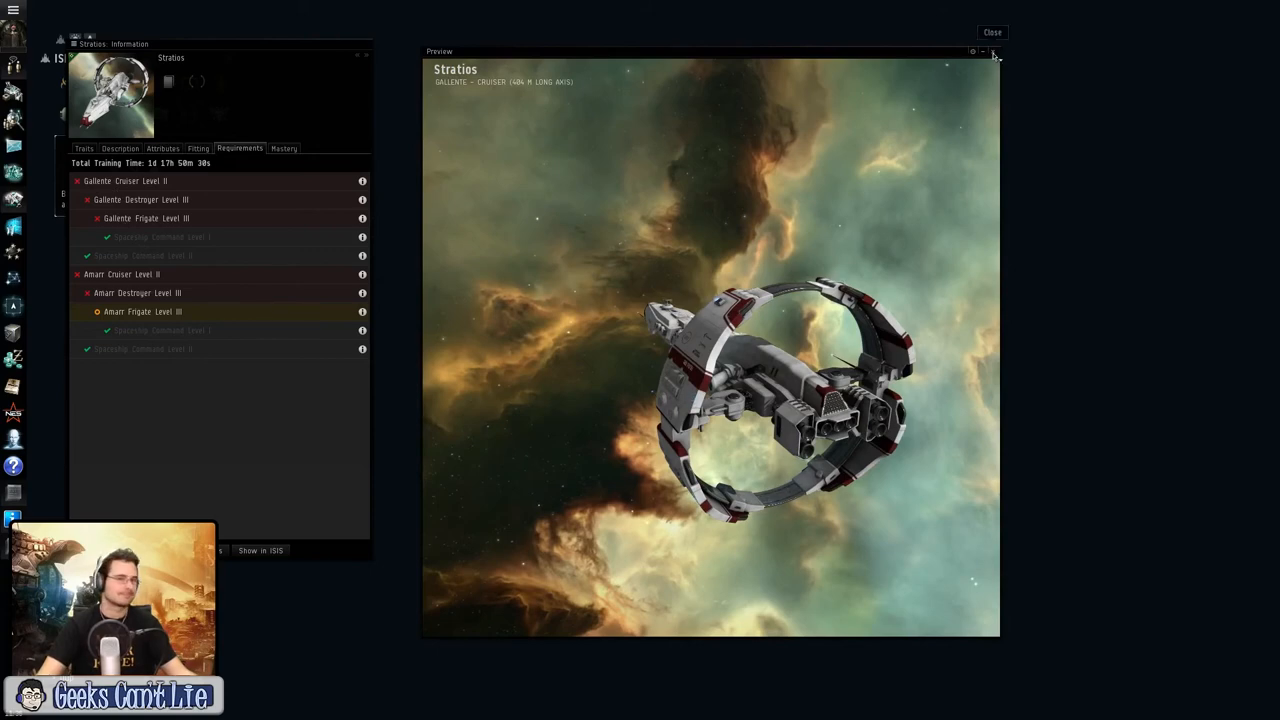
pyautogui.click(992, 32)
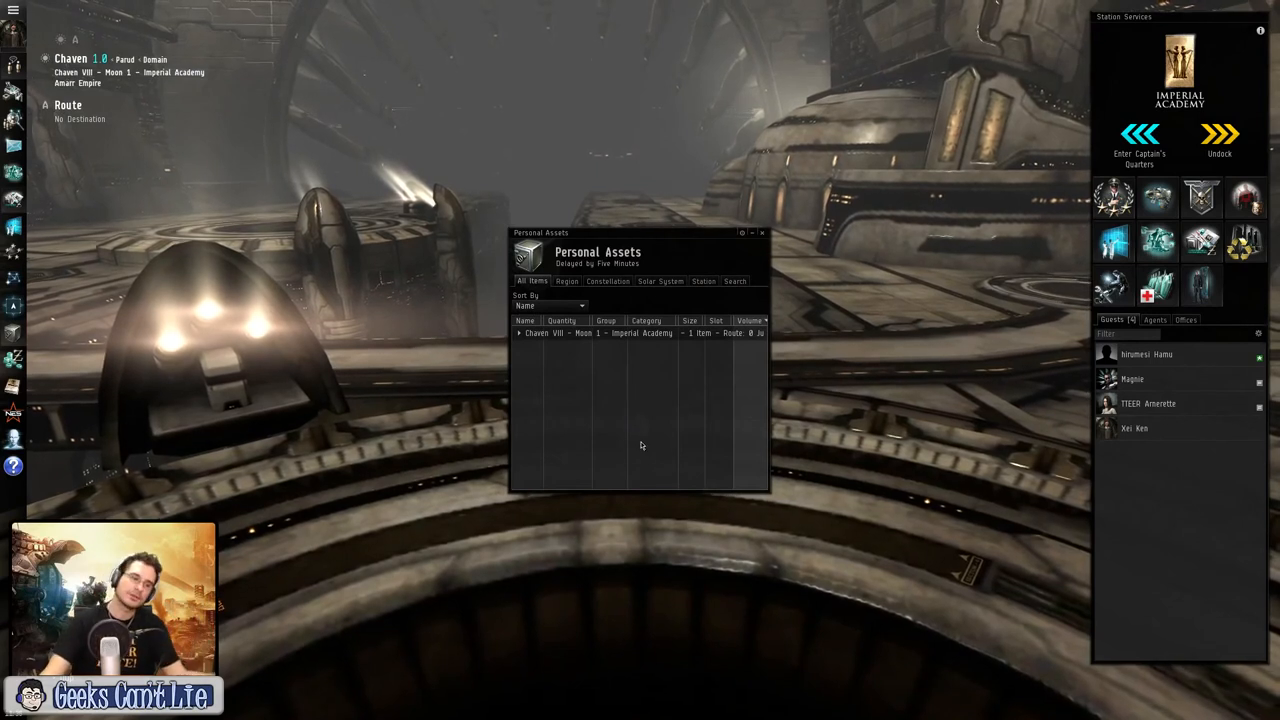
# Step: Expand the Imperial Academy assets and check the wallet's journal entries
pyautogui.click(520, 332)
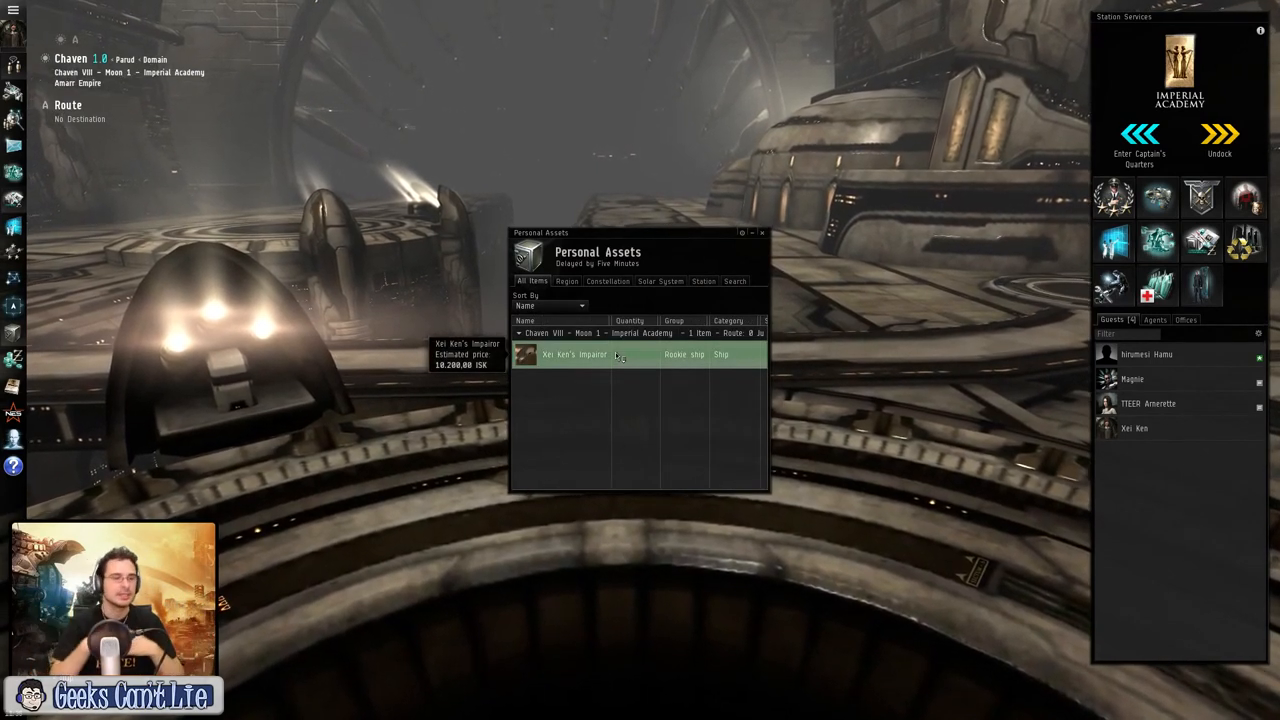
pyautogui.click(762, 232)
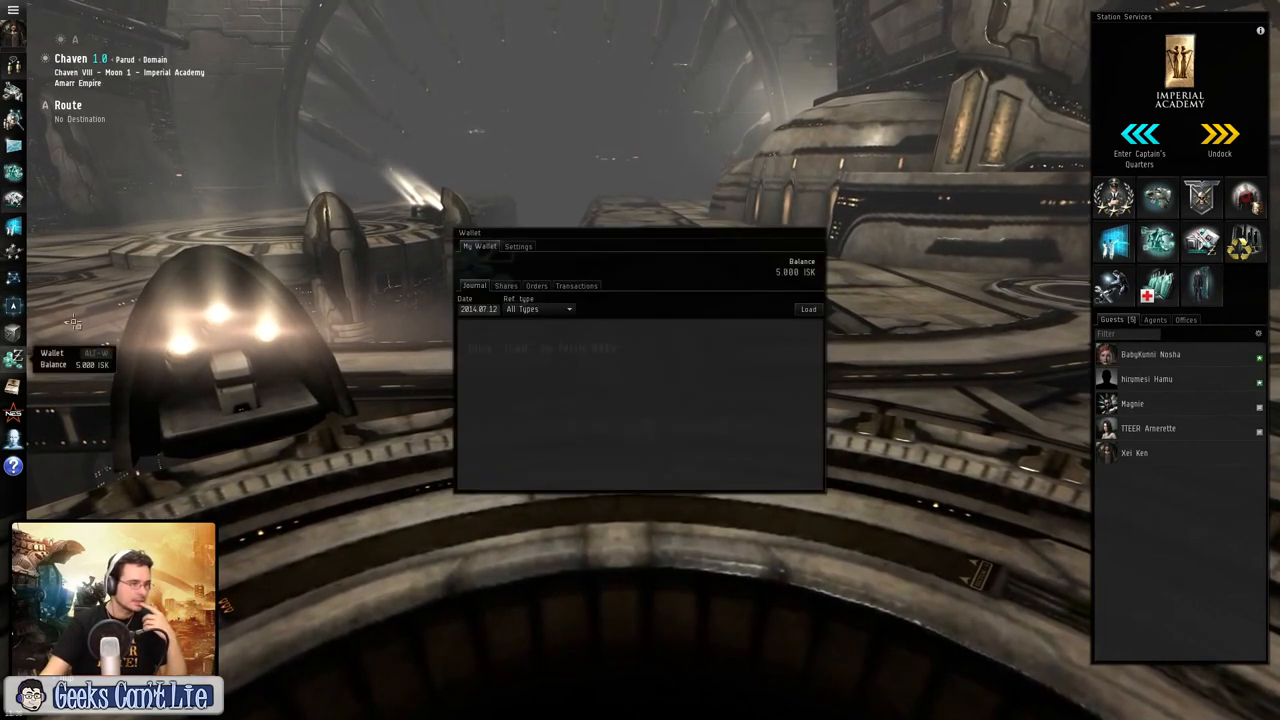
pyautogui.click(808, 308)
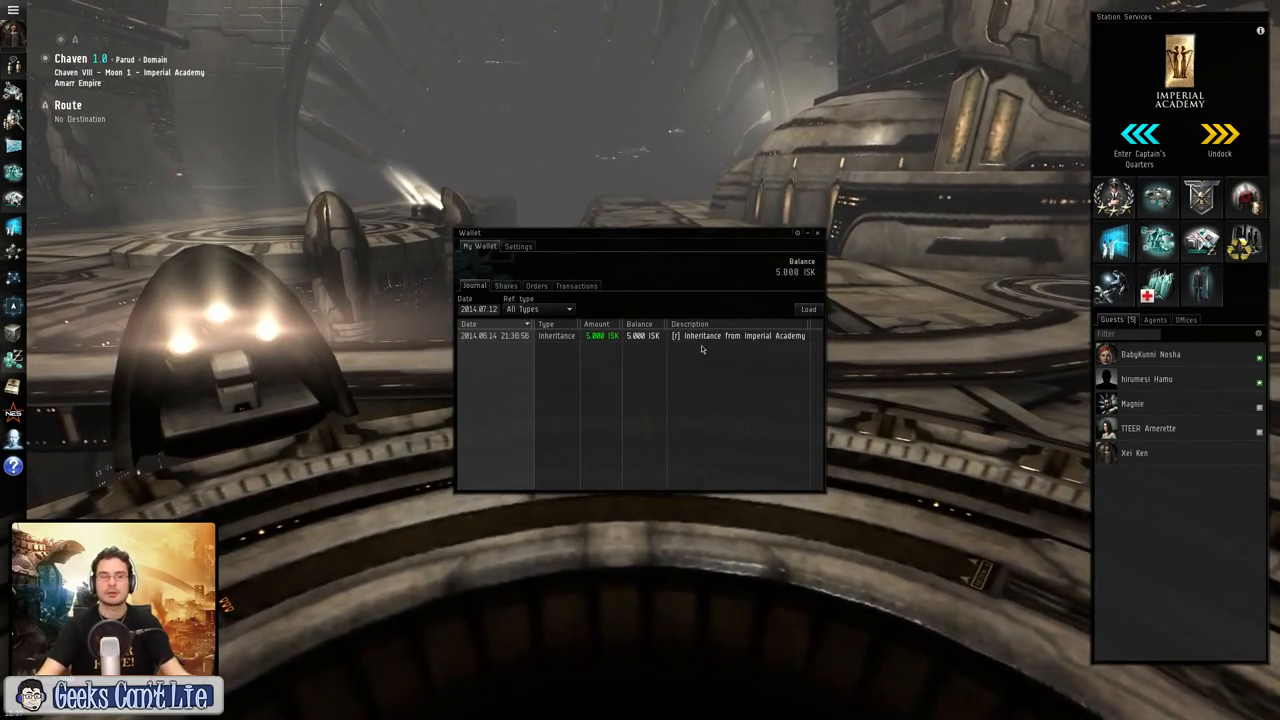
pyautogui.click(816, 232)
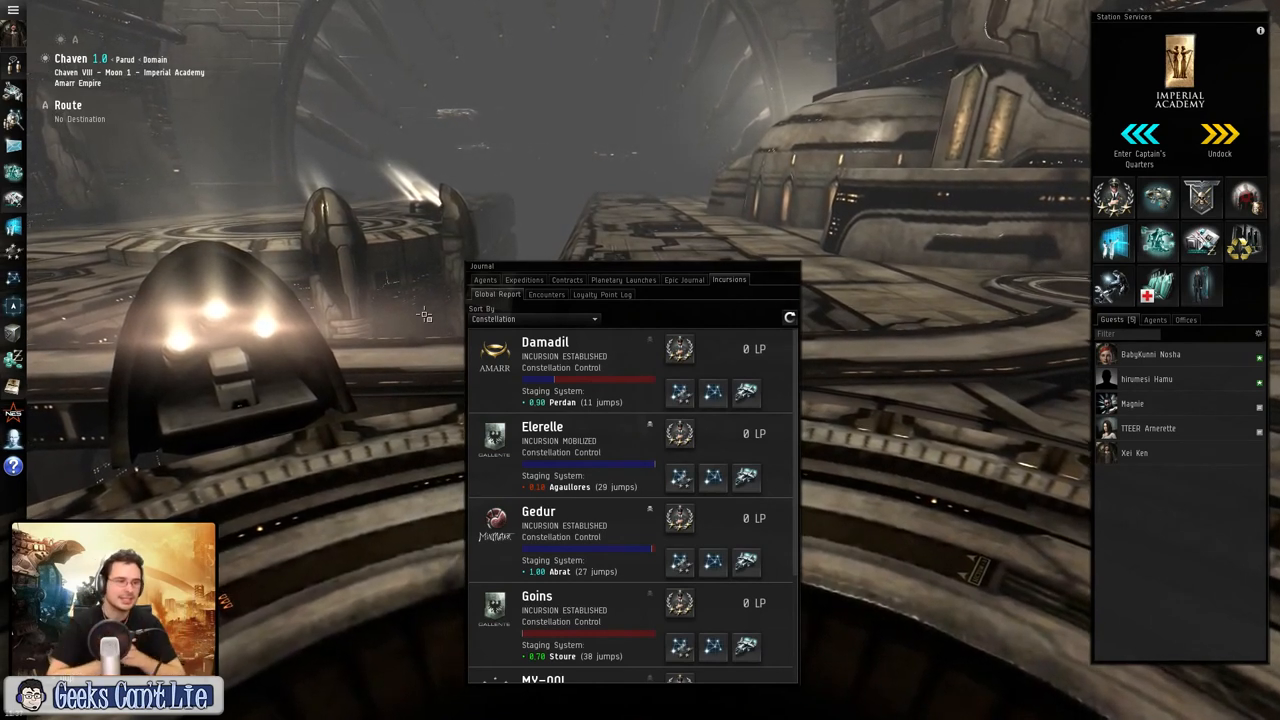
# Step: Browse the journal's research, contracts and planetary launches pages
pyautogui.click(484, 280)
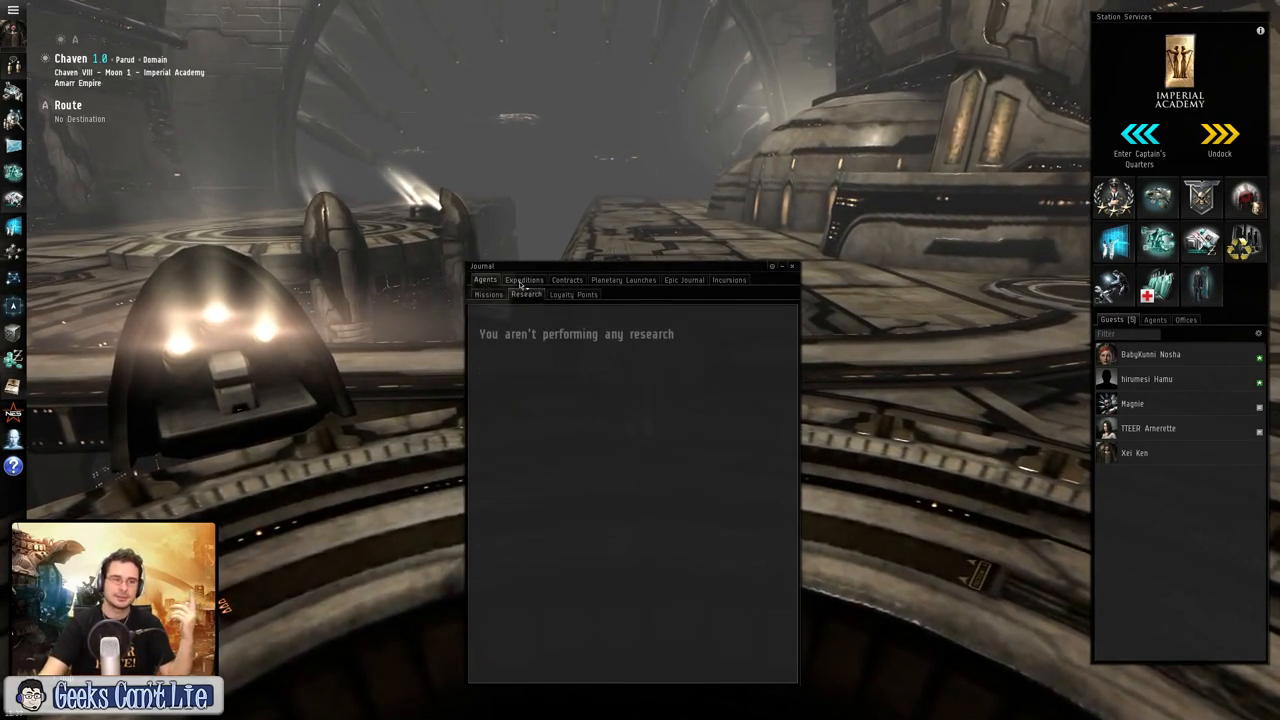
pyautogui.click(568, 280)
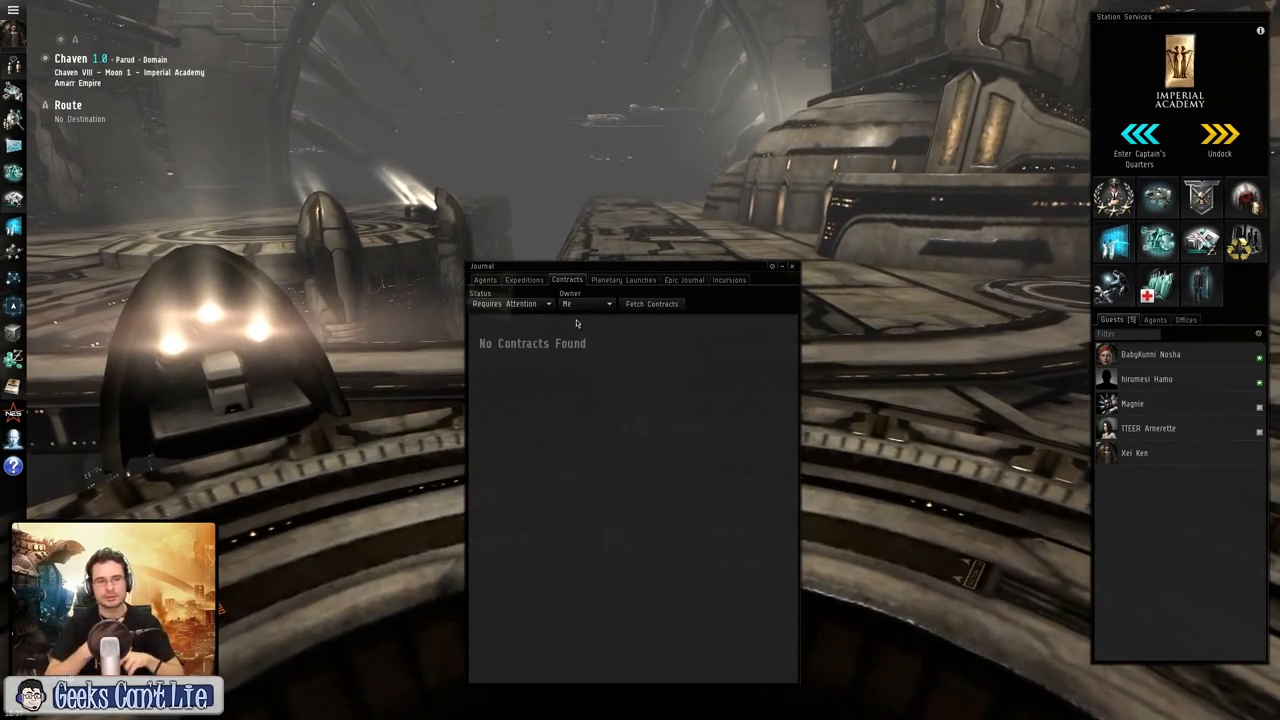
pyautogui.click(624, 280)
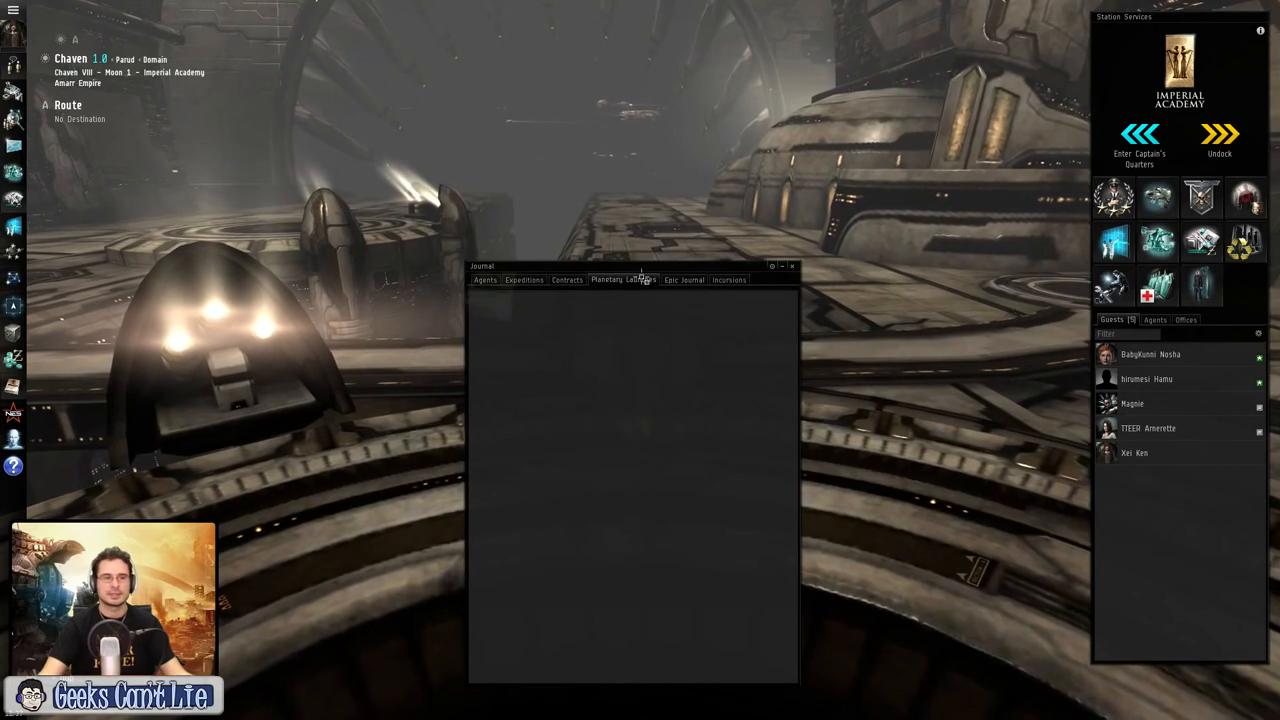
pyautogui.click(624, 280)
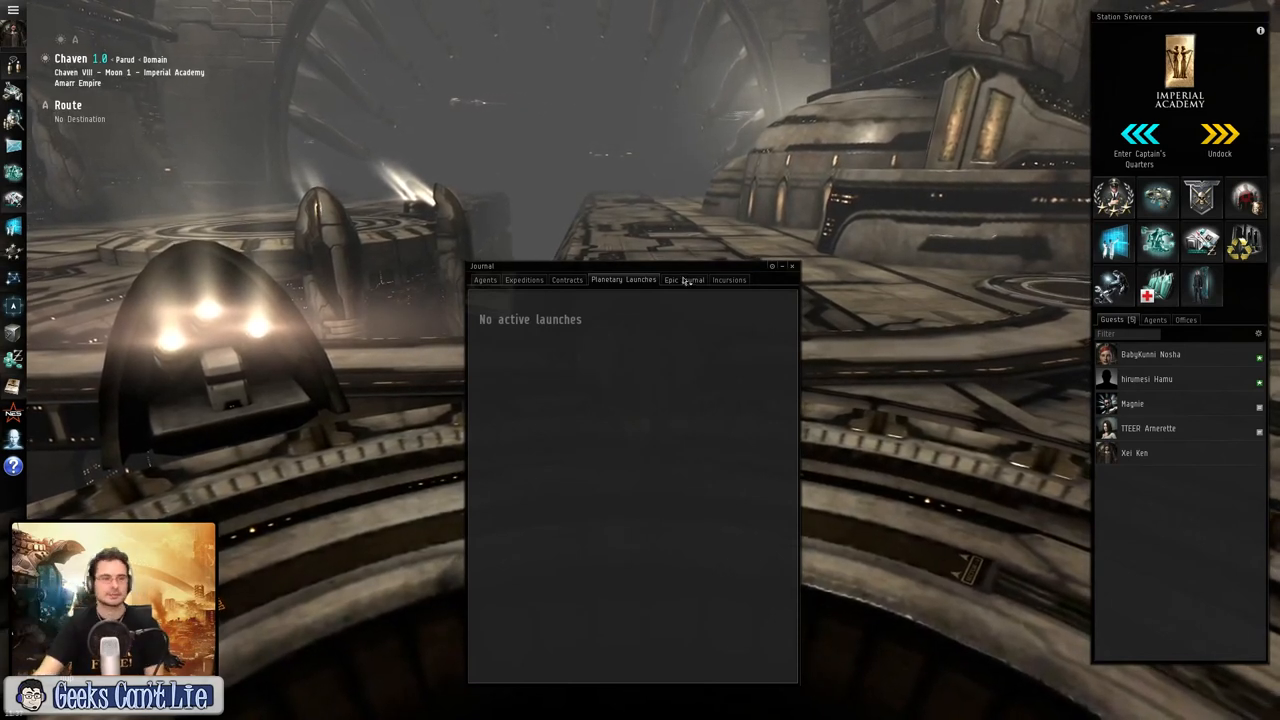
pyautogui.click(728, 280)
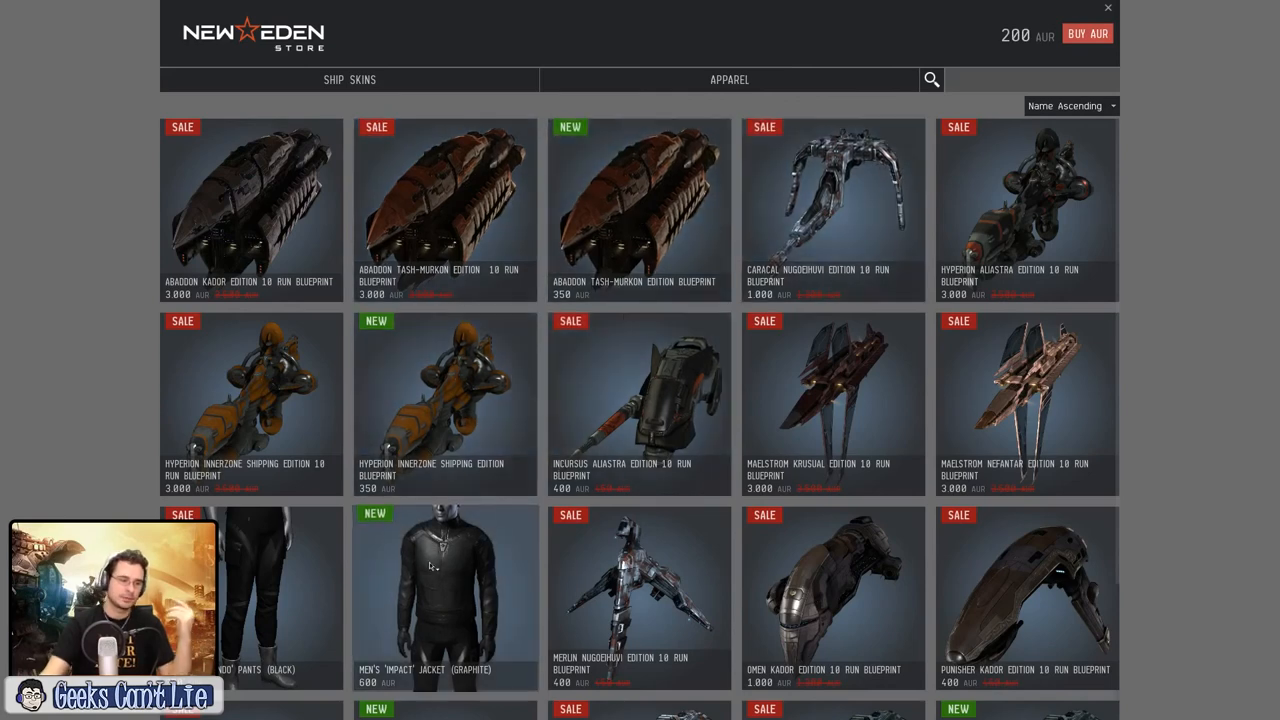
# Step: Scroll through the New Eden Store's ship SKIN and apparel listings
pyautogui.scroll(-3)
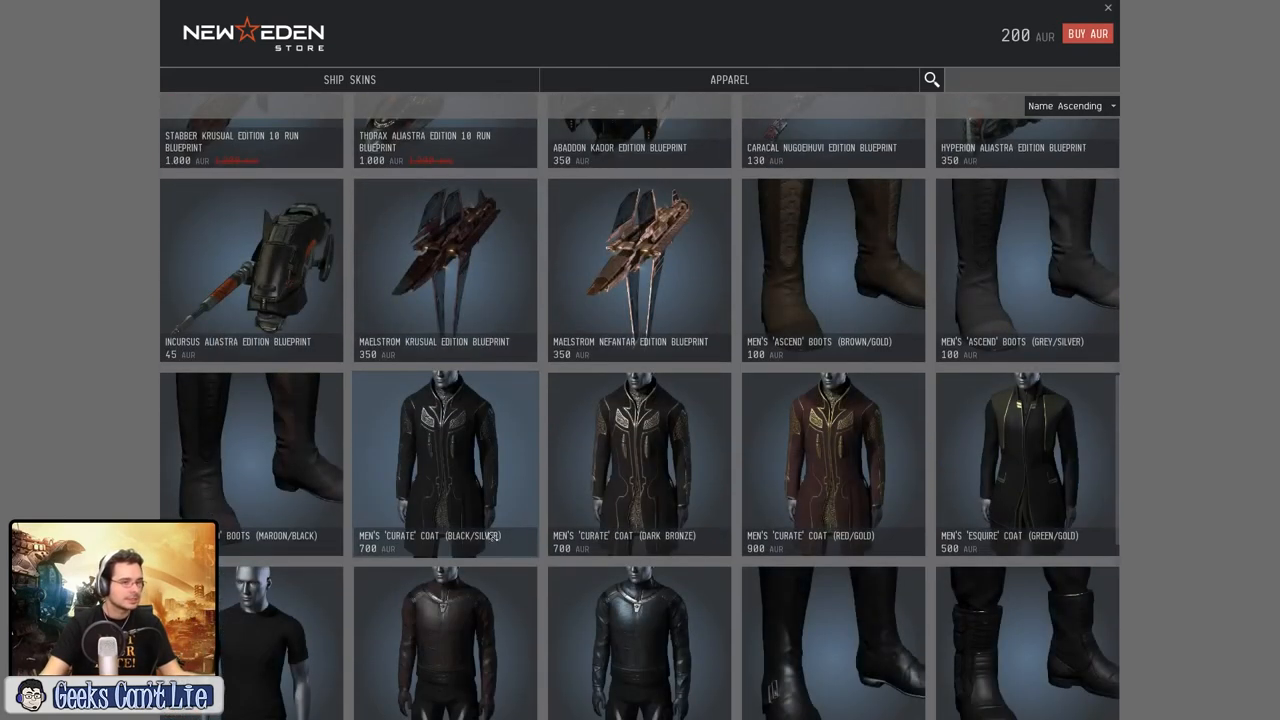
pyautogui.scroll(-3)
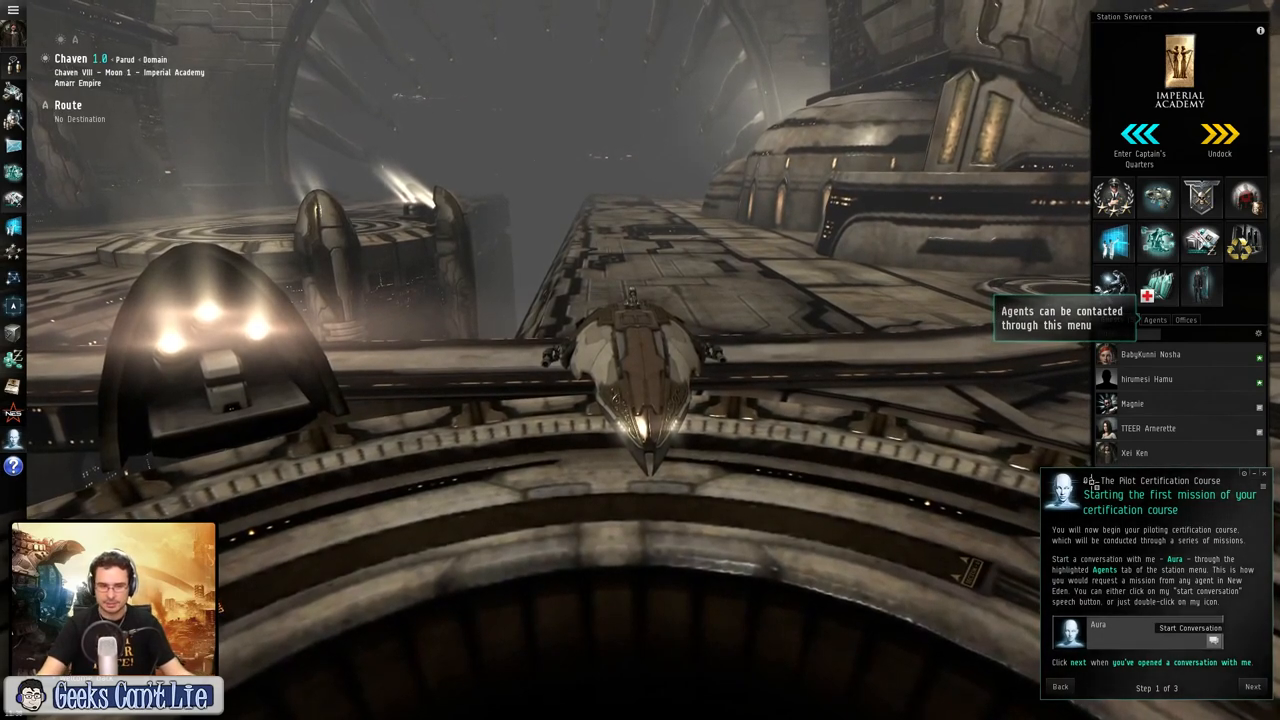
# Step: Advance the tutorial through camera movement, overview, object icons, ship movement and looting lessons
pyautogui.click(1252, 688)
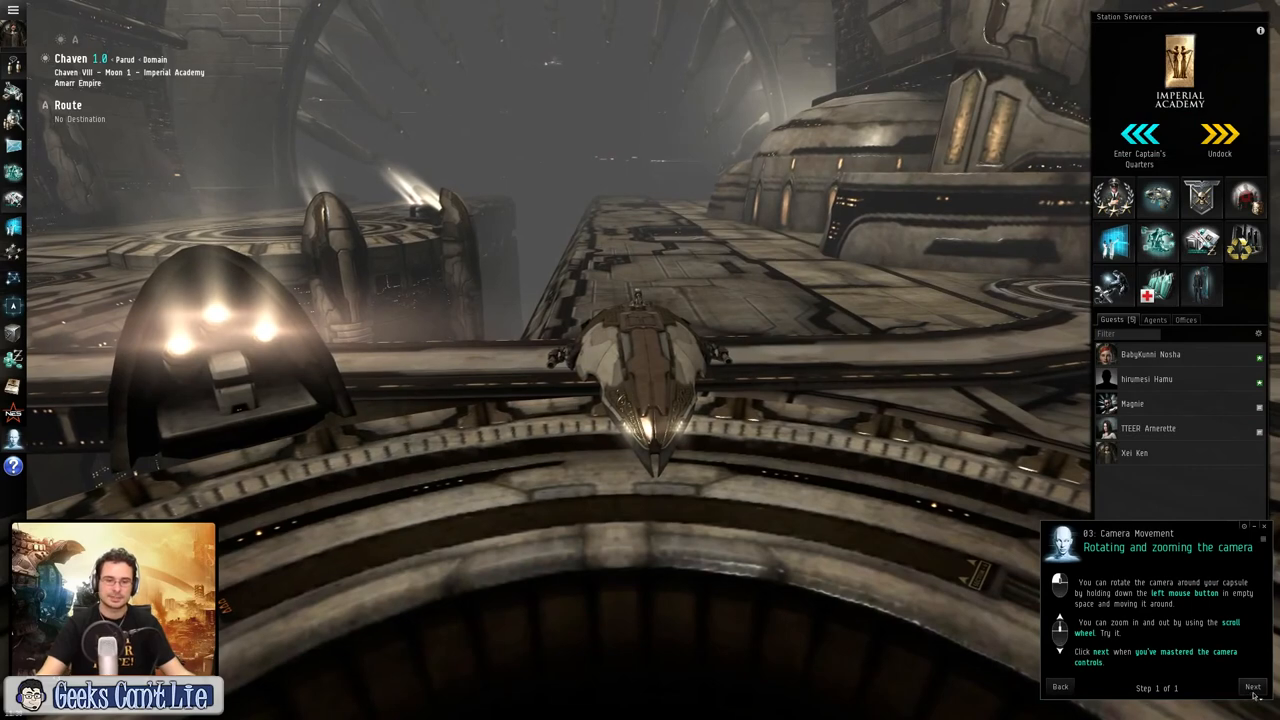
pyautogui.click(1252, 688)
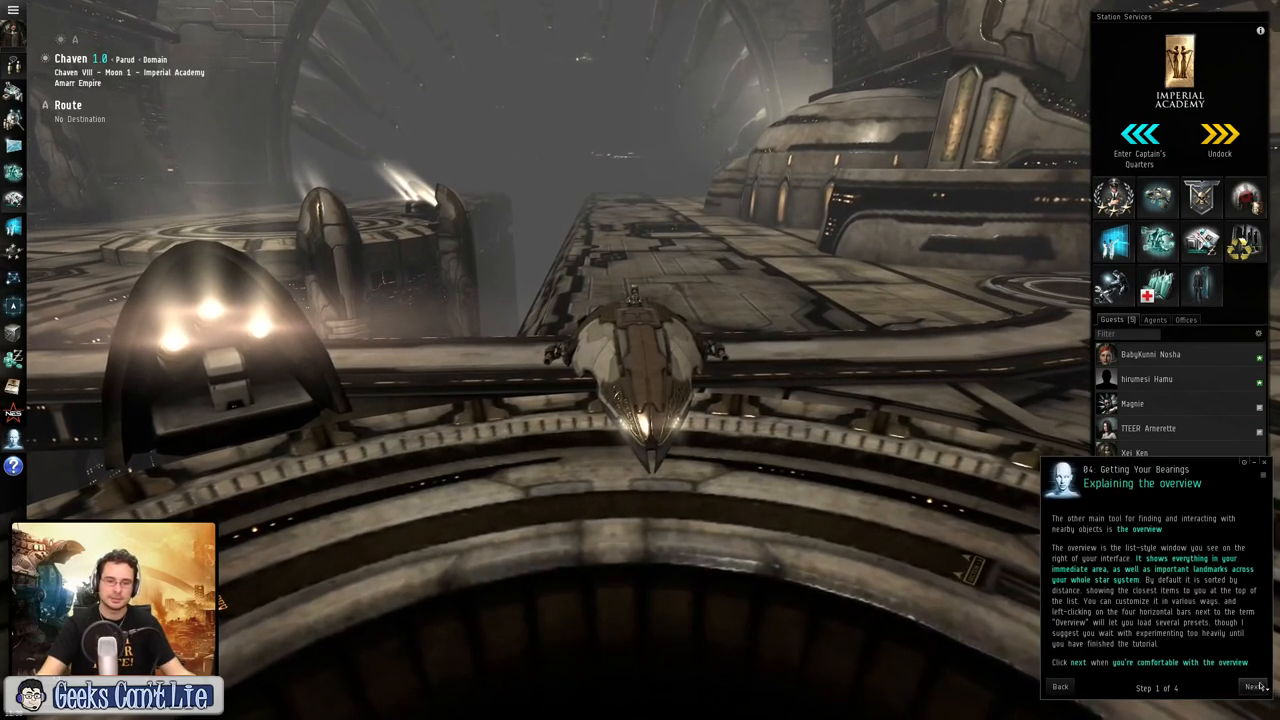
pyautogui.click(1256, 688)
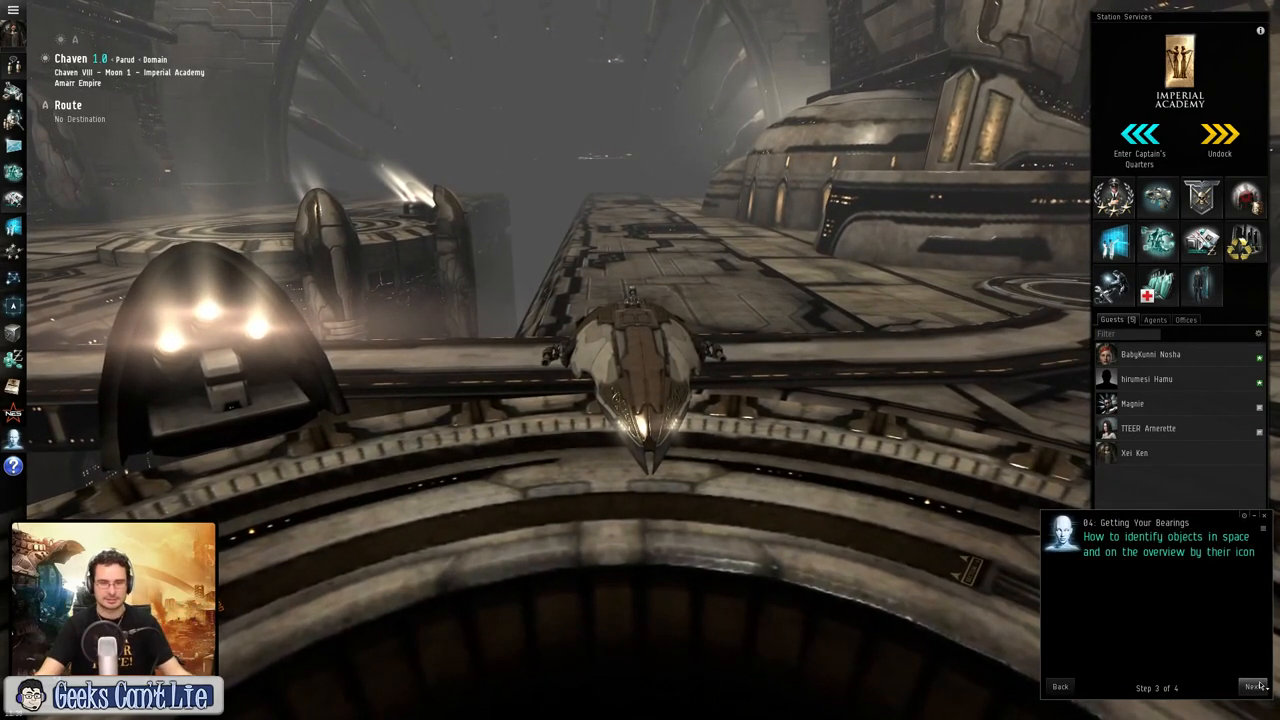
pyautogui.click(1256, 686)
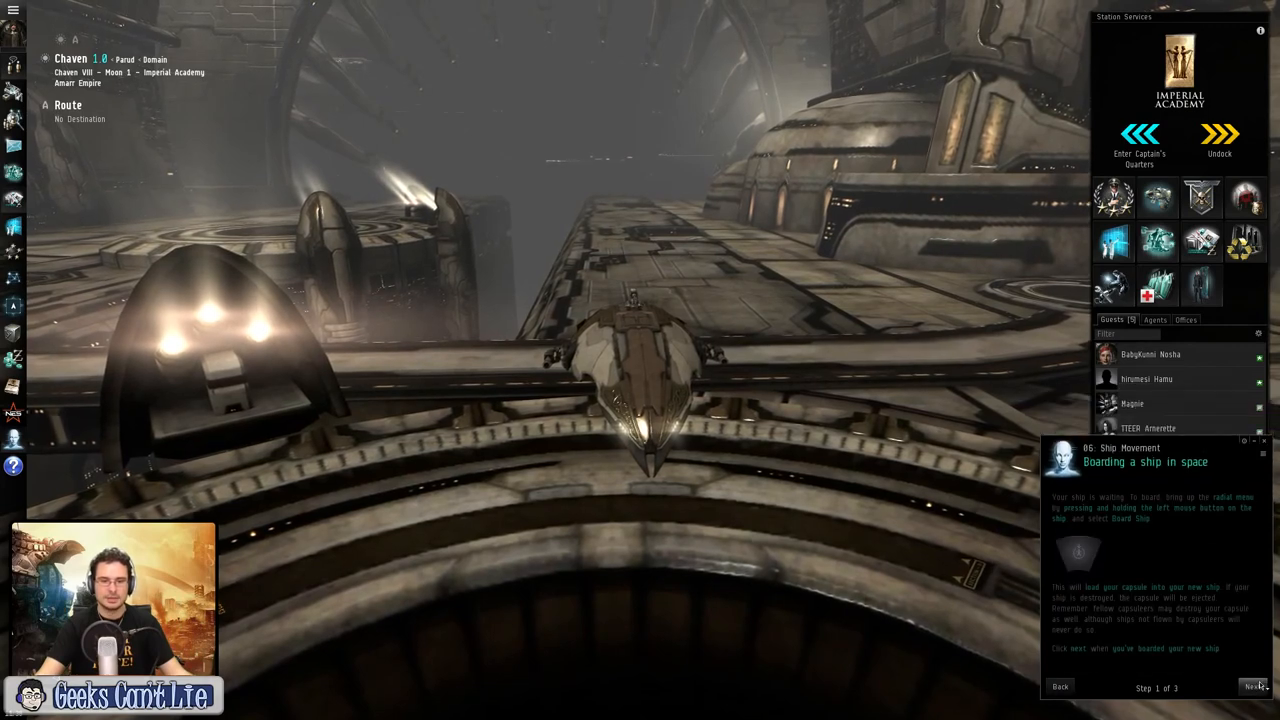
pyautogui.click(1256, 688)
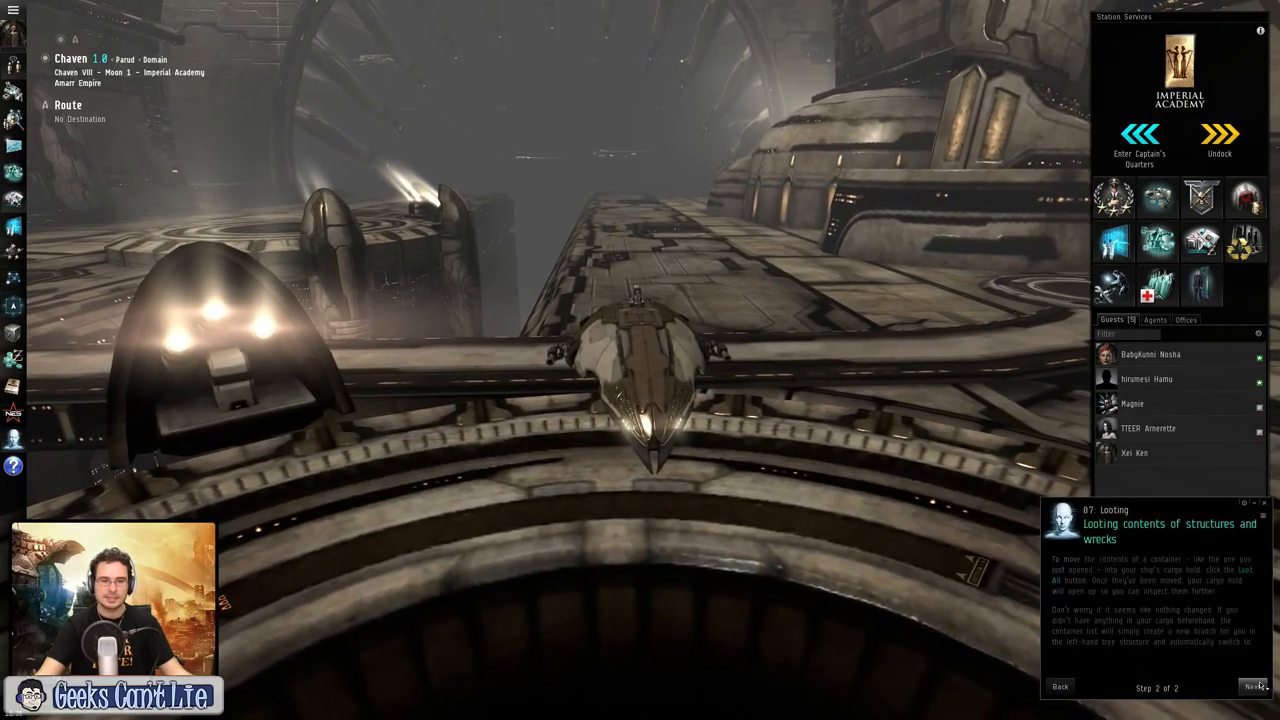
pyautogui.click(1252, 686)
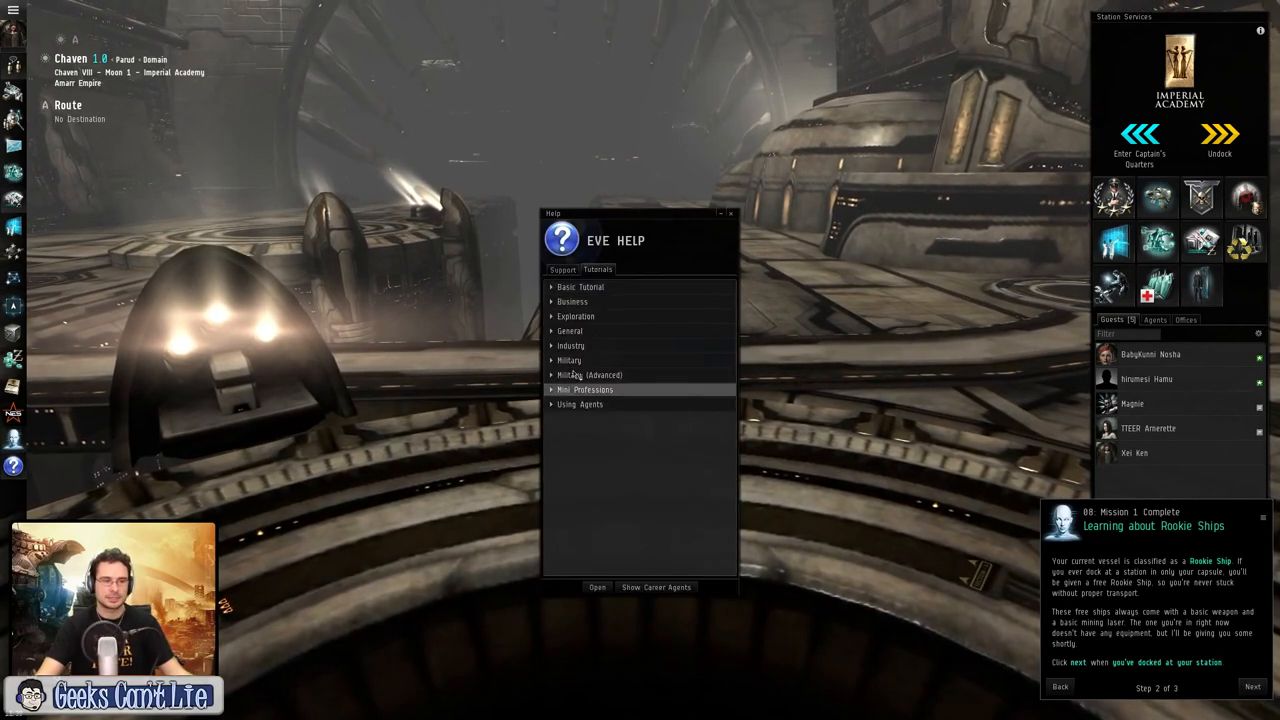
# Step: Expand the Basic Tutorial lessons in EVE Help, view the Support options, then close the window
pyautogui.click(580, 288)
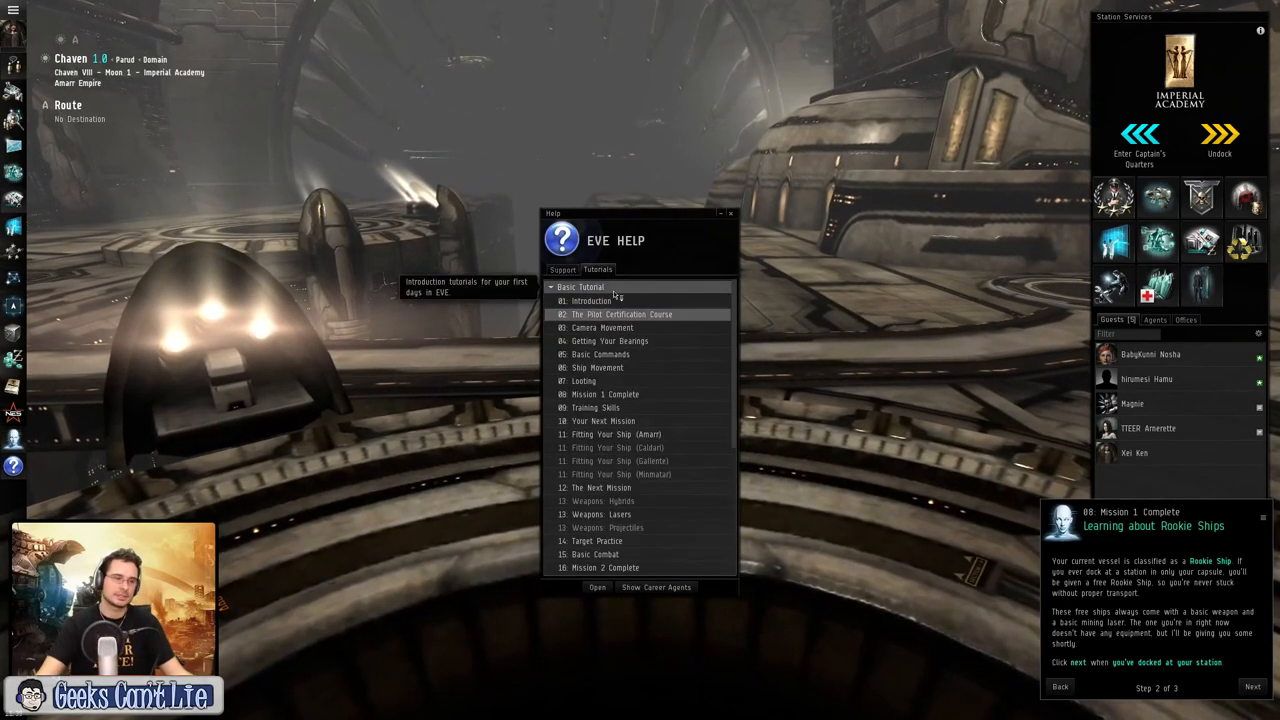
pyautogui.click(562, 270)
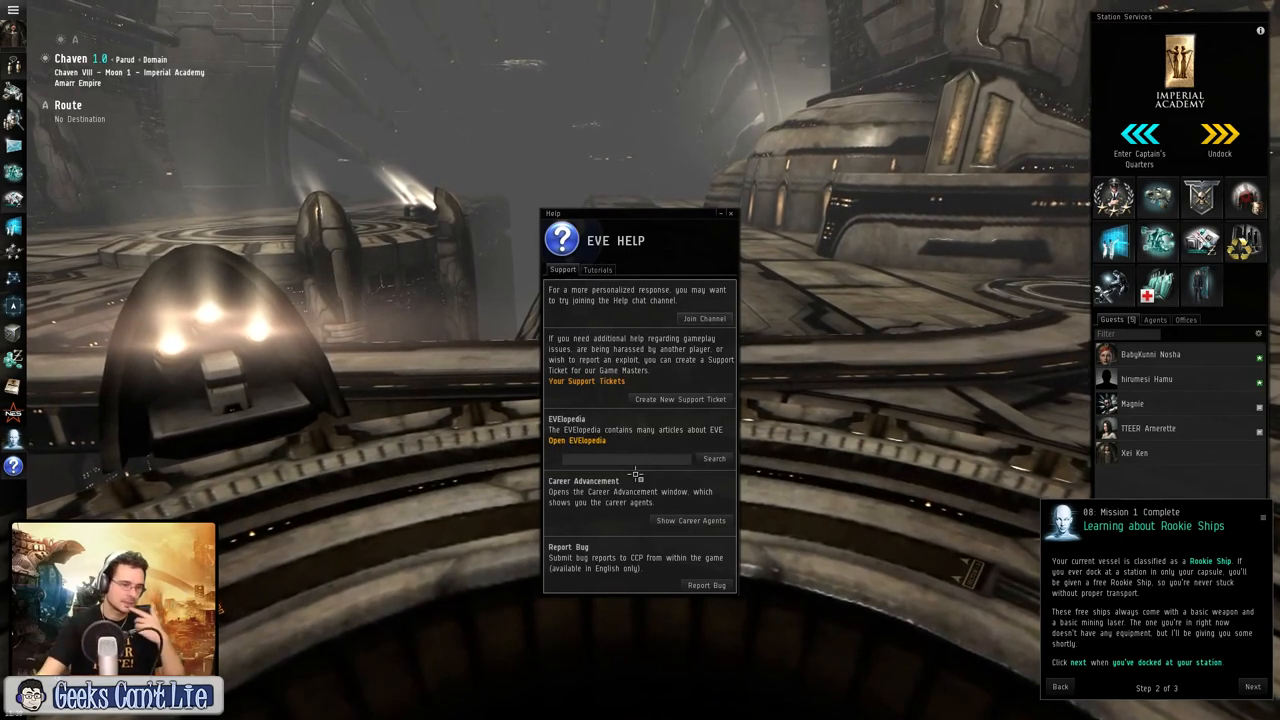
pyautogui.click(732, 212)
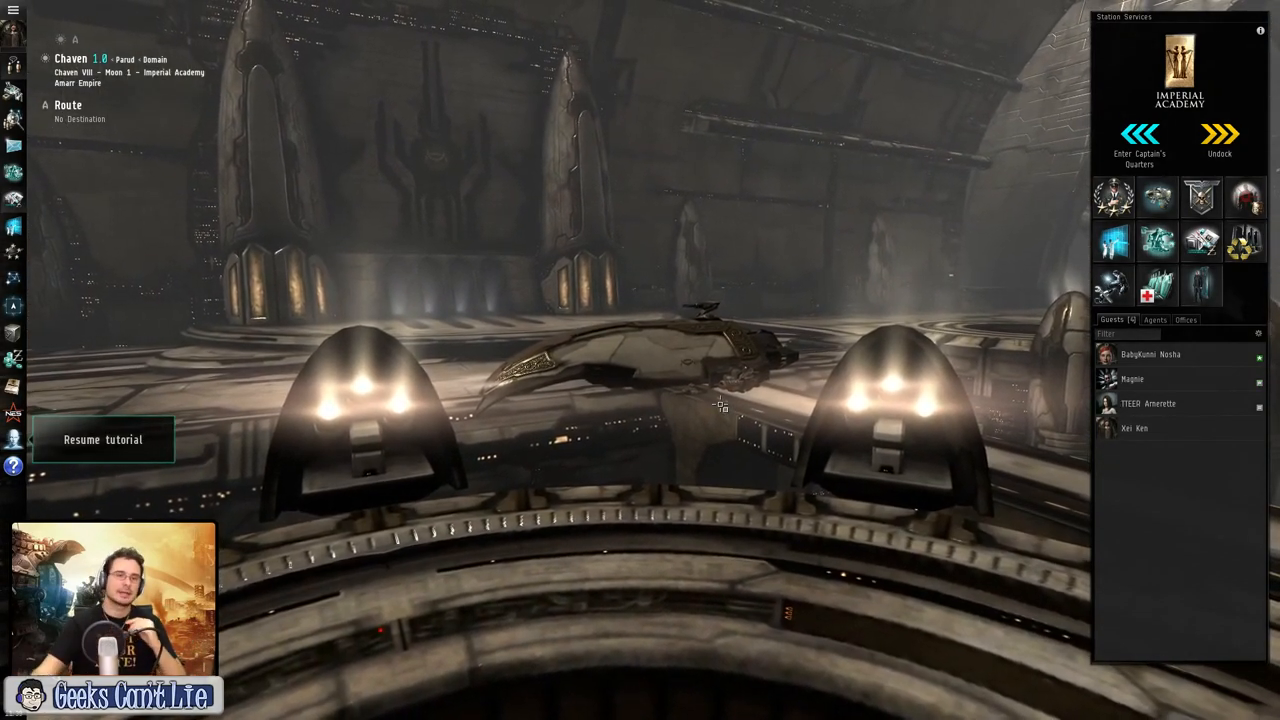
# Step: Undock into space, then request docking back at the Imperial Academy station
pyautogui.click(1220, 140)
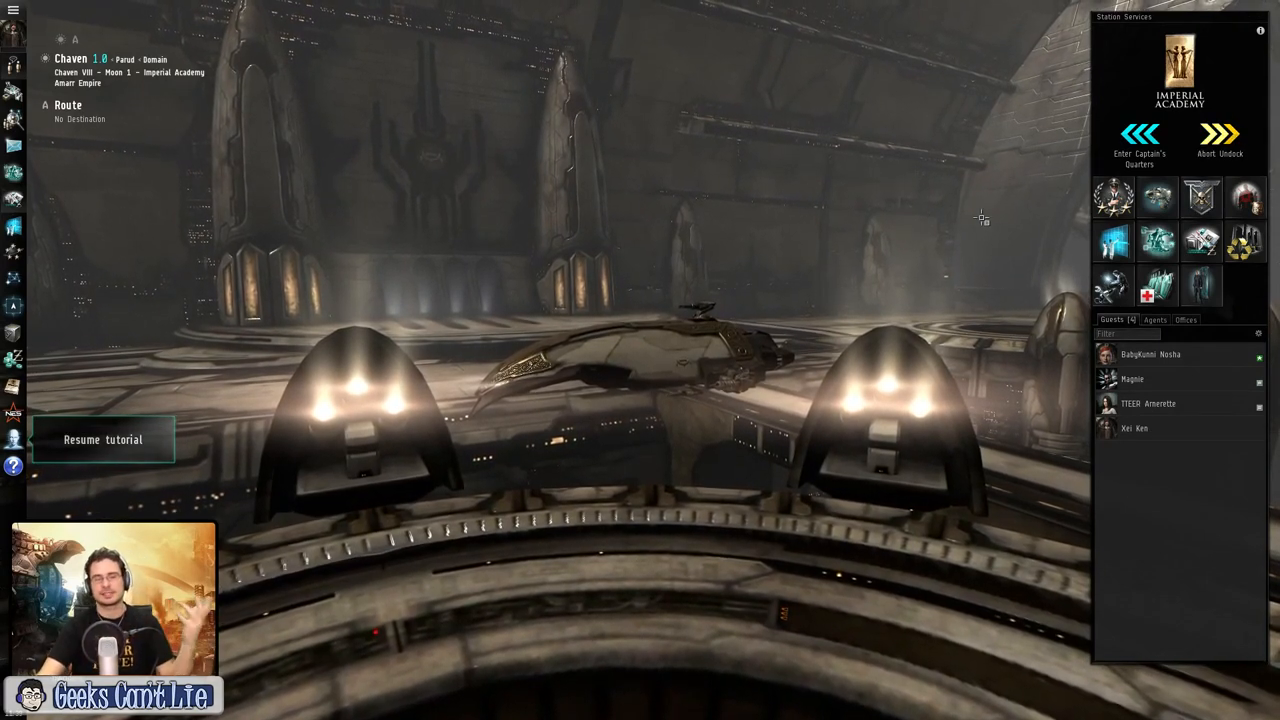
pyautogui.click(1220, 140)
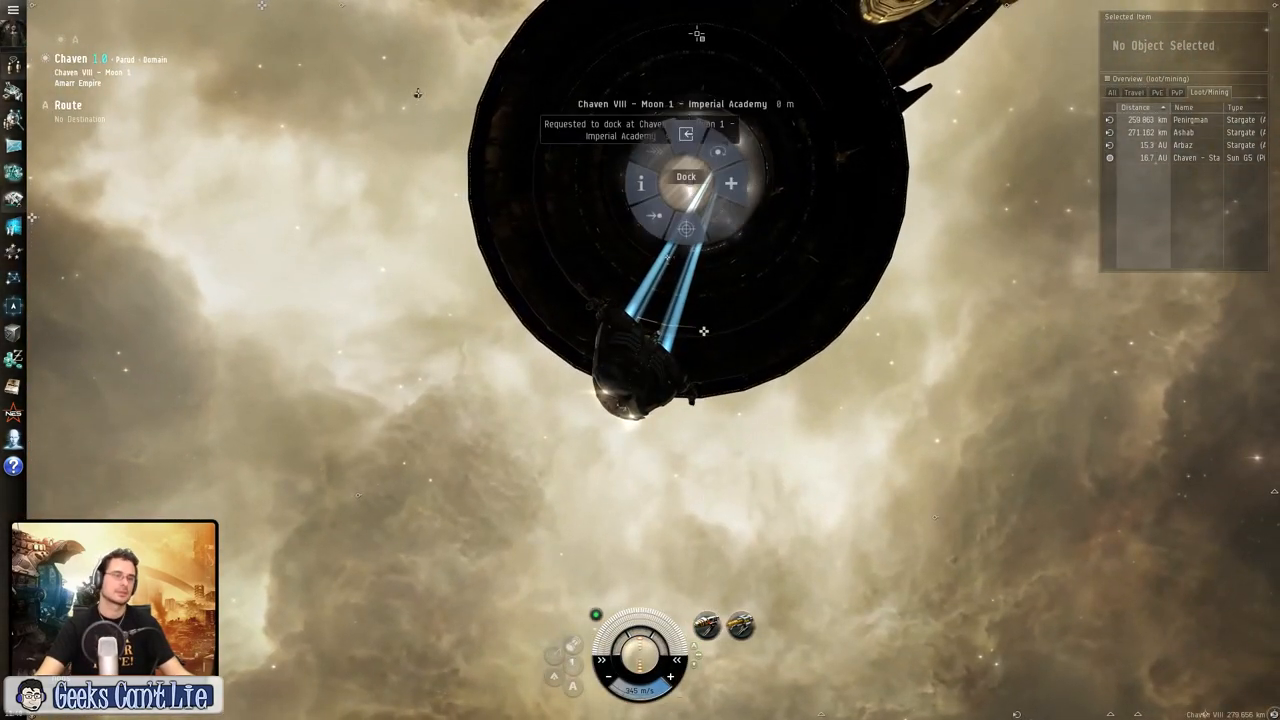
pyautogui.click(686, 176)
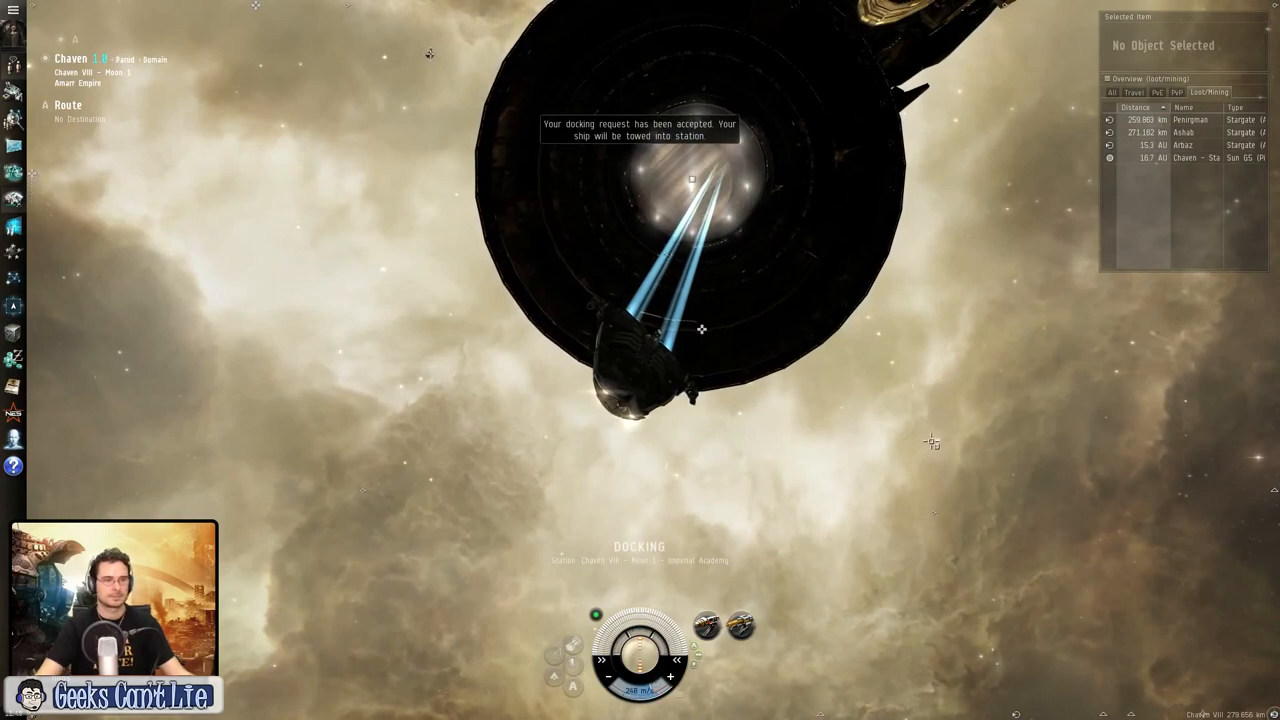